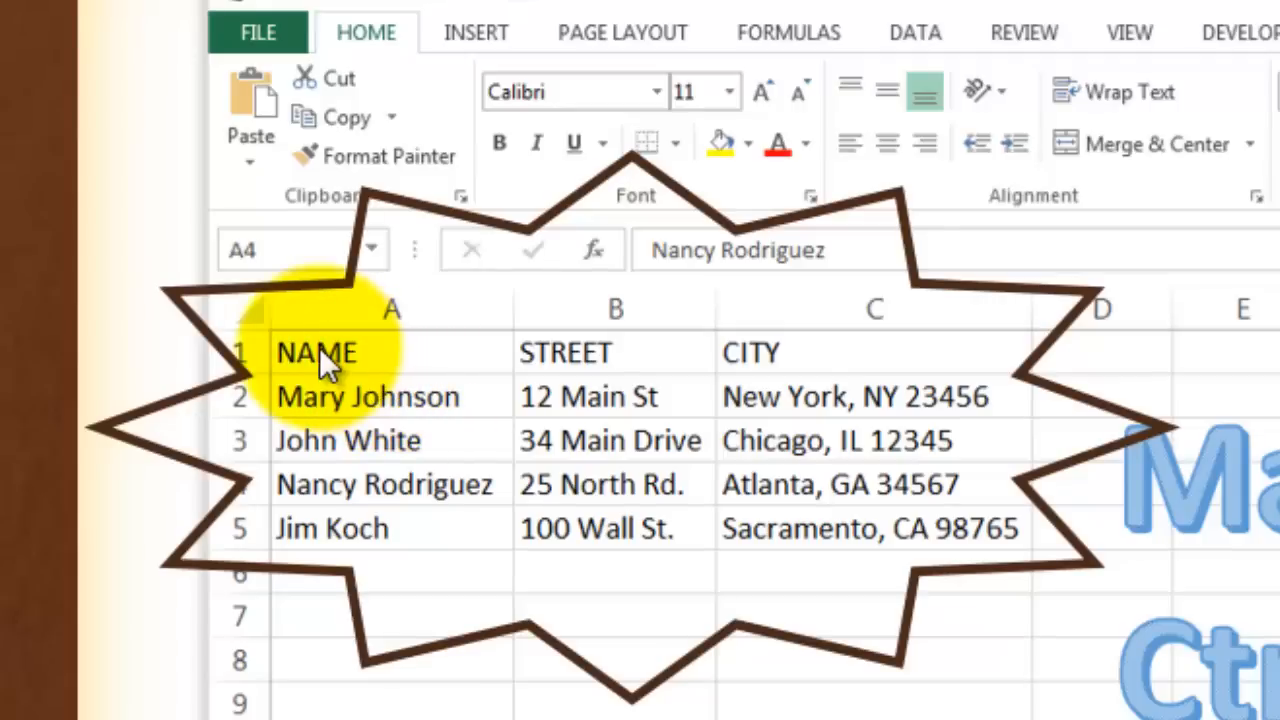
pyautogui.moveTo(784, 364)
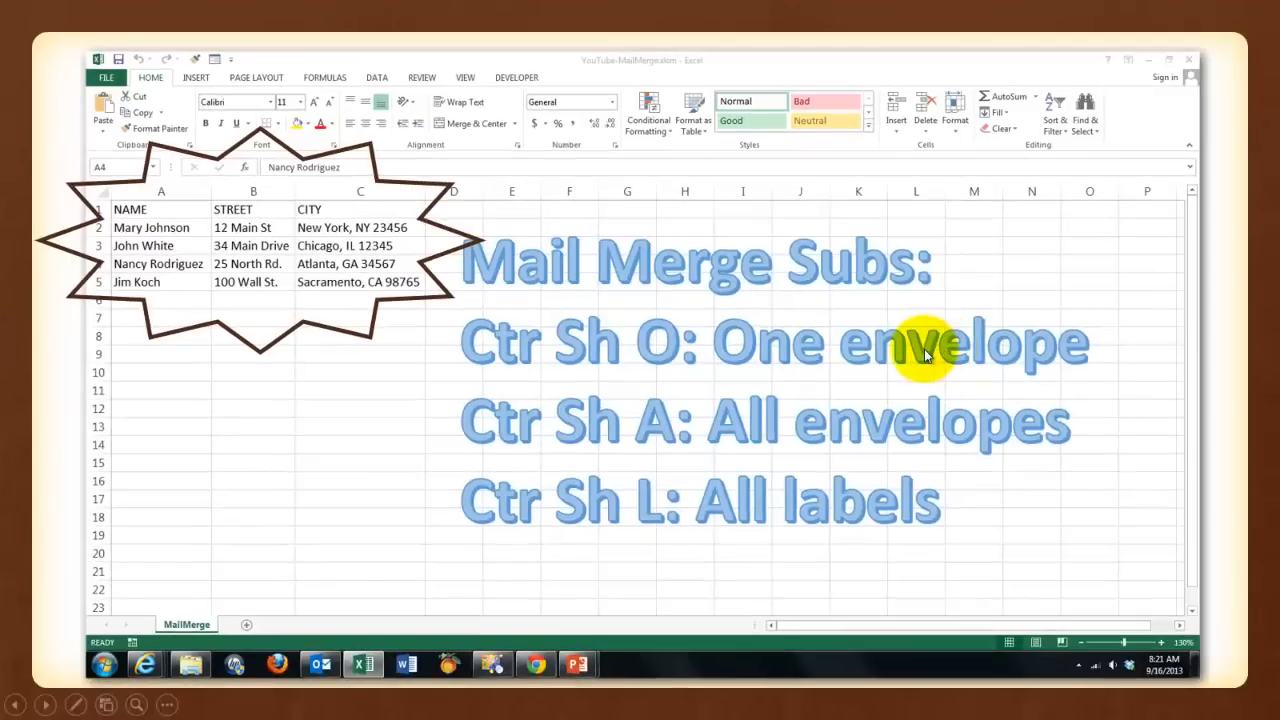
pyautogui.moveTo(870, 430)
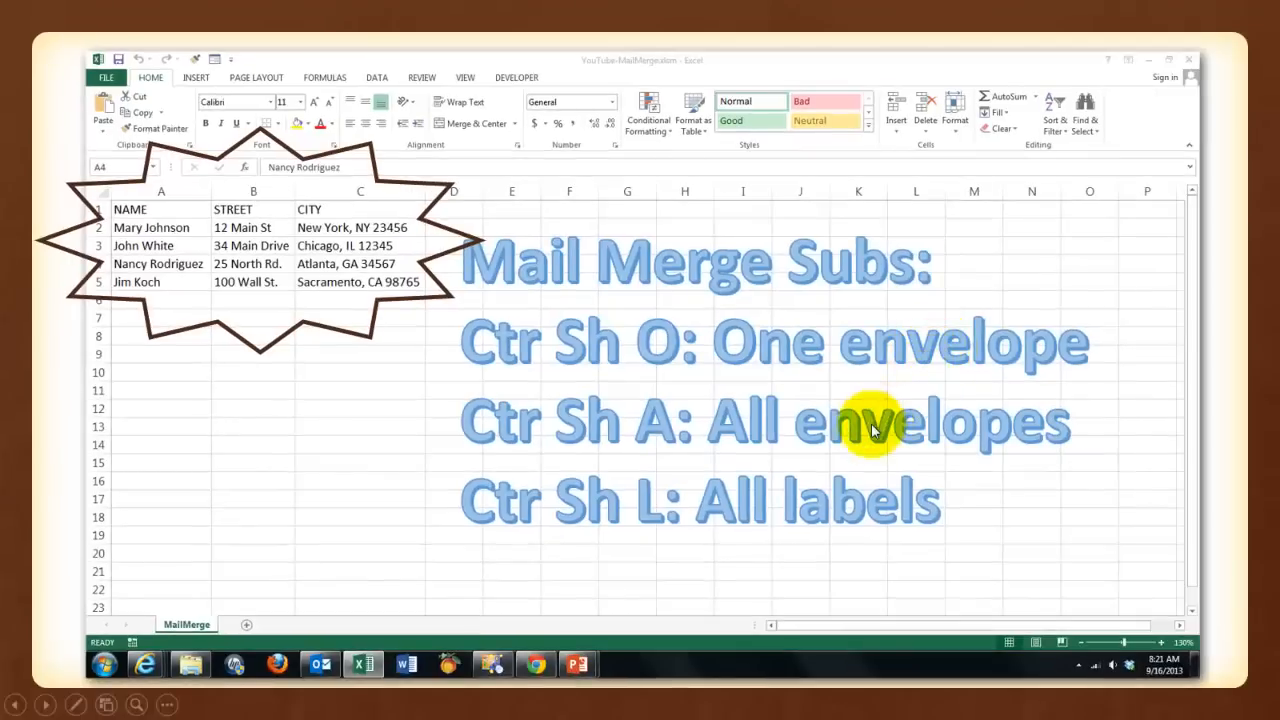
pyautogui.moveTo(836, 432)
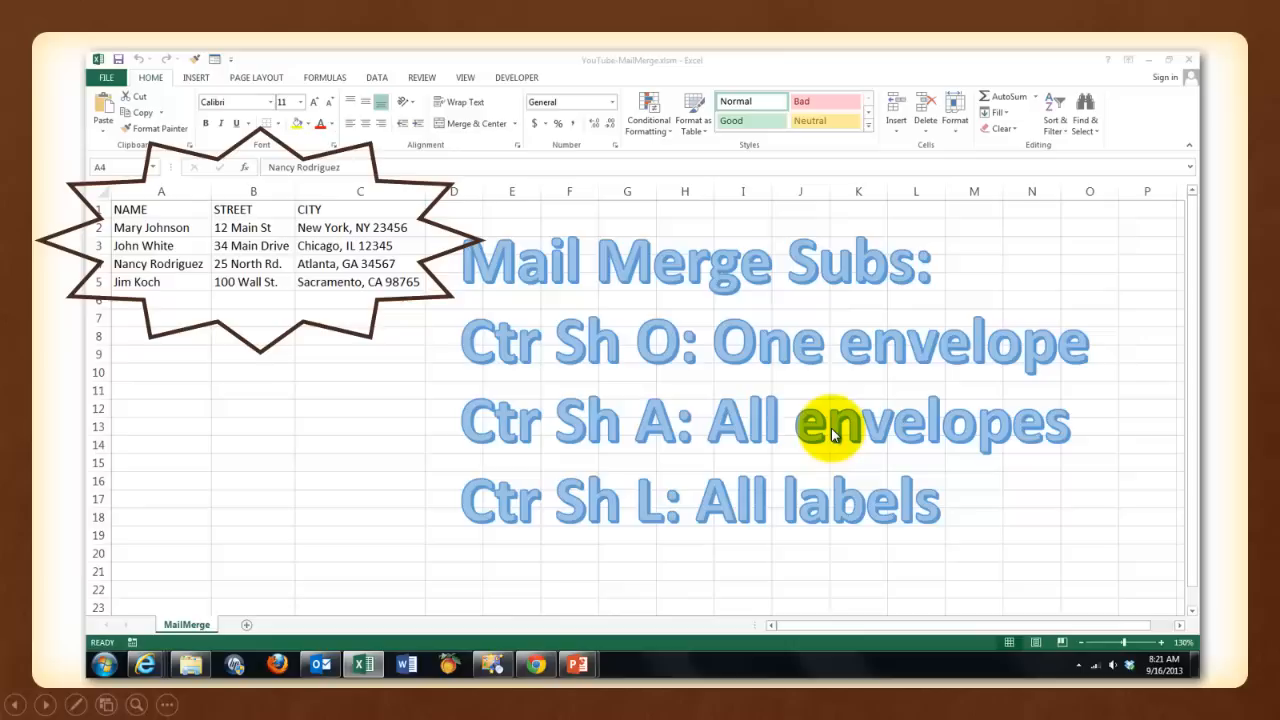
pyautogui.moveTo(824, 510)
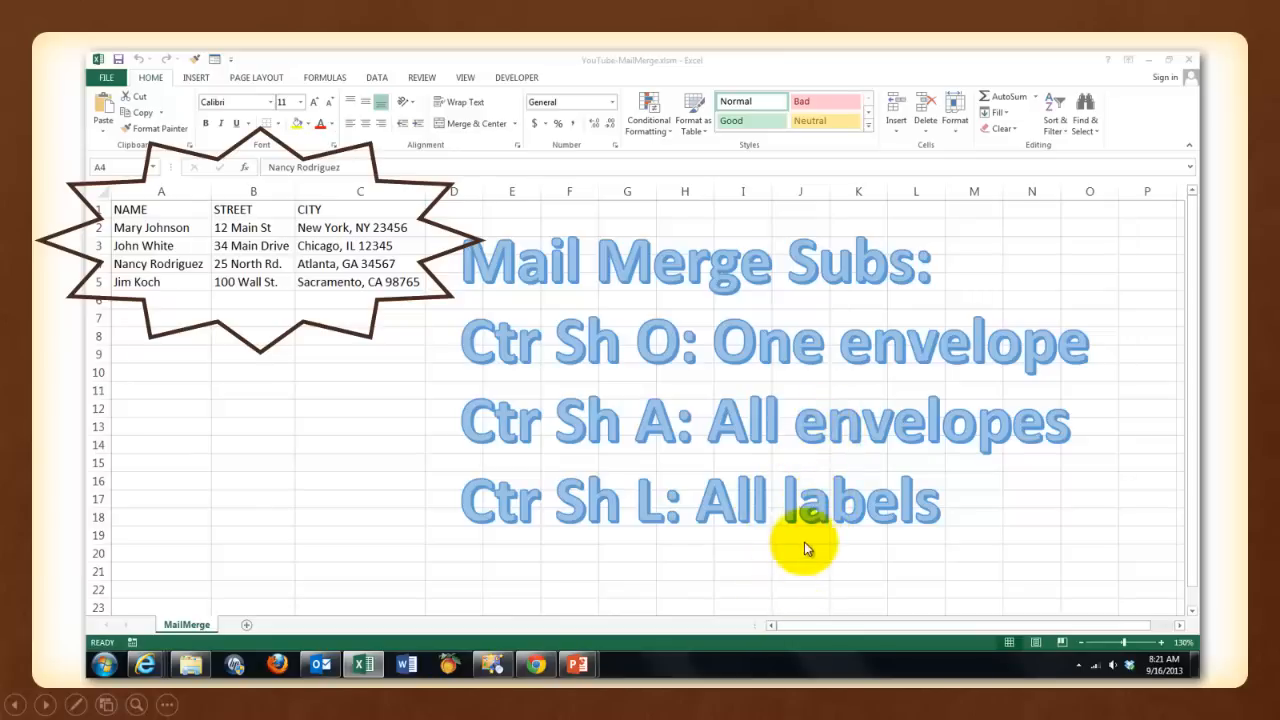
pyautogui.moveTo(912, 576)
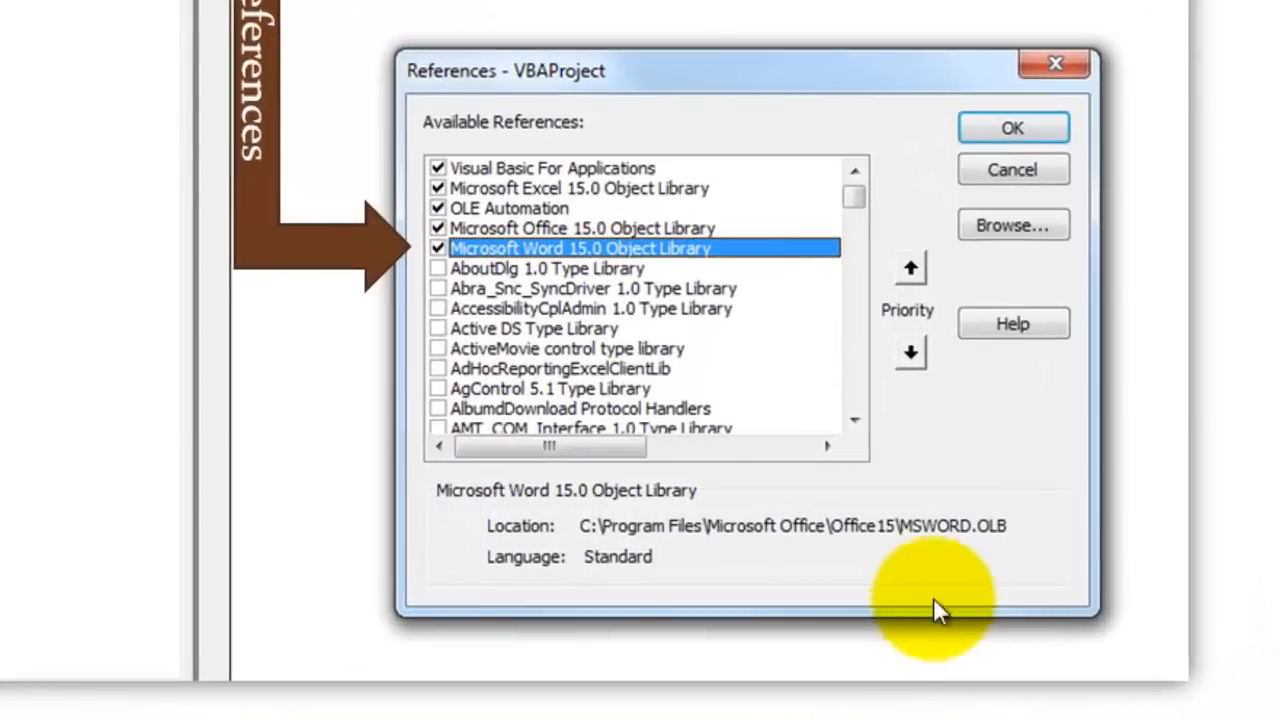
pyautogui.moveTo(550, 264)
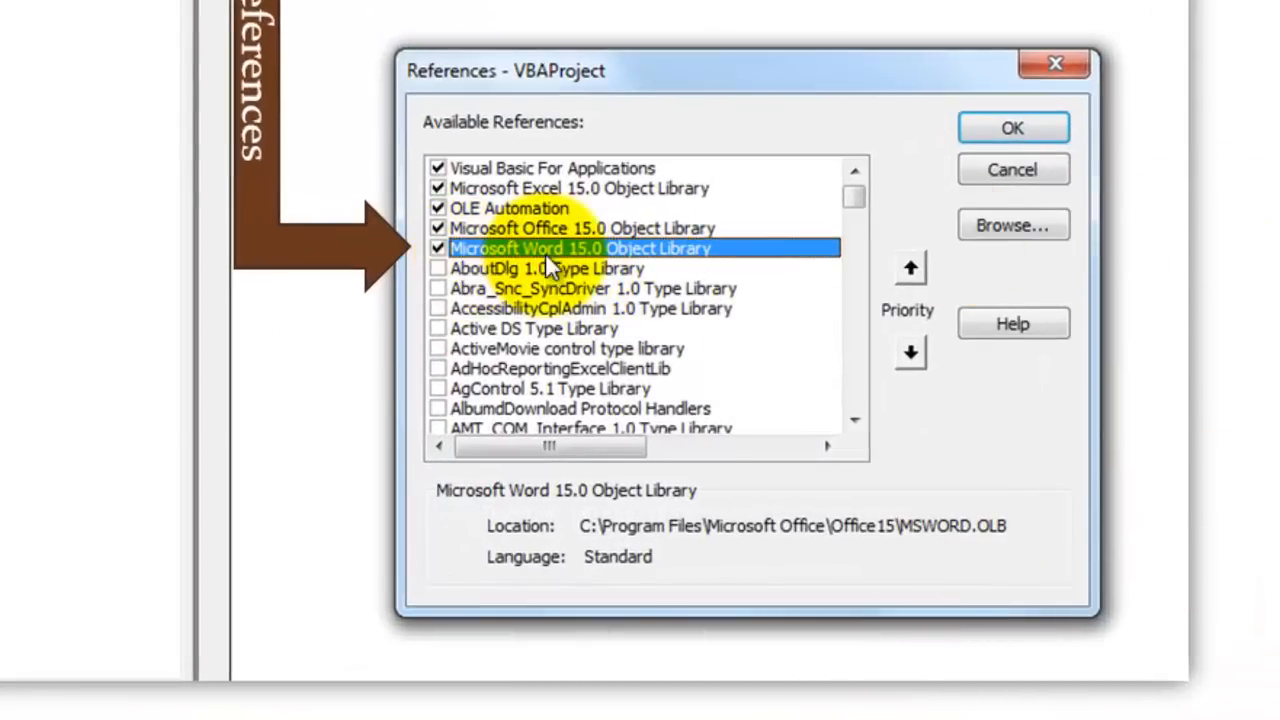
pyautogui.moveTo(540, 258)
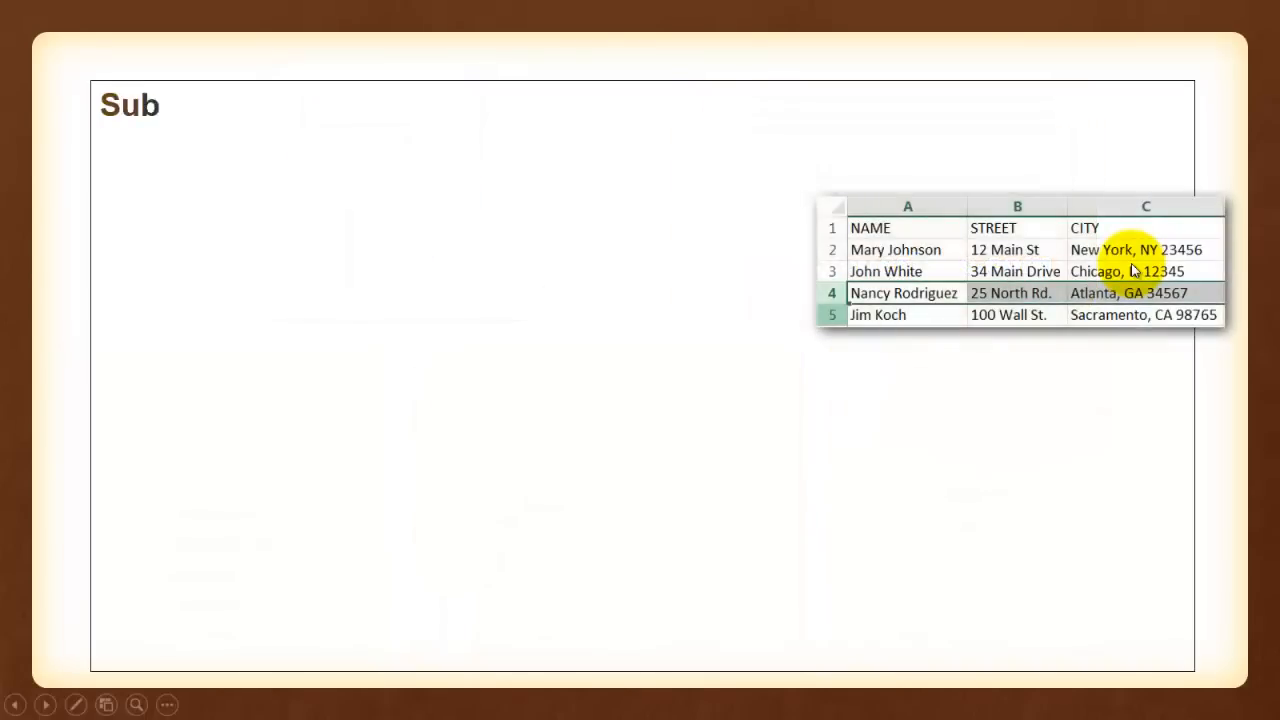
# Reveal 'Sub OneEnvelope()' with its Dim line and closing End Sub
pyautogui.write('OneEnvelope()')
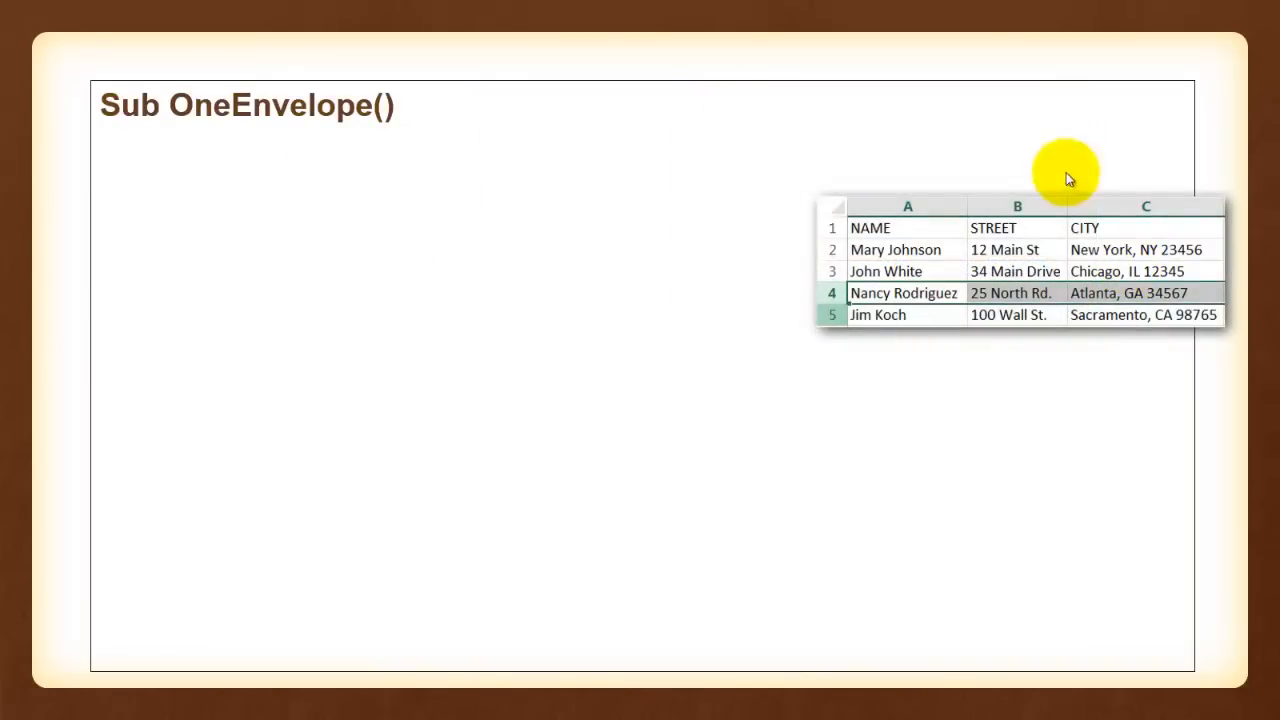
pyautogui.moveTo(850, 300)
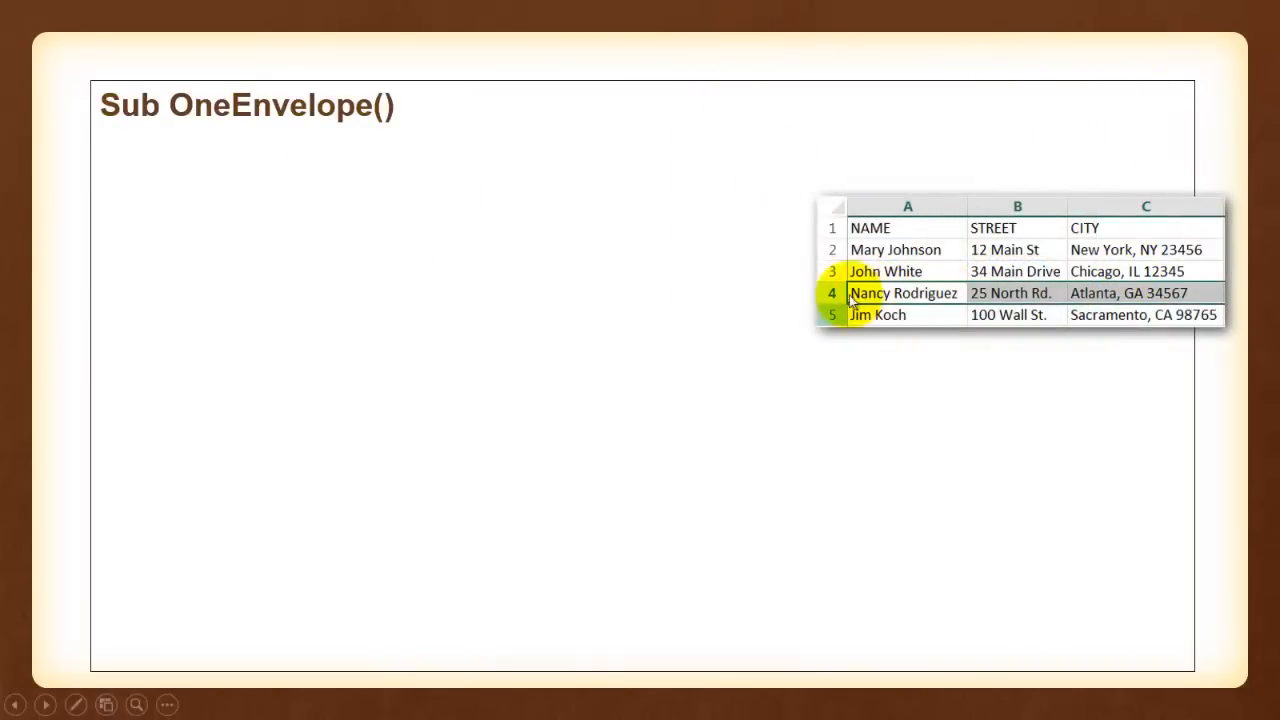
pyautogui.moveTo(904, 288)
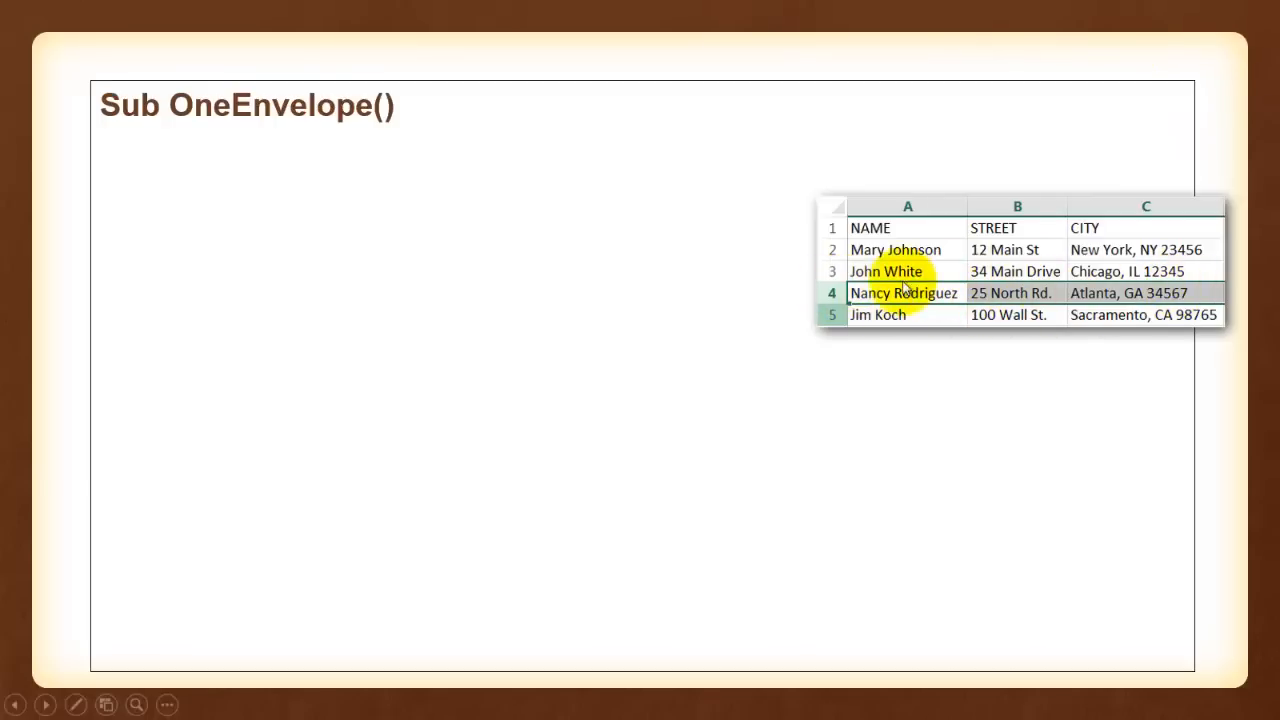
pyautogui.moveTo(600, 460)
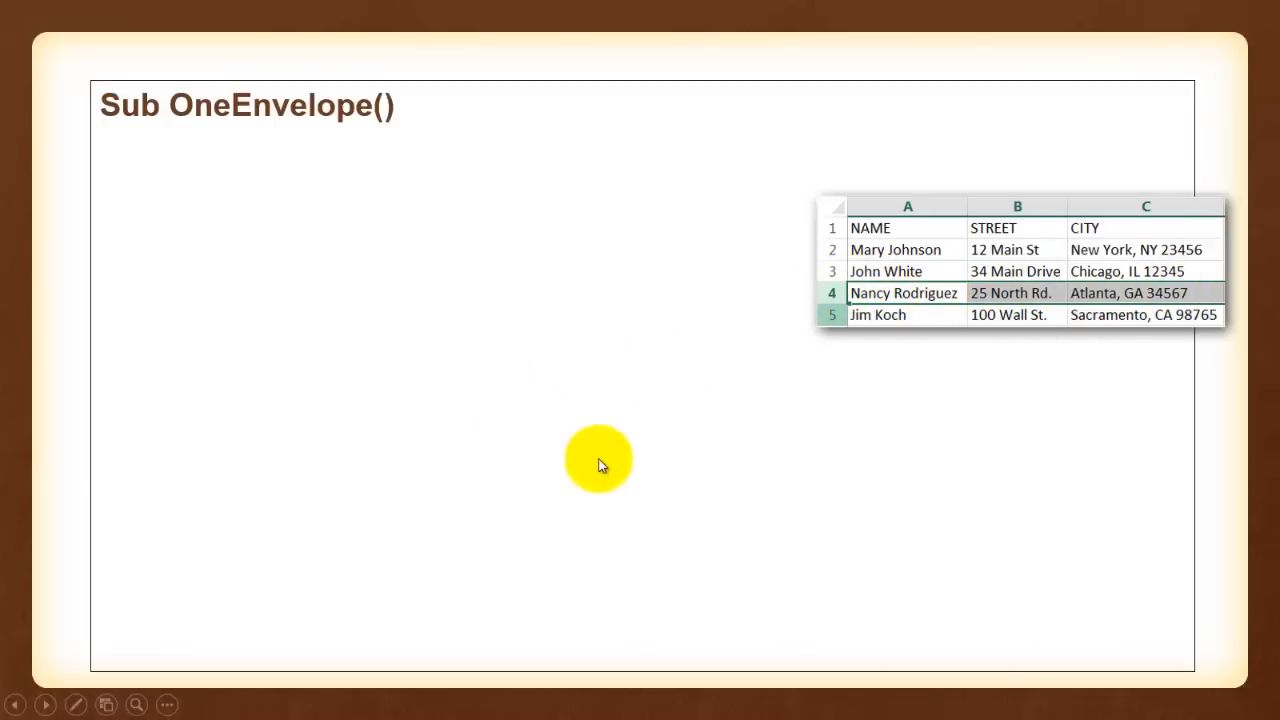
pyautogui.moveTo(636, 464)
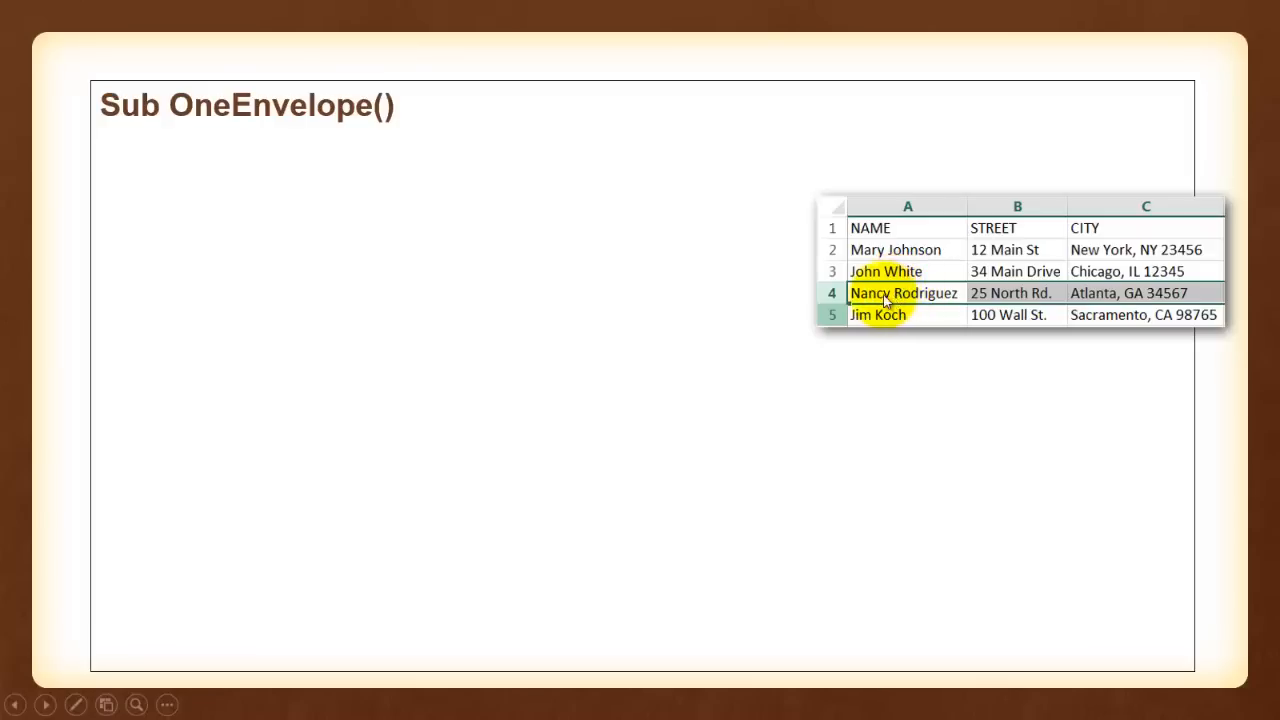
pyautogui.moveTo(658, 424)
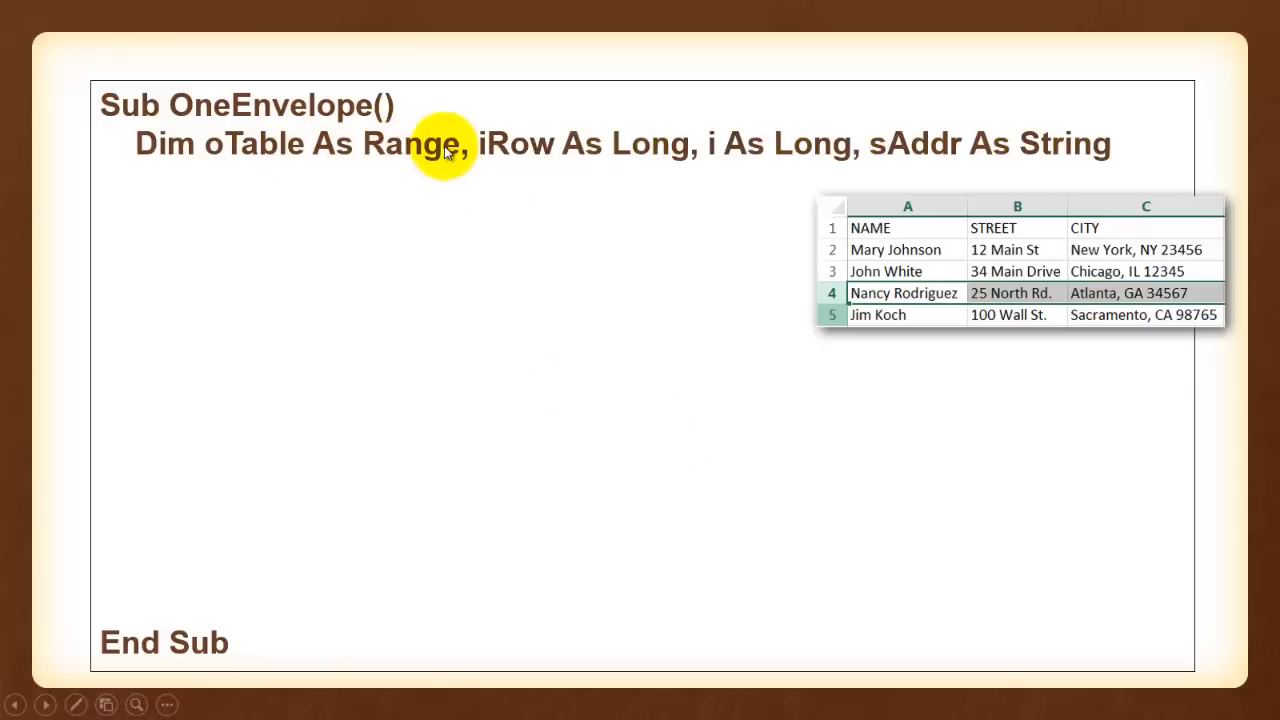
pyautogui.moveTo(640, 144)
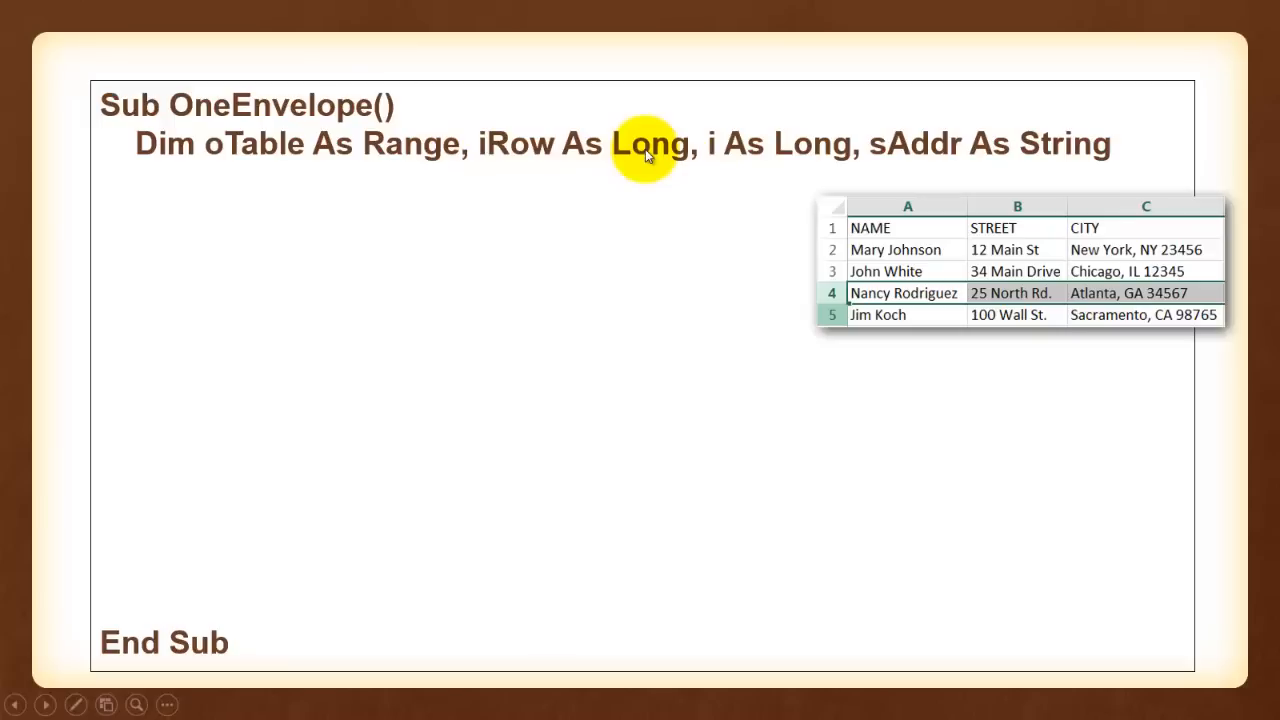
pyautogui.moveTo(716, 150)
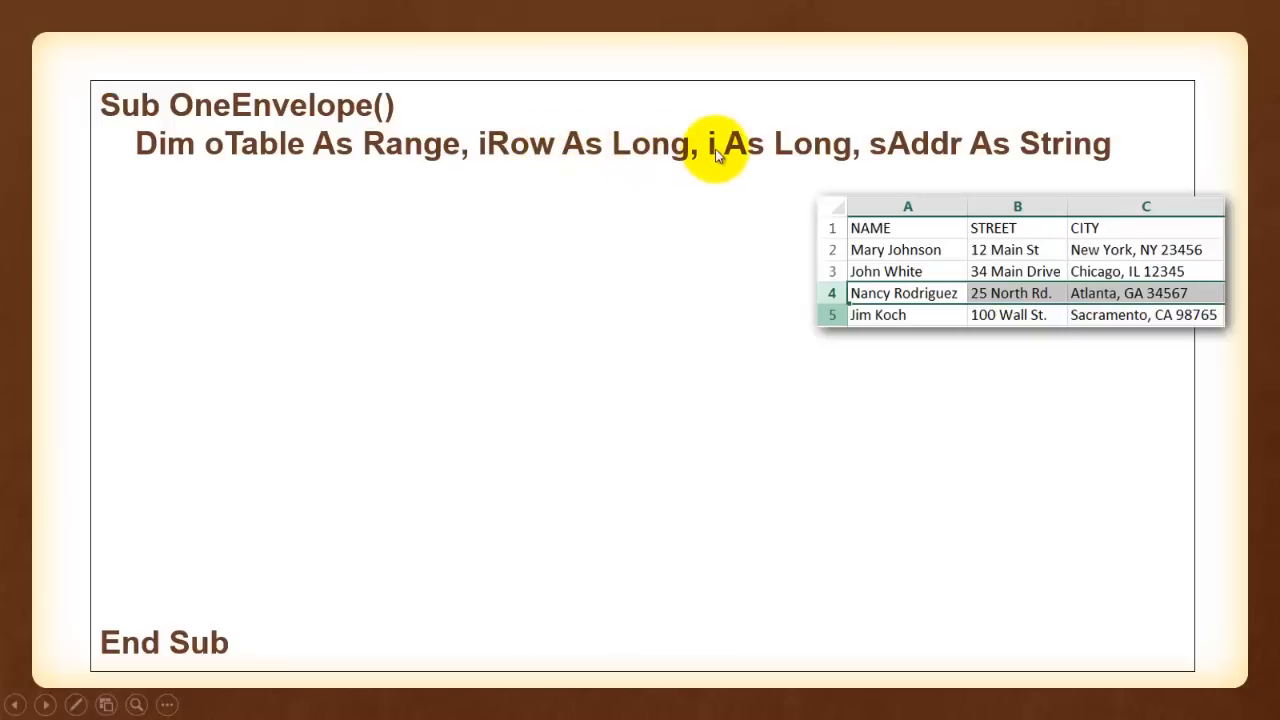
pyautogui.moveTo(1010, 164)
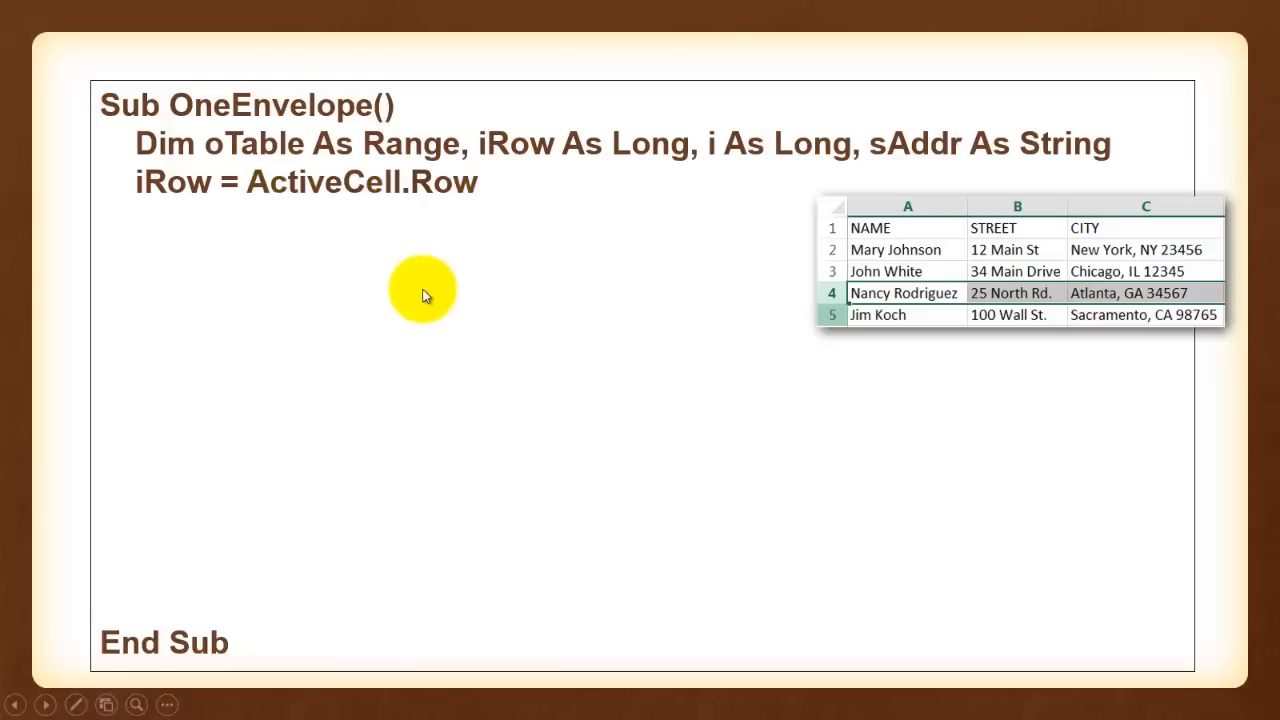
pyautogui.moveTo(884, 284)
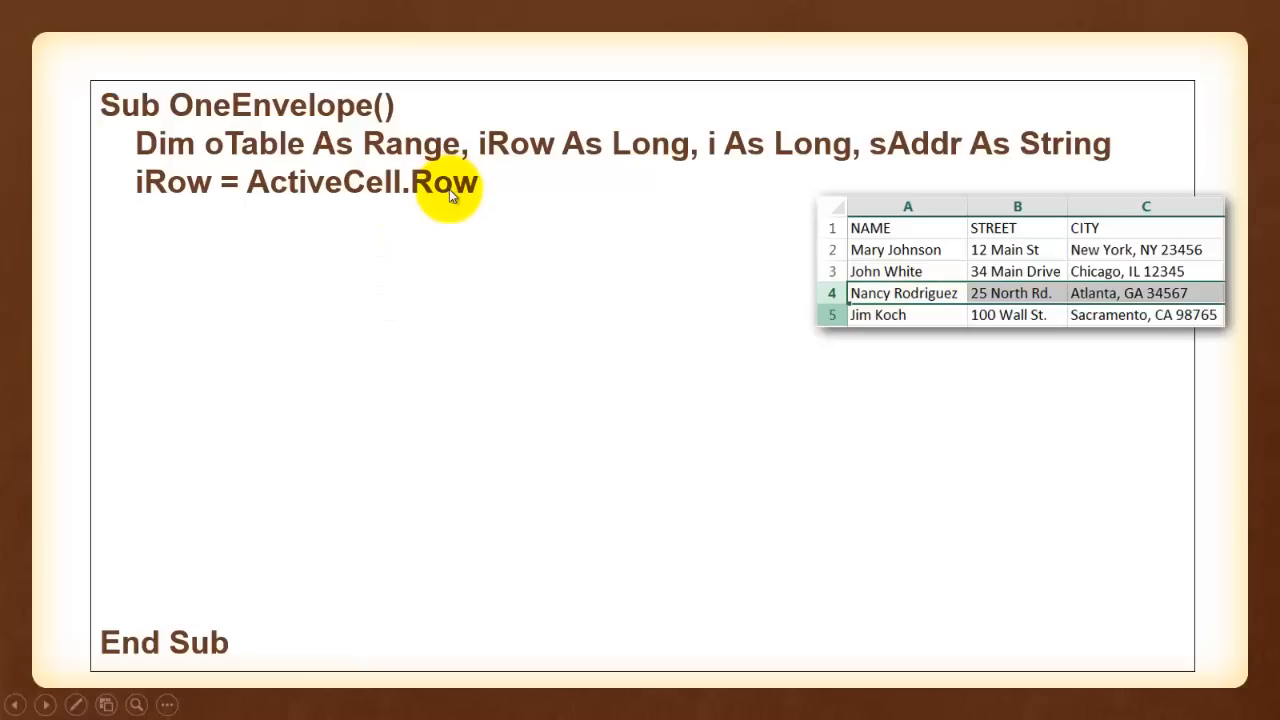
pyautogui.moveTo(180, 188)
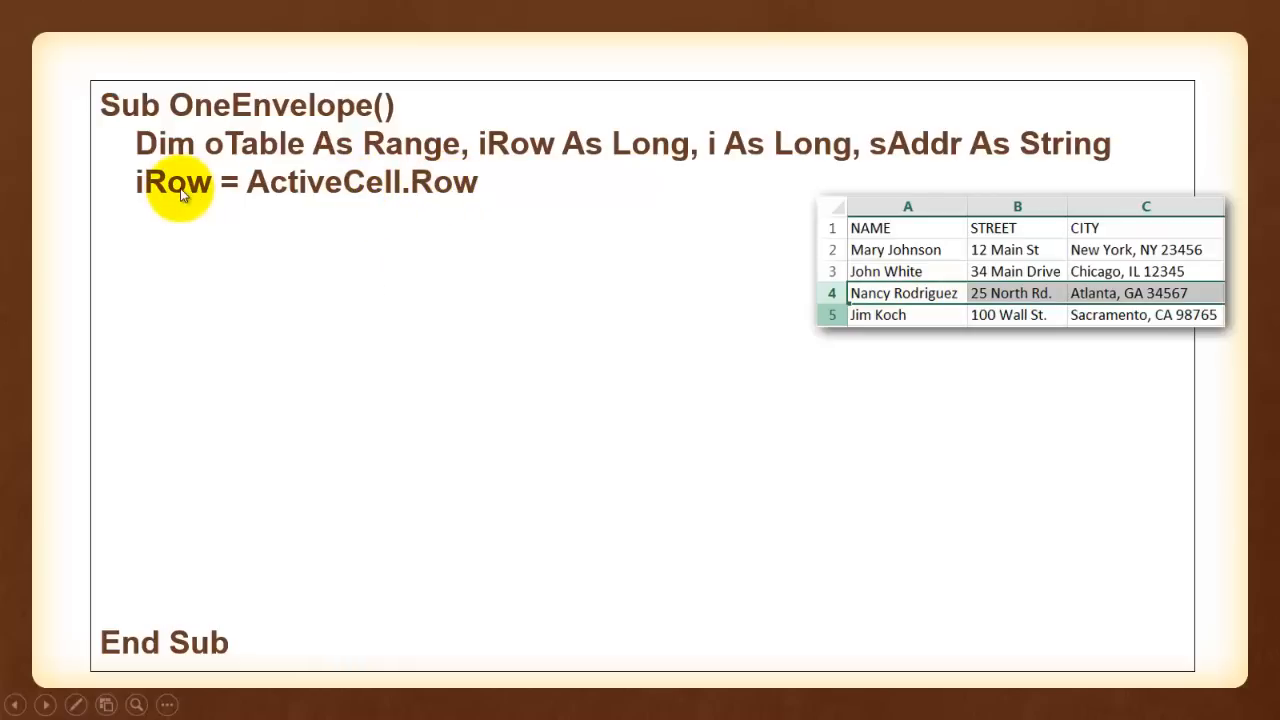
# Reveal iRow = ActiveCell.Row and the 'With ActiveCell.CurrentRegion' block start
pyautogui.write('With ActiveCell.Cu')
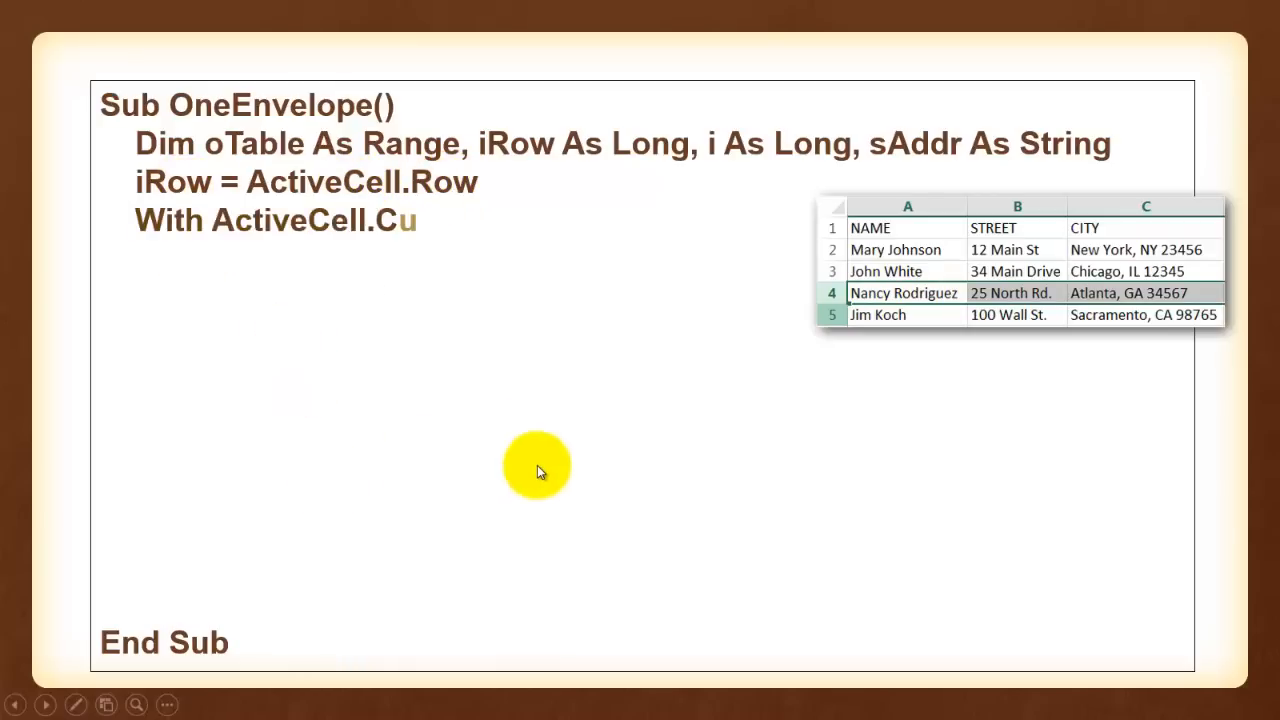
pyautogui.write('urrentRegion')
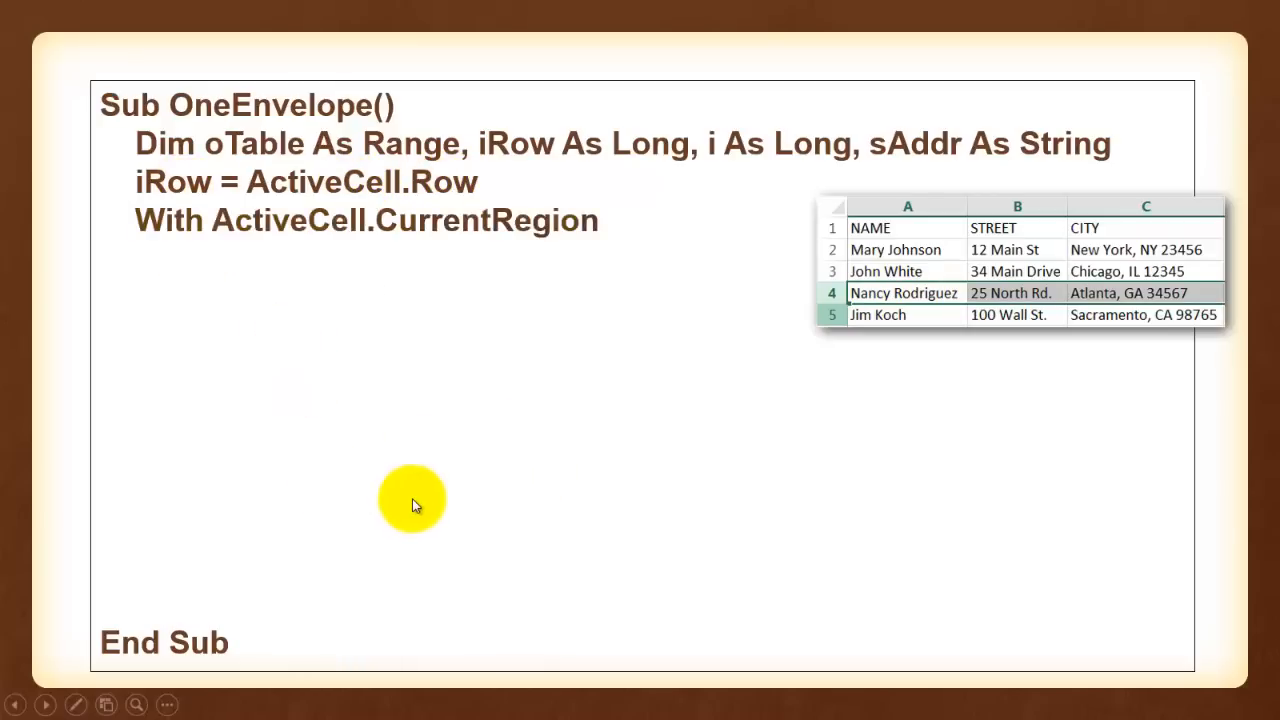
pyautogui.moveTo(896, 492)
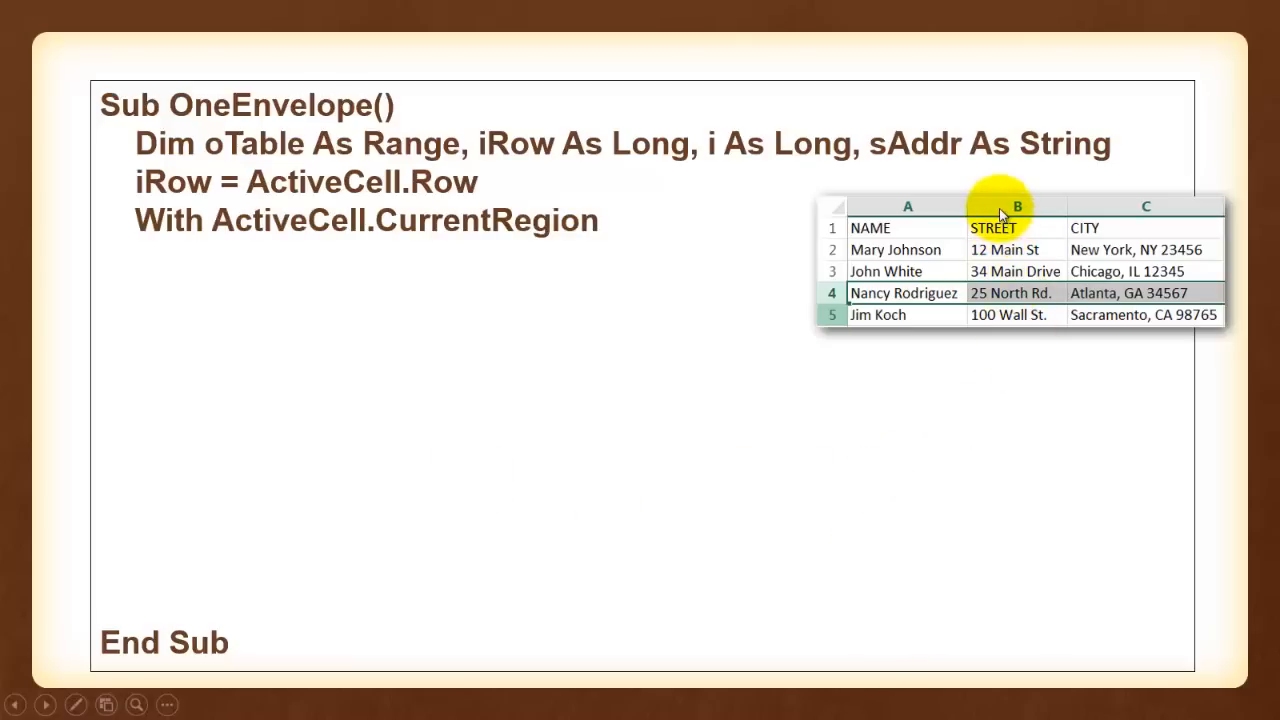
pyautogui.moveTo(910, 272)
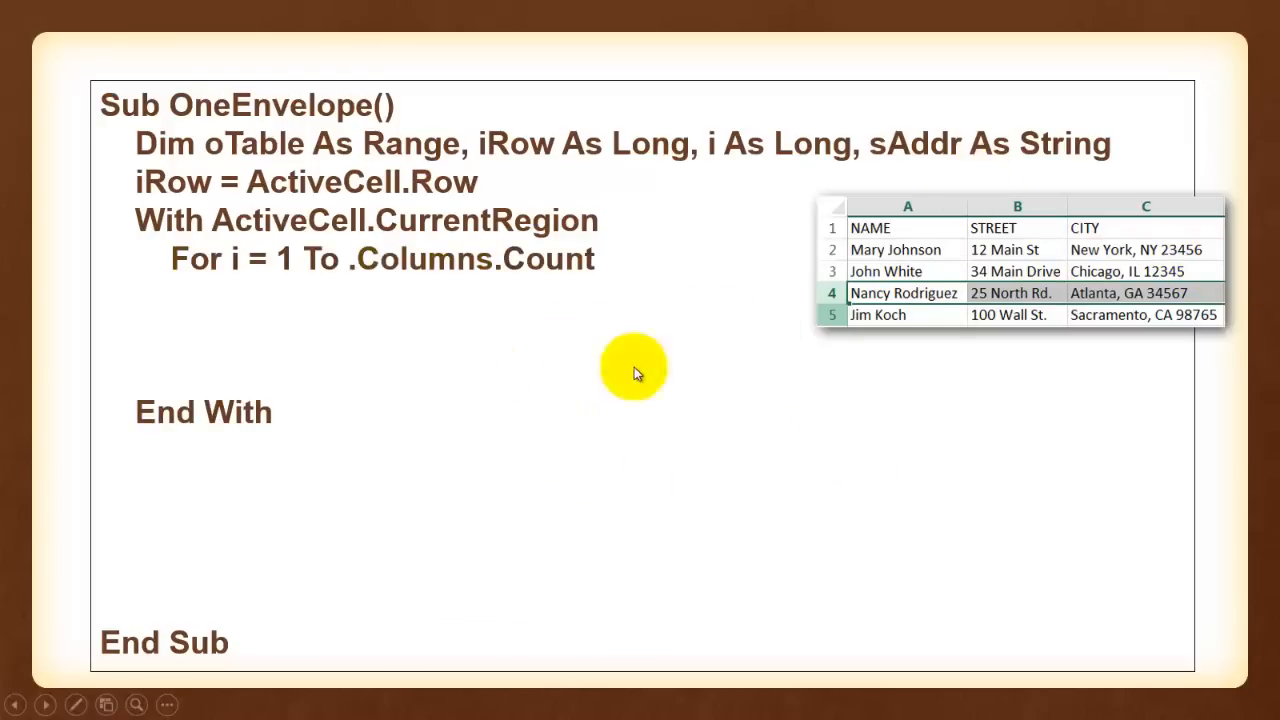
pyautogui.moveTo(296, 270)
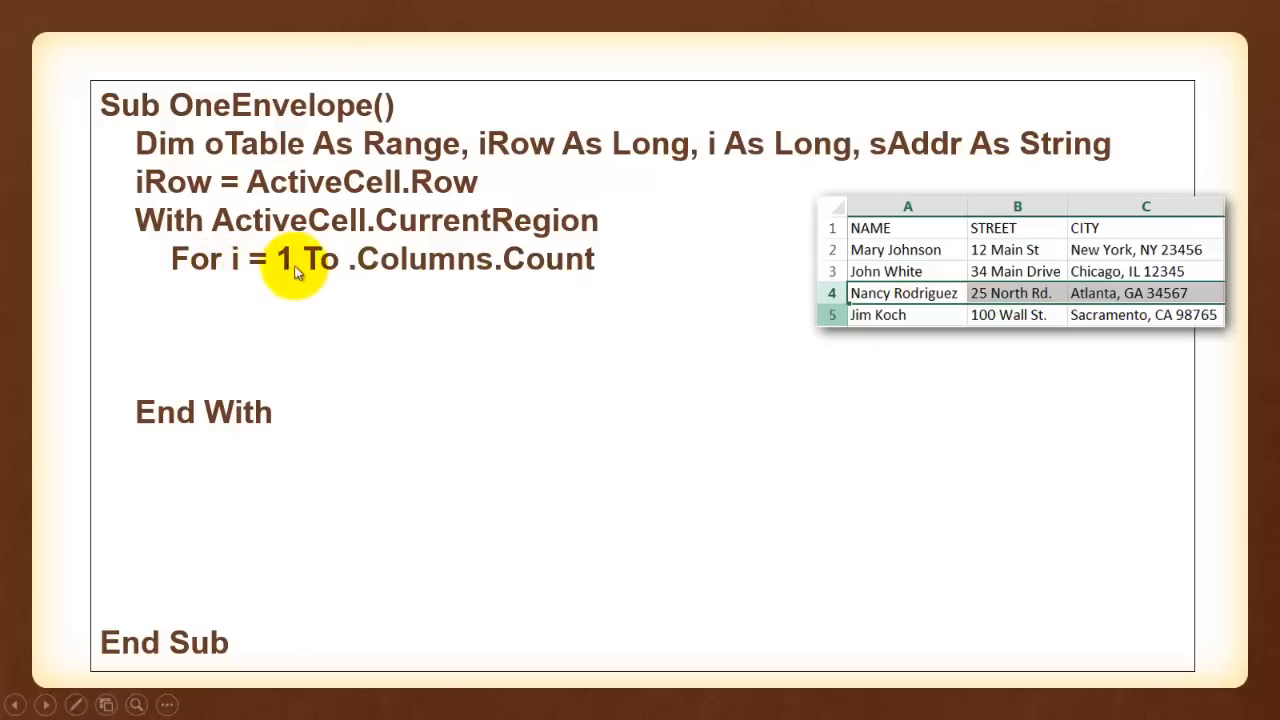
pyautogui.moveTo(560, 268)
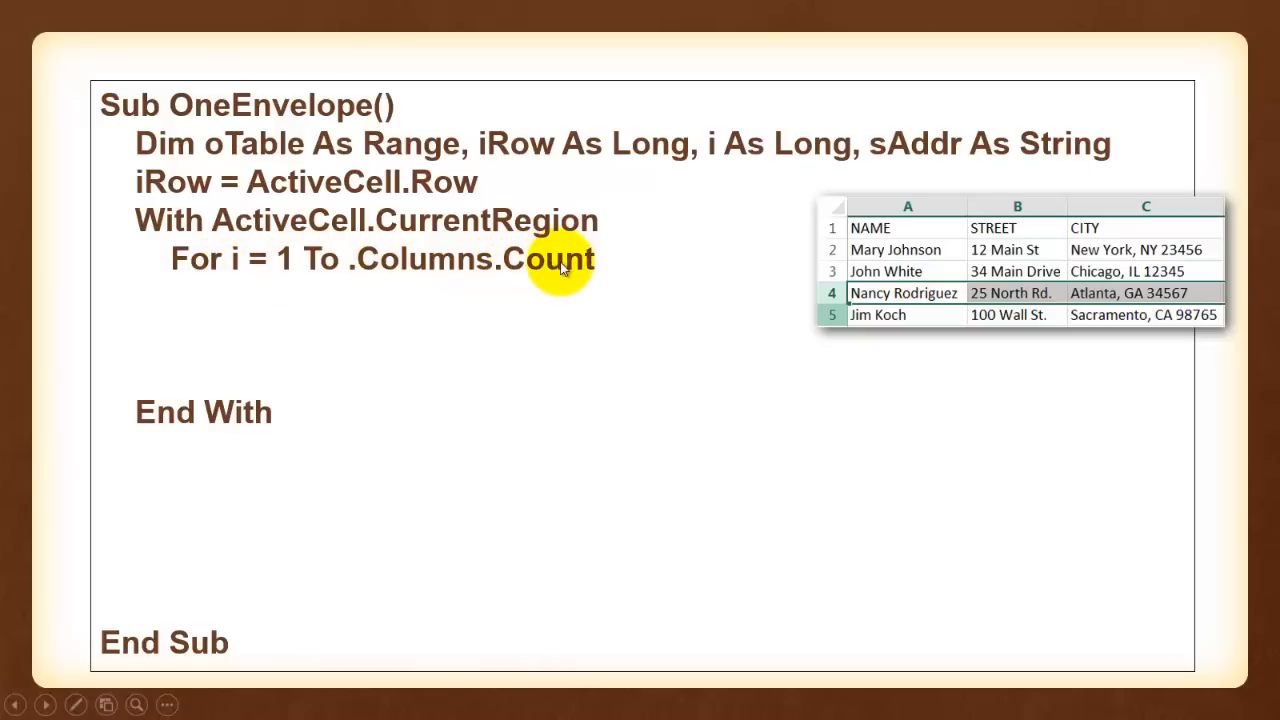
pyautogui.moveTo(882, 344)
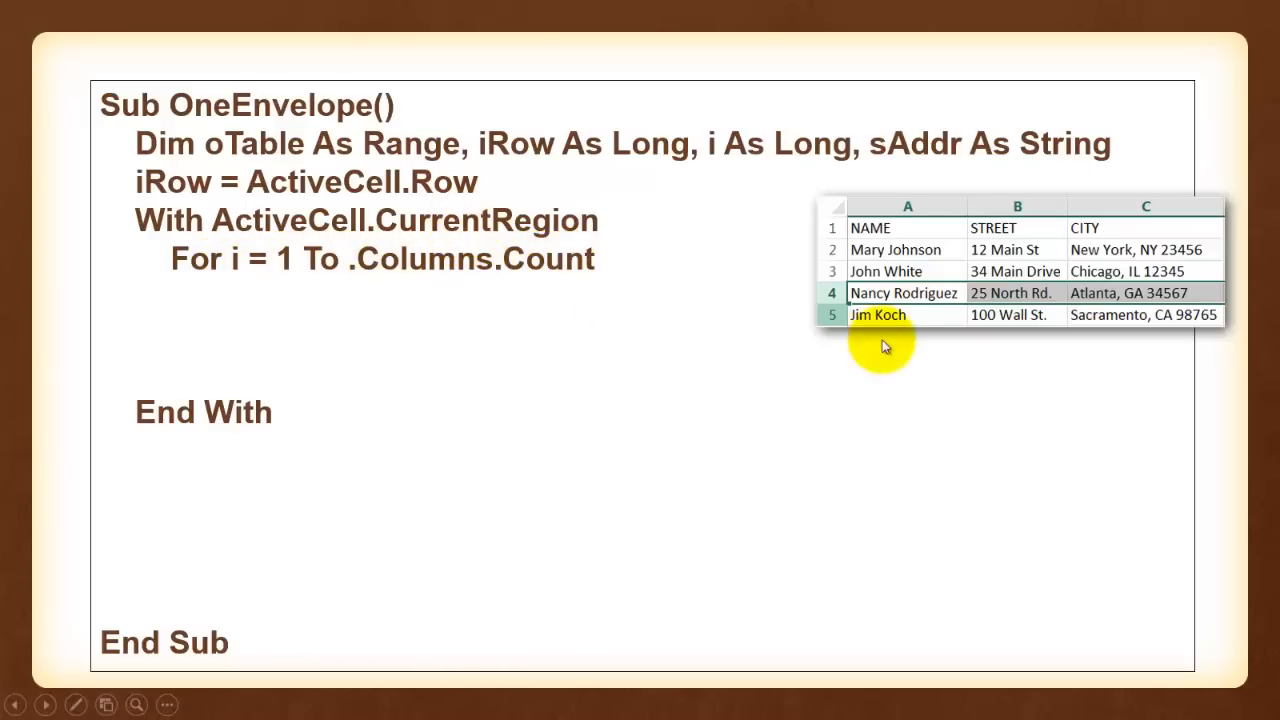
pyautogui.moveTo(1108, 220)
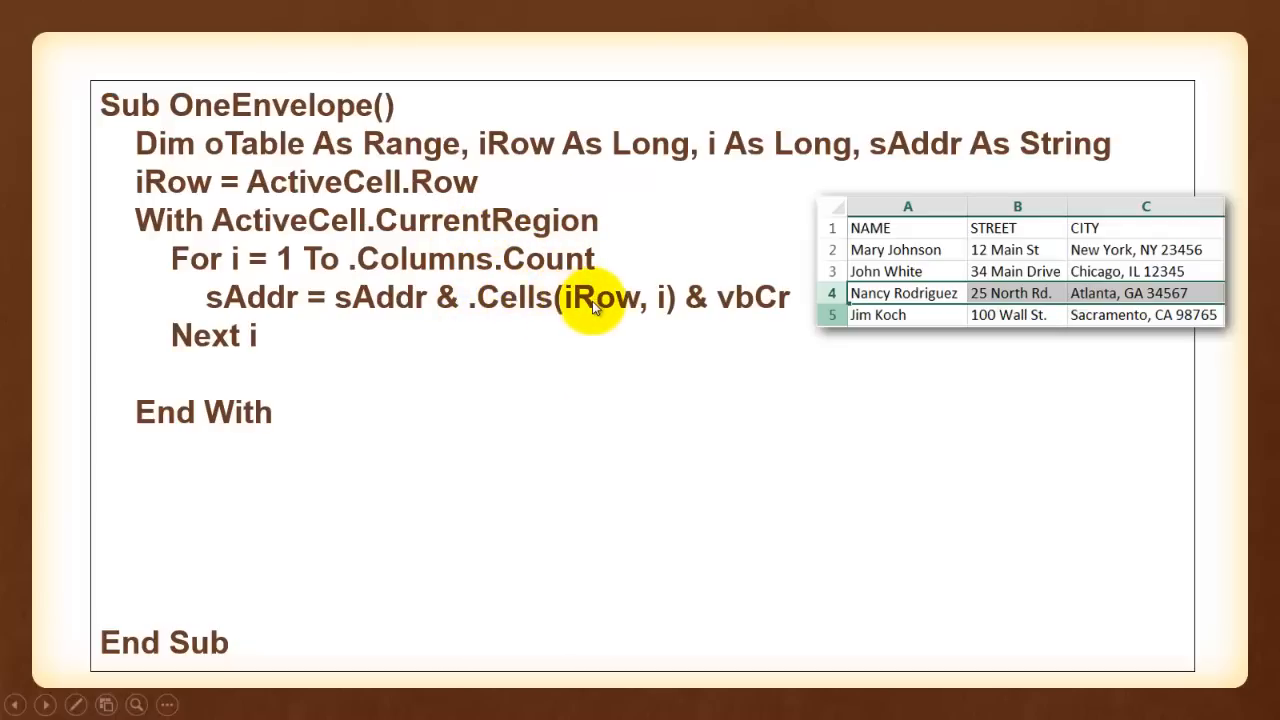
pyautogui.moveTo(764, 330)
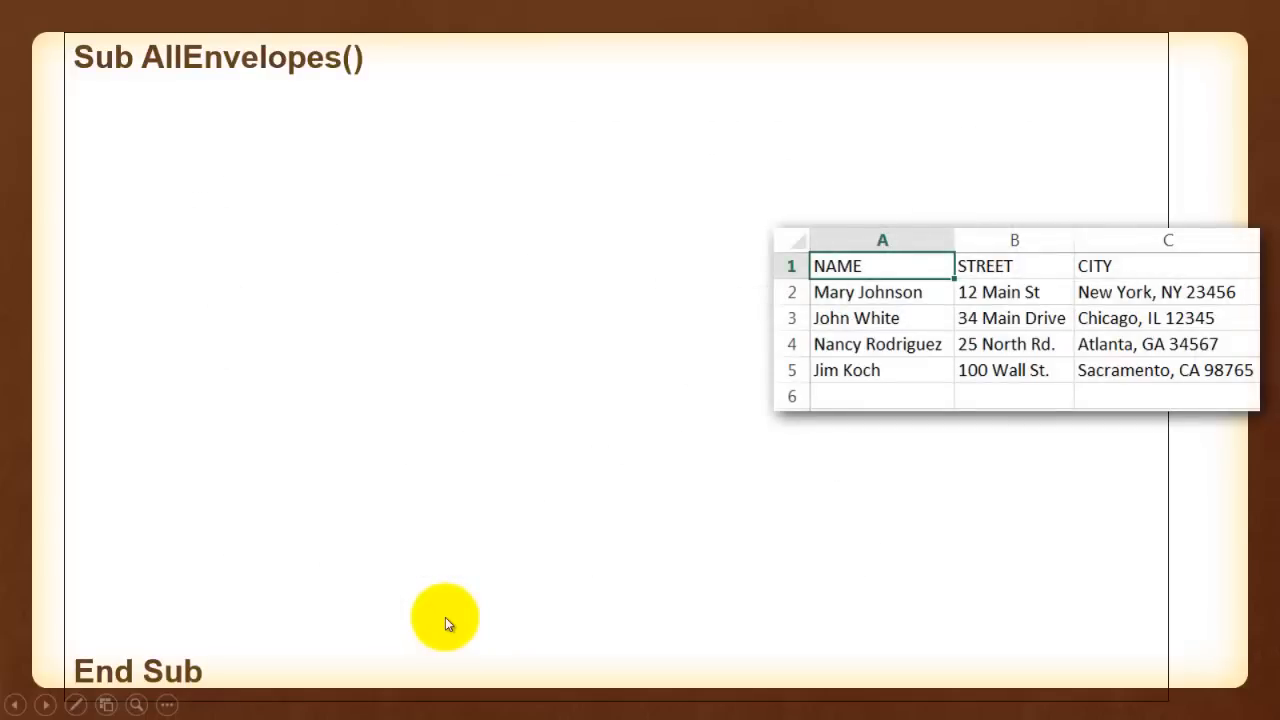
pyautogui.moveTo(852, 390)
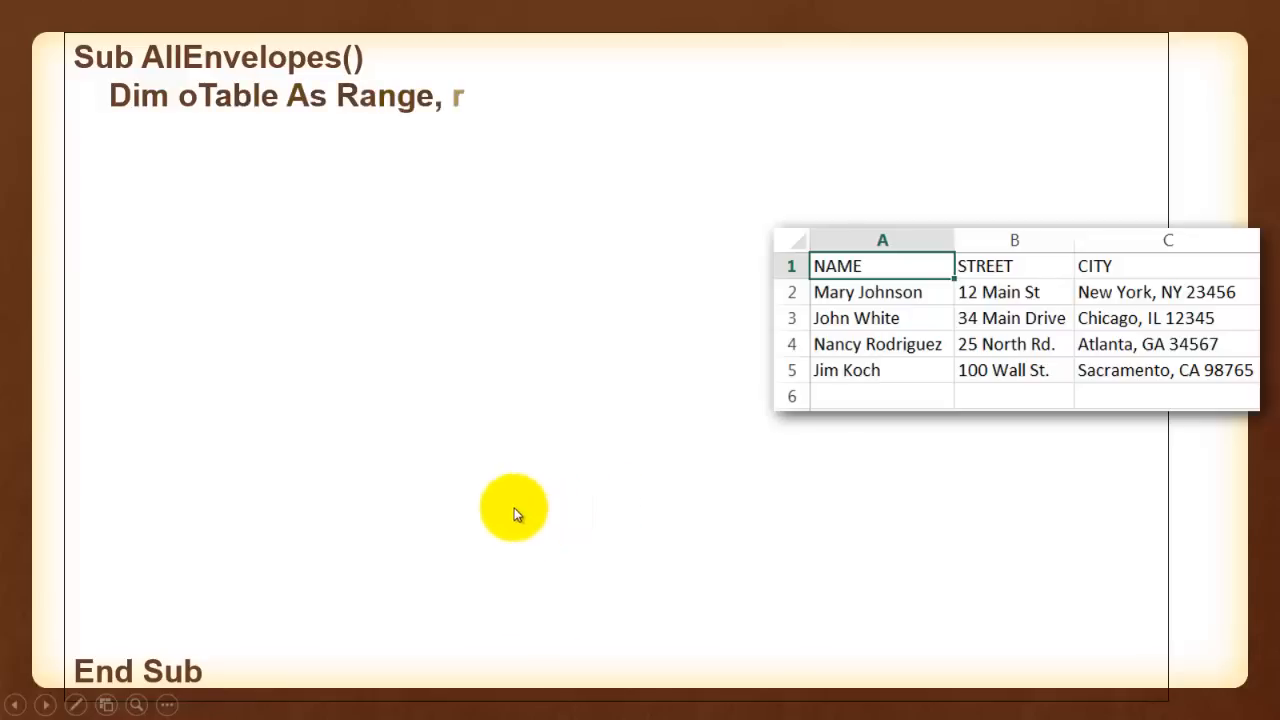
# Reveal the Dim lines, Set oWord = CreateObject("Word.Application") and Set oDoc = oWord.Documents.Add
pyautogui.write('As Long, c As Long, sAddr As String')
pyautogui.click(474, 136)
pyautogui.write('Dim oWord As Word.Application, oDoc As Word')
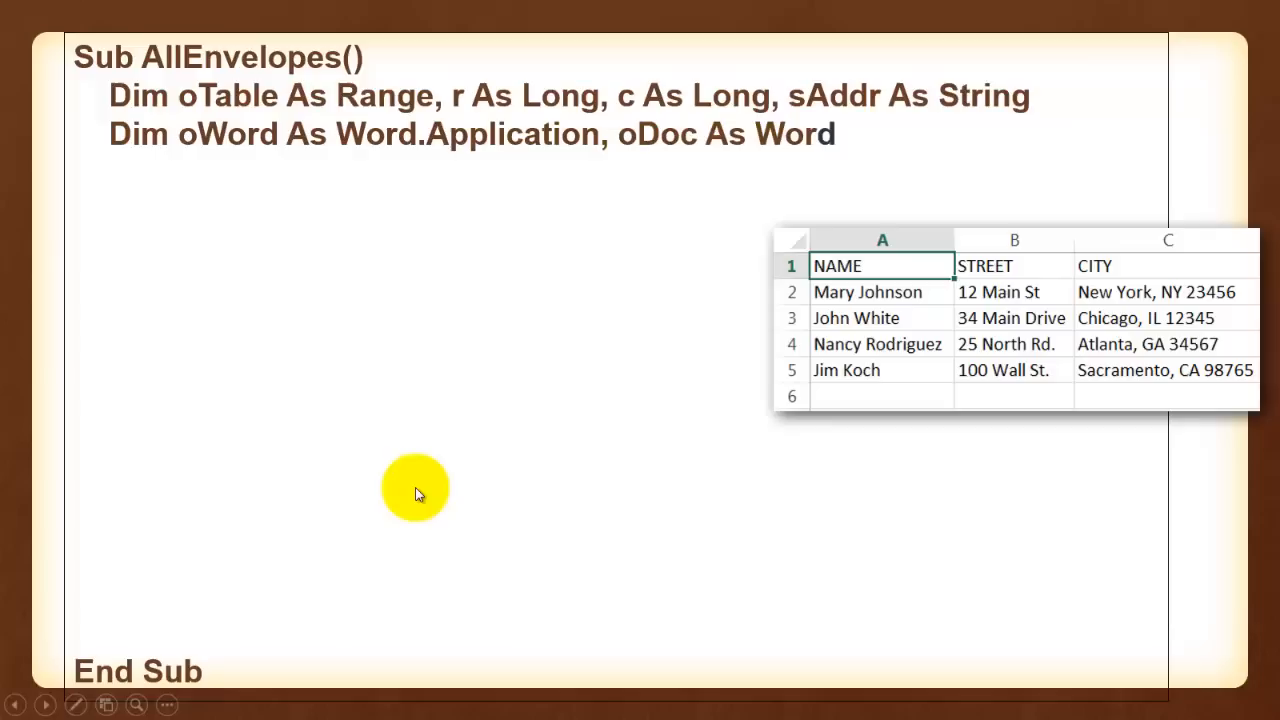
pyautogui.write('.Document')
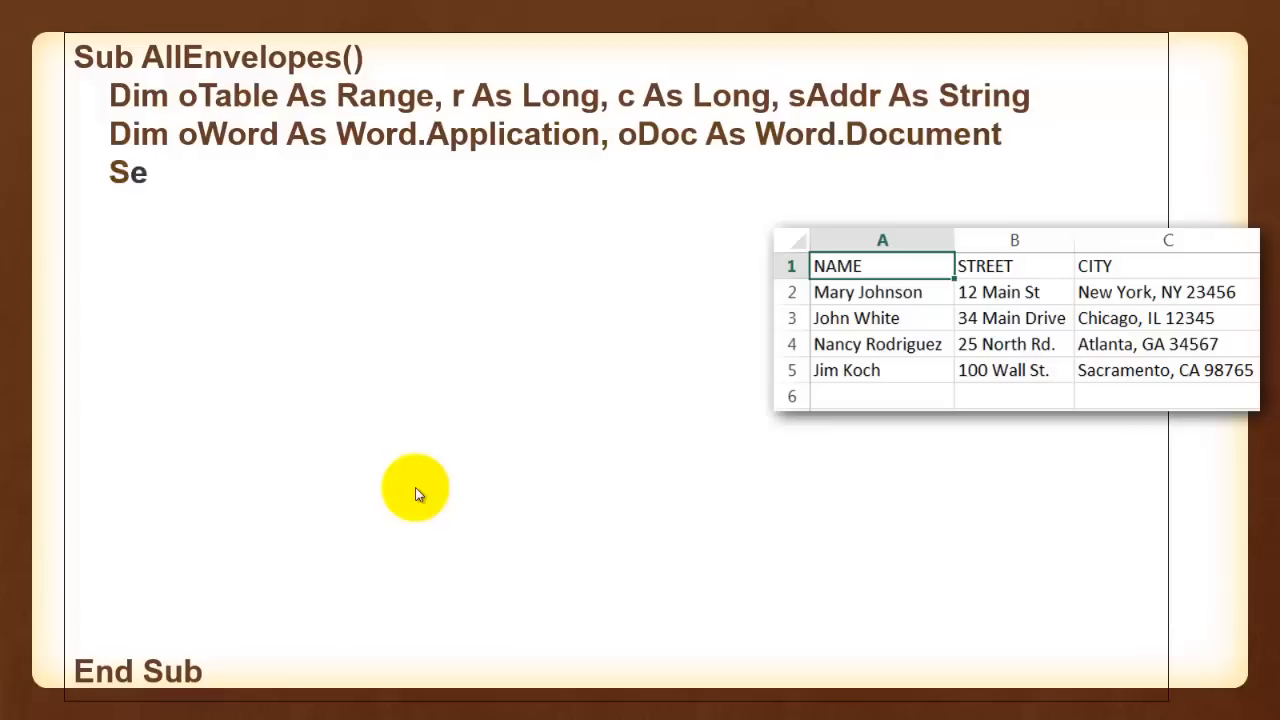
pyautogui.write('t oWord = CreateObject("Word')
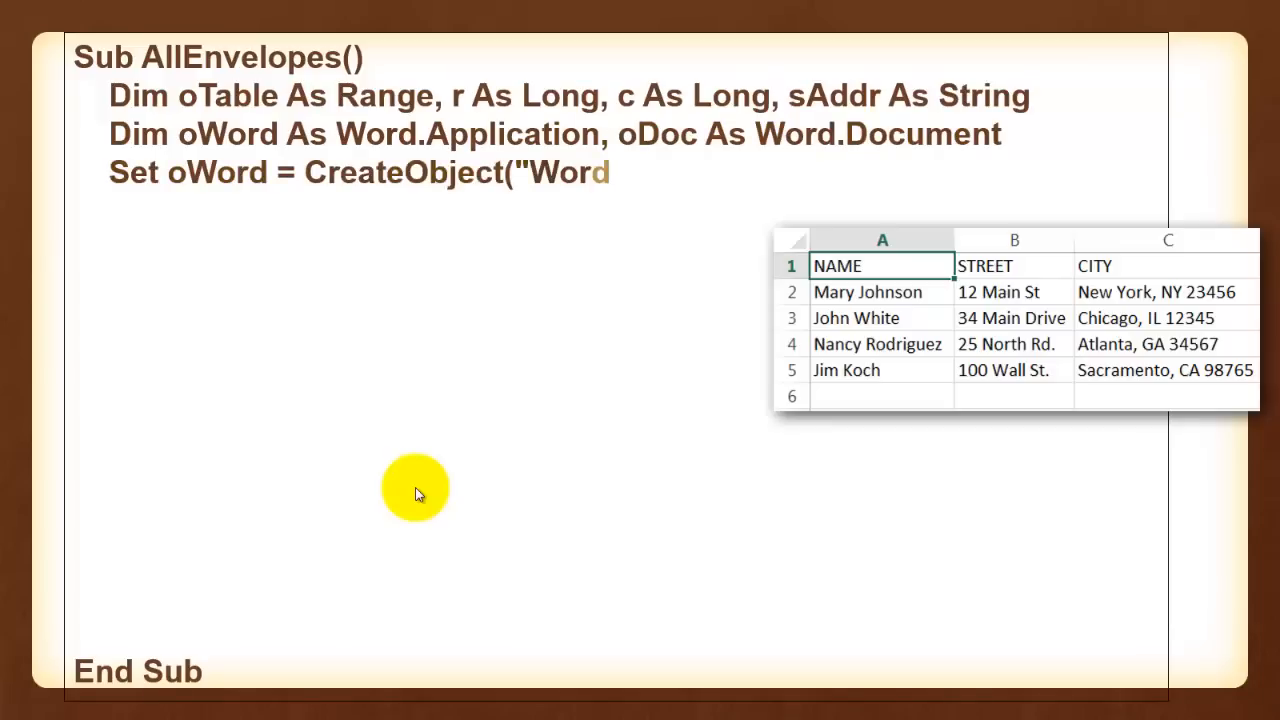
pyautogui.write('.Application")')
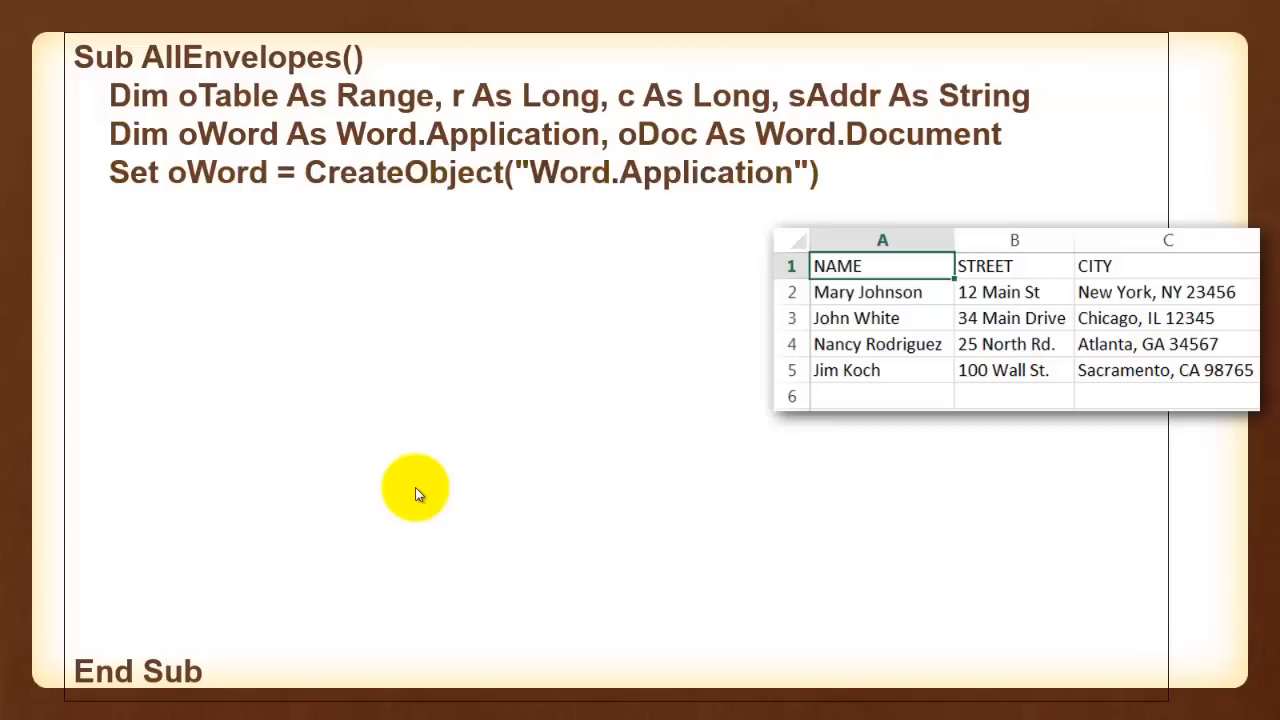
pyautogui.write('Set oD')
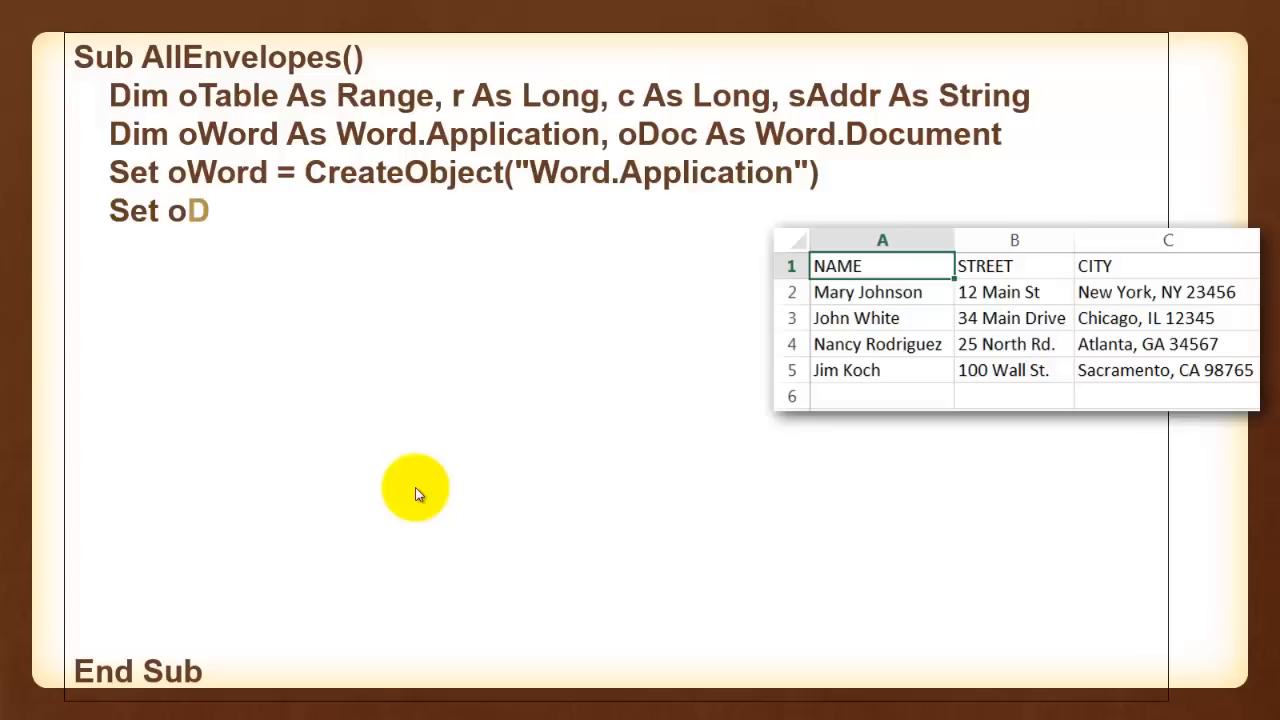
pyautogui.write('oc = oWord.Documents.Add')
pyautogui.click(420, 286)
pyautogui.write('For r = 2')
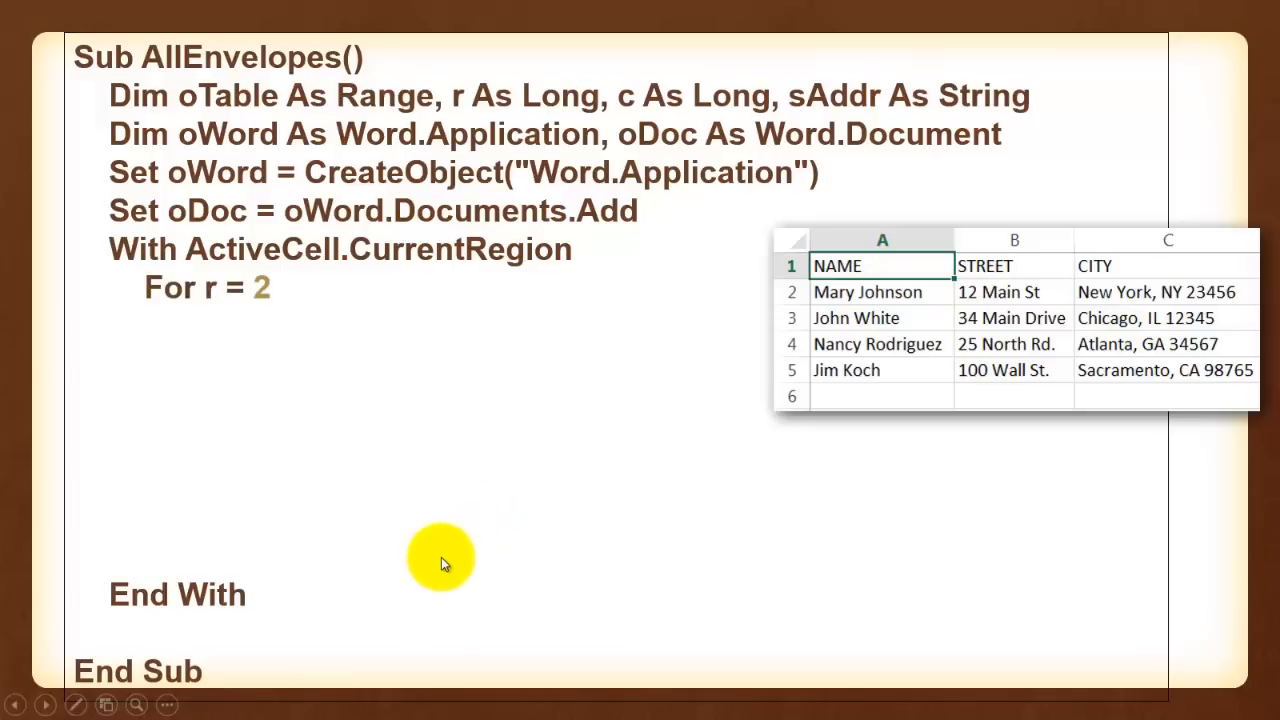
# Complete the loop as 'For r = 2 To .Rows.Count' with the 'skip label row' comment
pyautogui.write("To .Rows.Count 'skip label row")
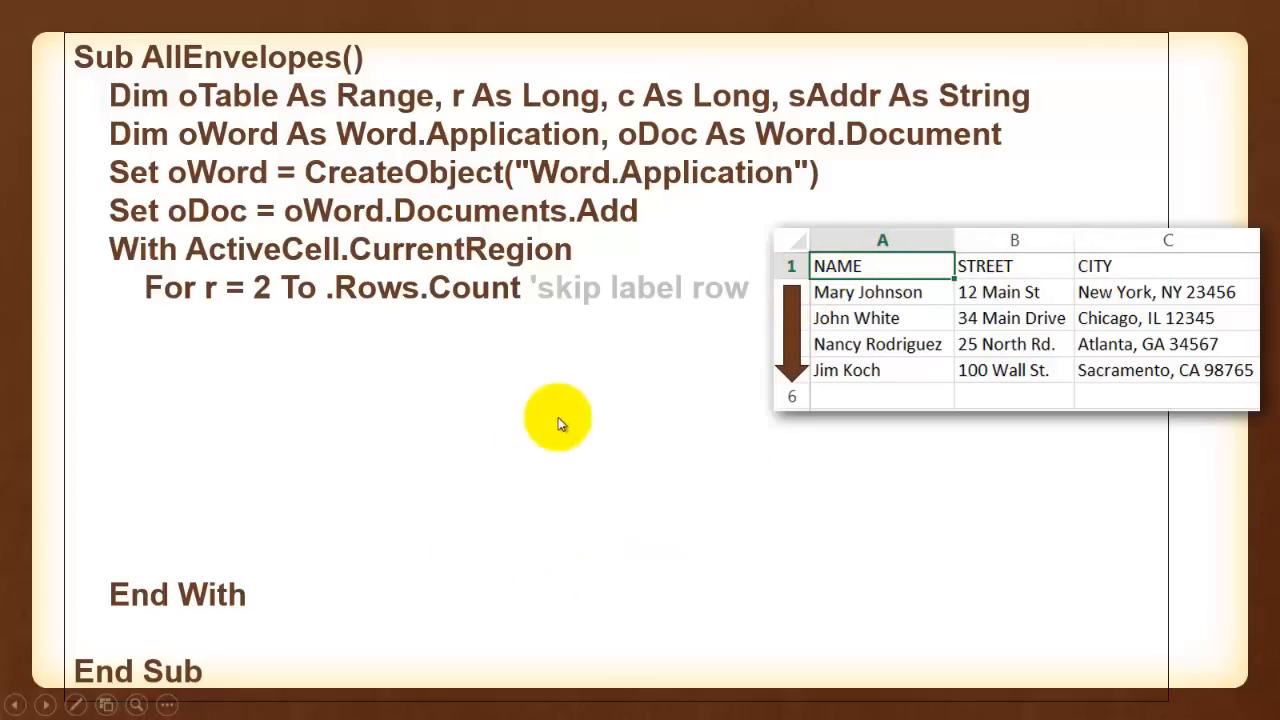
pyautogui.moveTo(524, 488)
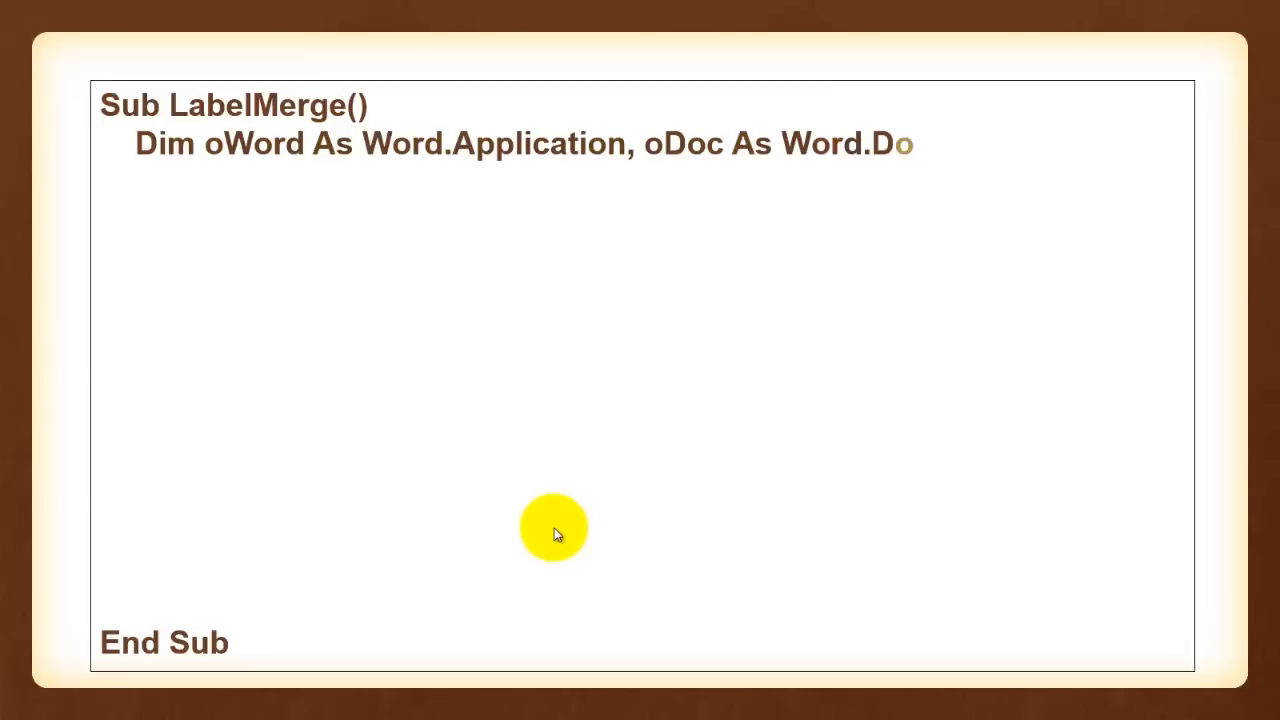
# Reveal 'Sub LabelMerge()' with its Dim lines for Word, document, path, counter, headers and print flag
pyautogui.write('cument')
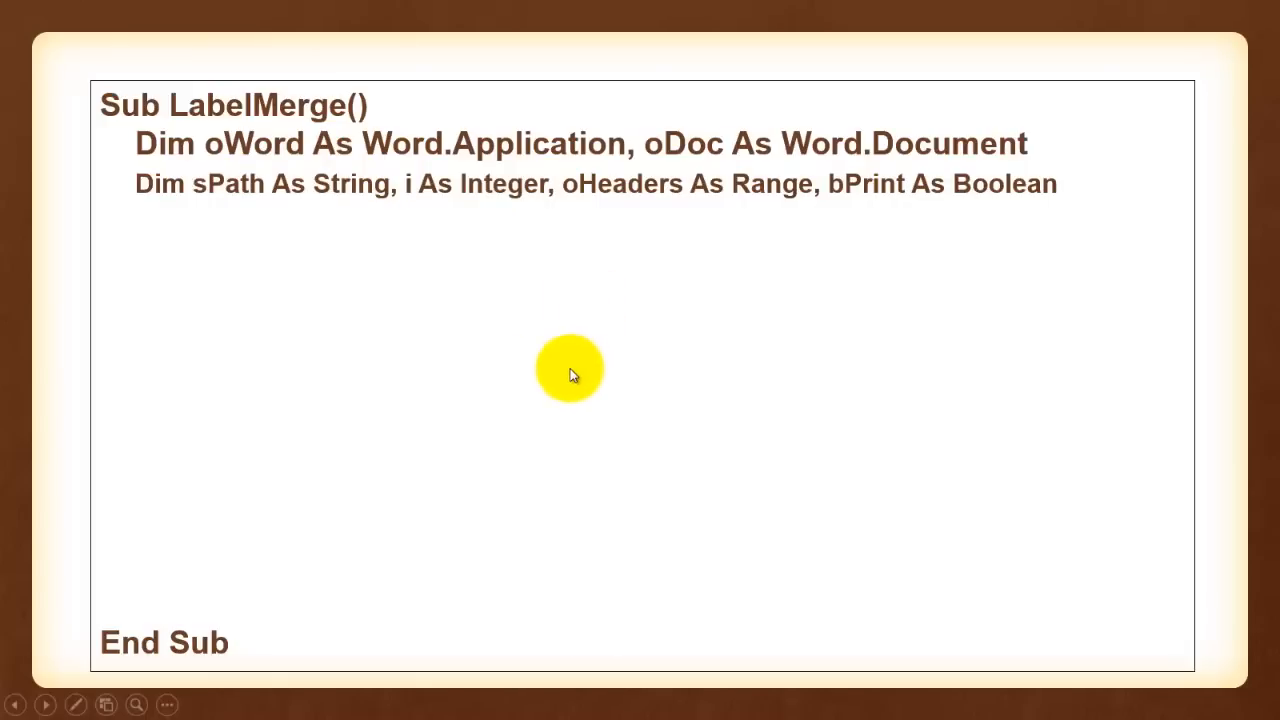
pyautogui.moveTo(562, 376)
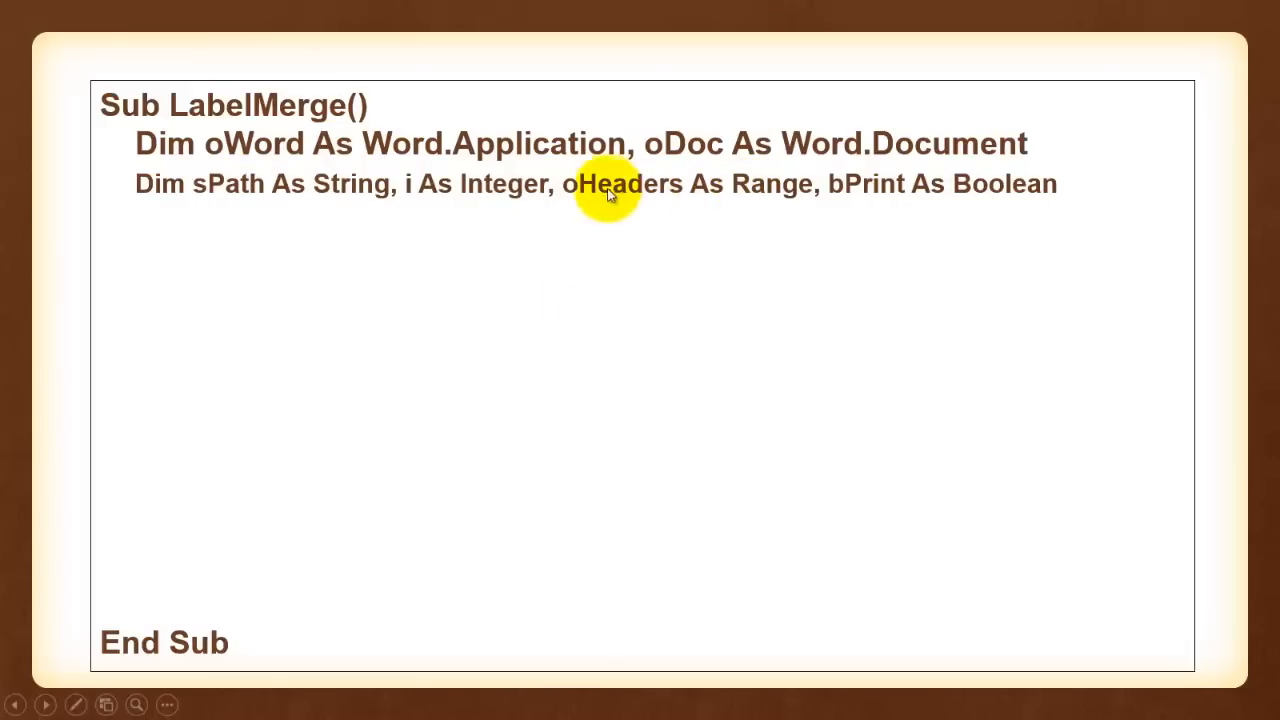
pyautogui.moveTo(784, 190)
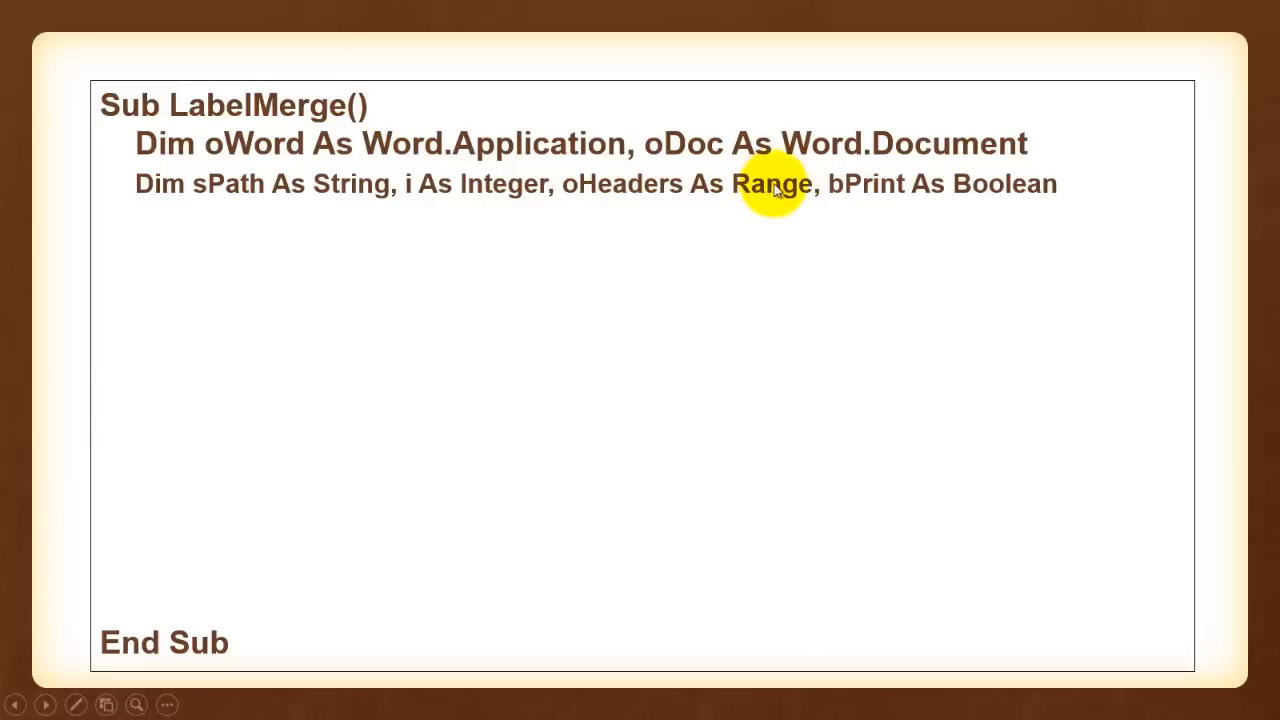
pyautogui.moveTo(670, 200)
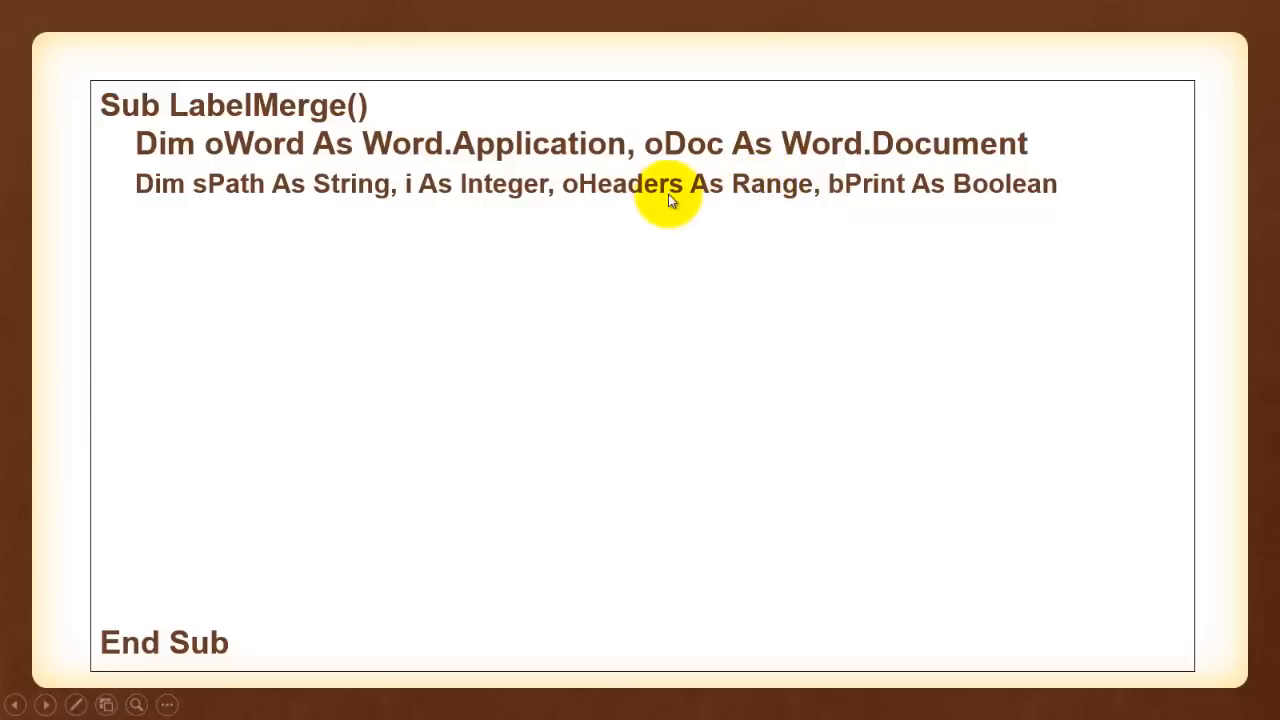
pyautogui.moveTo(770, 264)
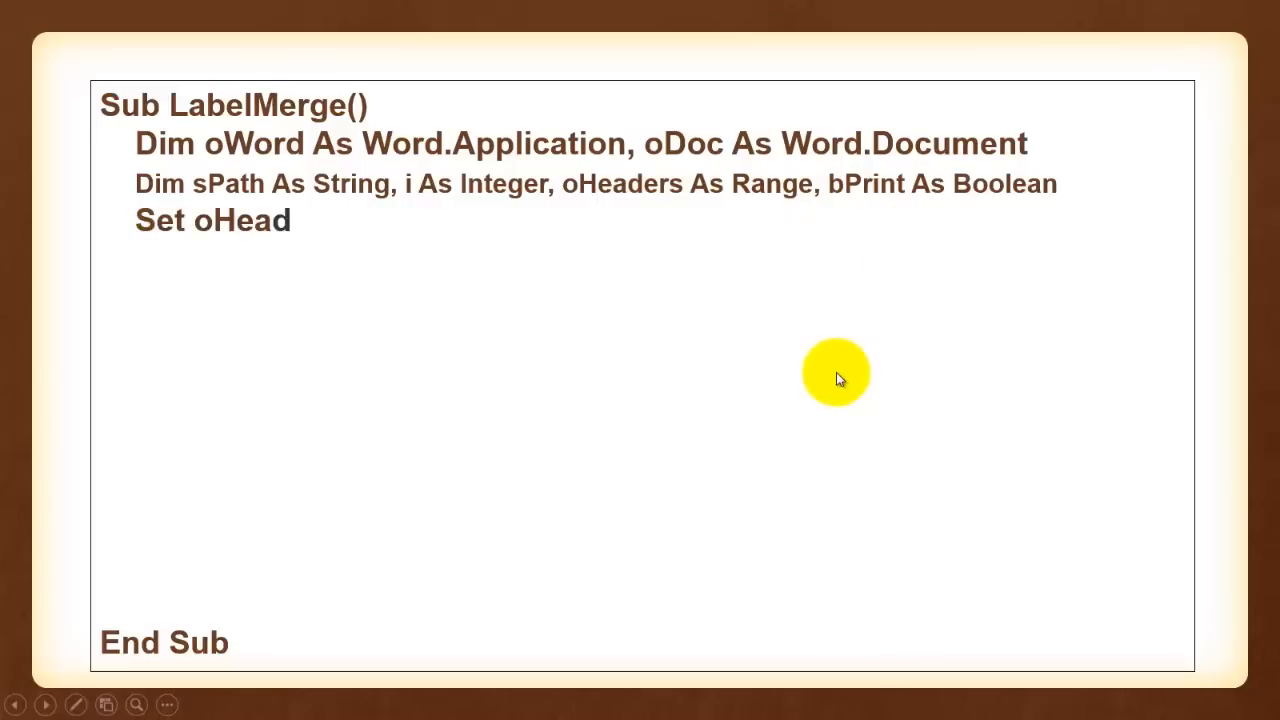
# Reveal Set oHeaders = Range("A1").CurrentRegion, sPath = ThisWorkbook.FullName, the 'Print labels out' MsgBox and CreateObject("Word.Application")
pyautogui.write('ers = Range("A1").CurrentRegion.Rows(1')
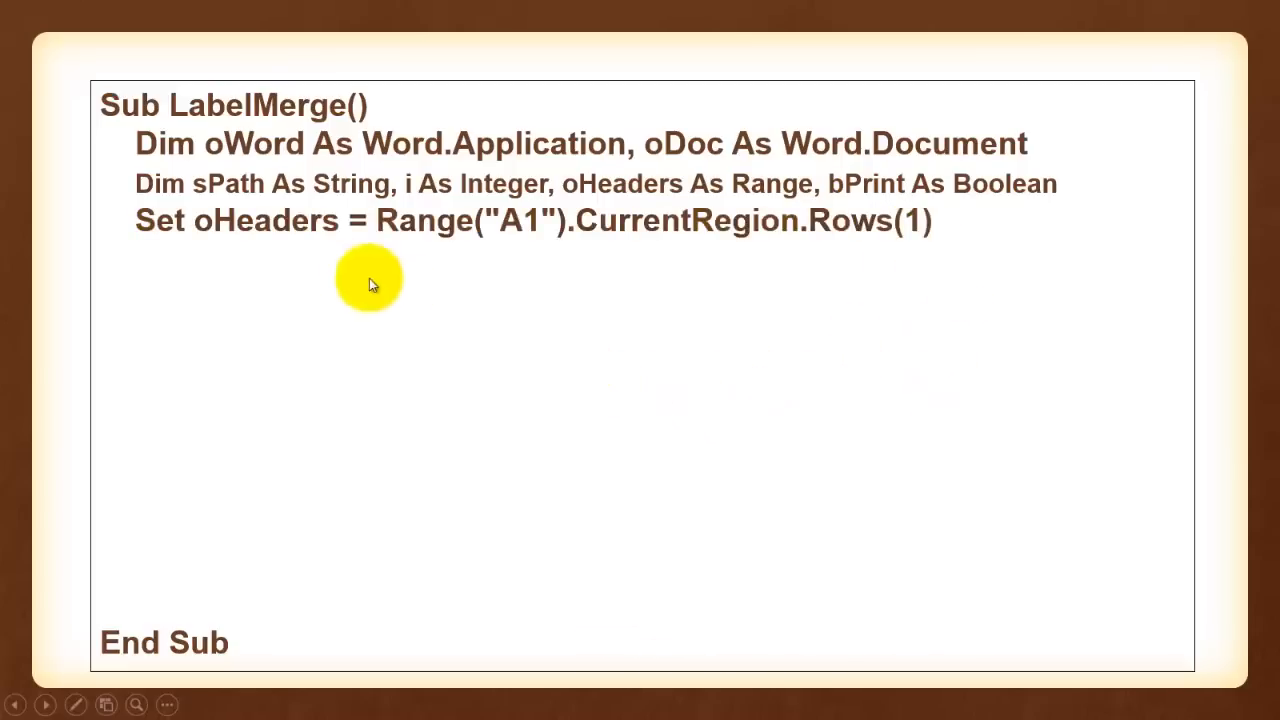
pyautogui.moveTo(252, 222)
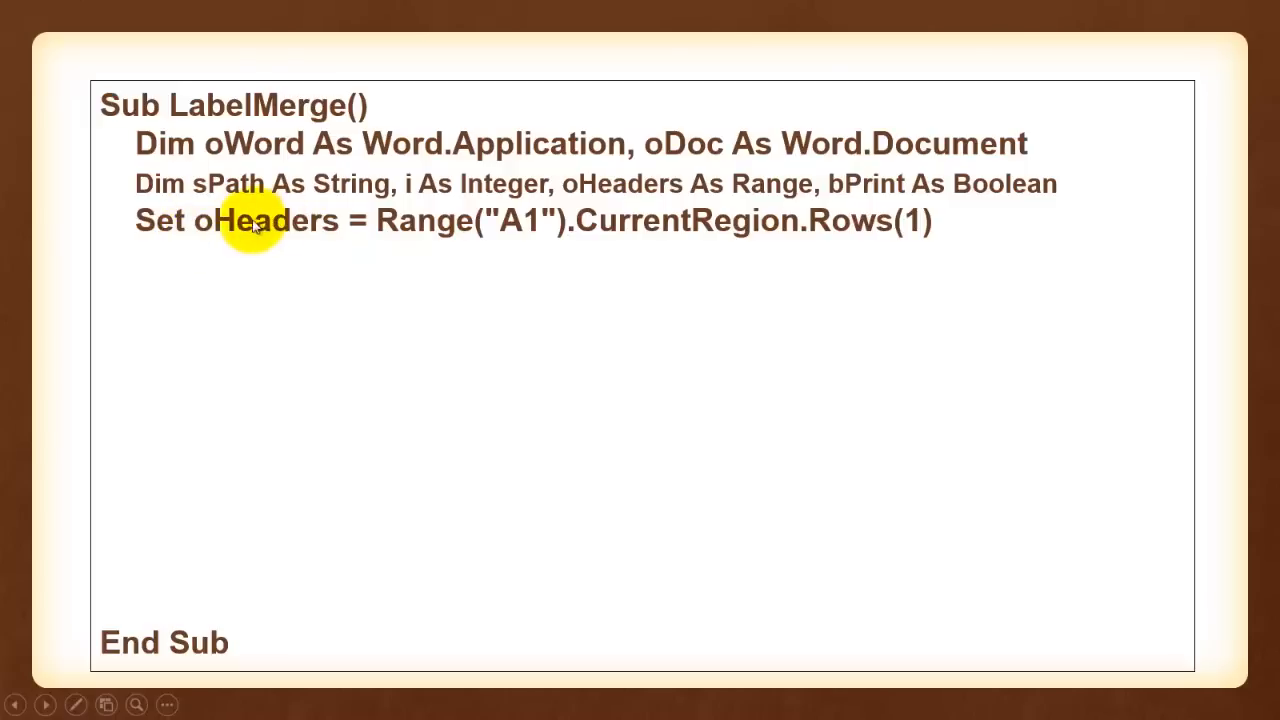
pyautogui.moveTo(618, 316)
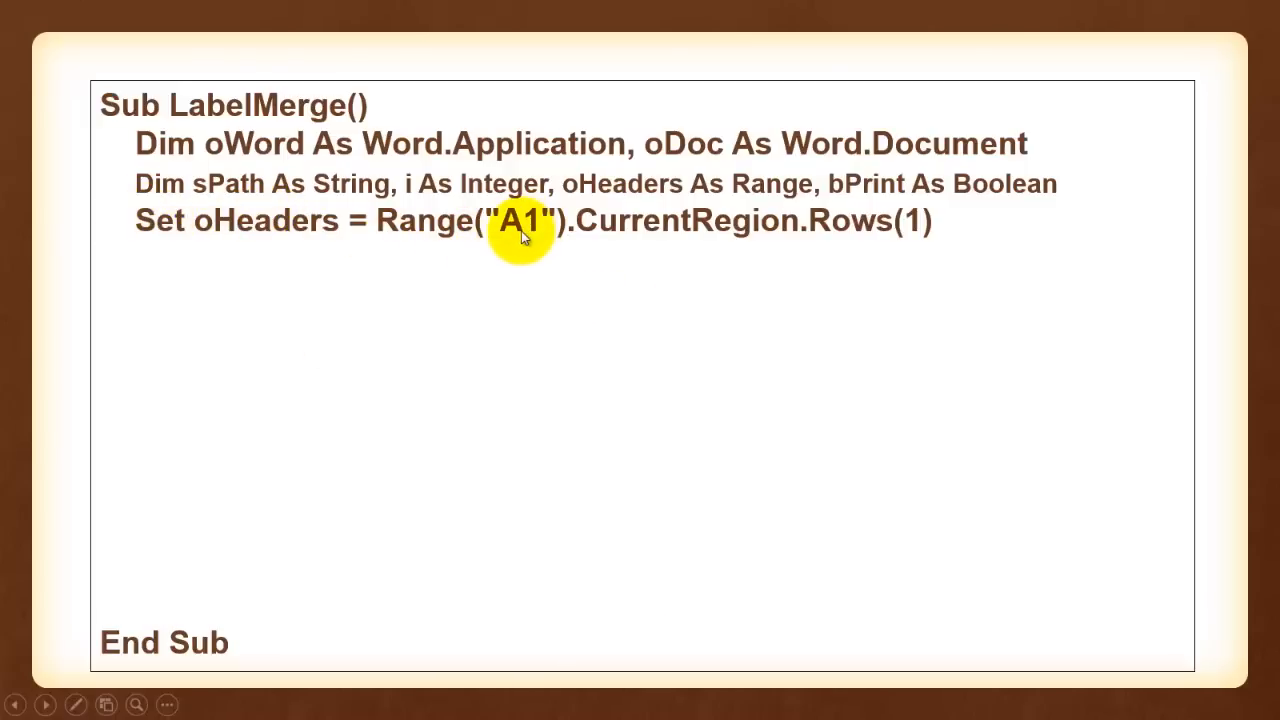
pyautogui.moveTo(850, 224)
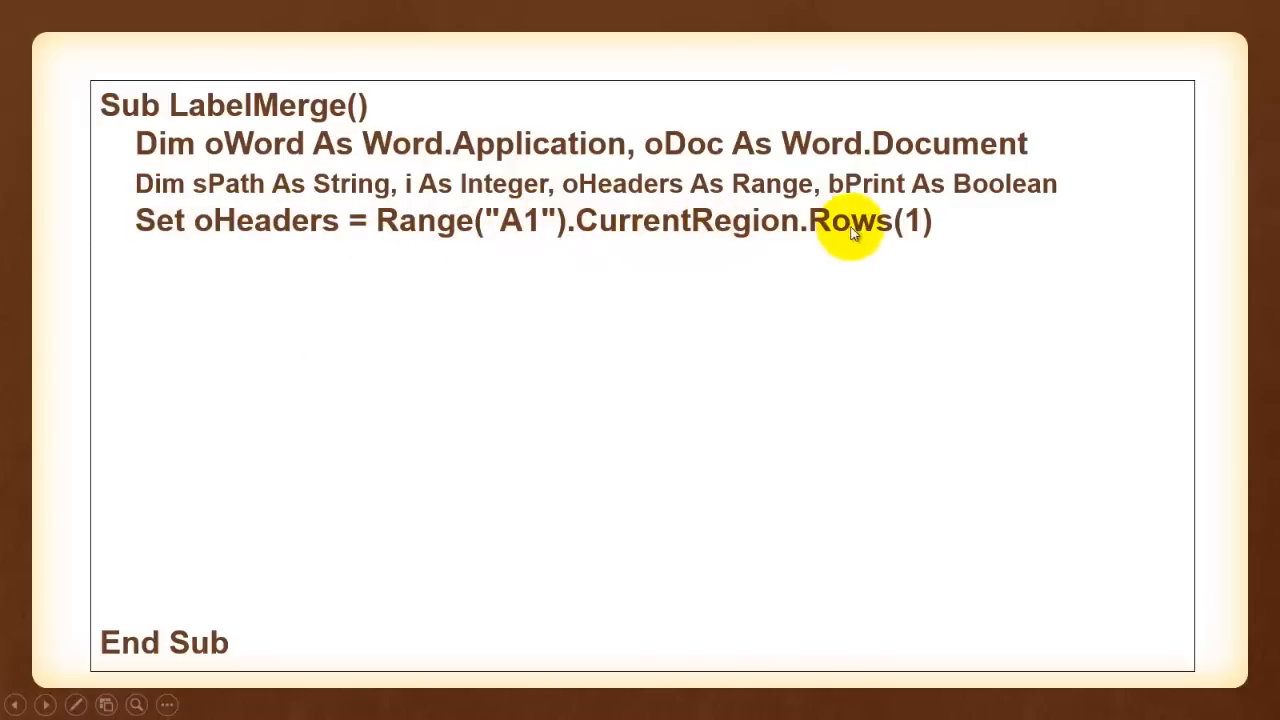
pyautogui.moveTo(864, 262)
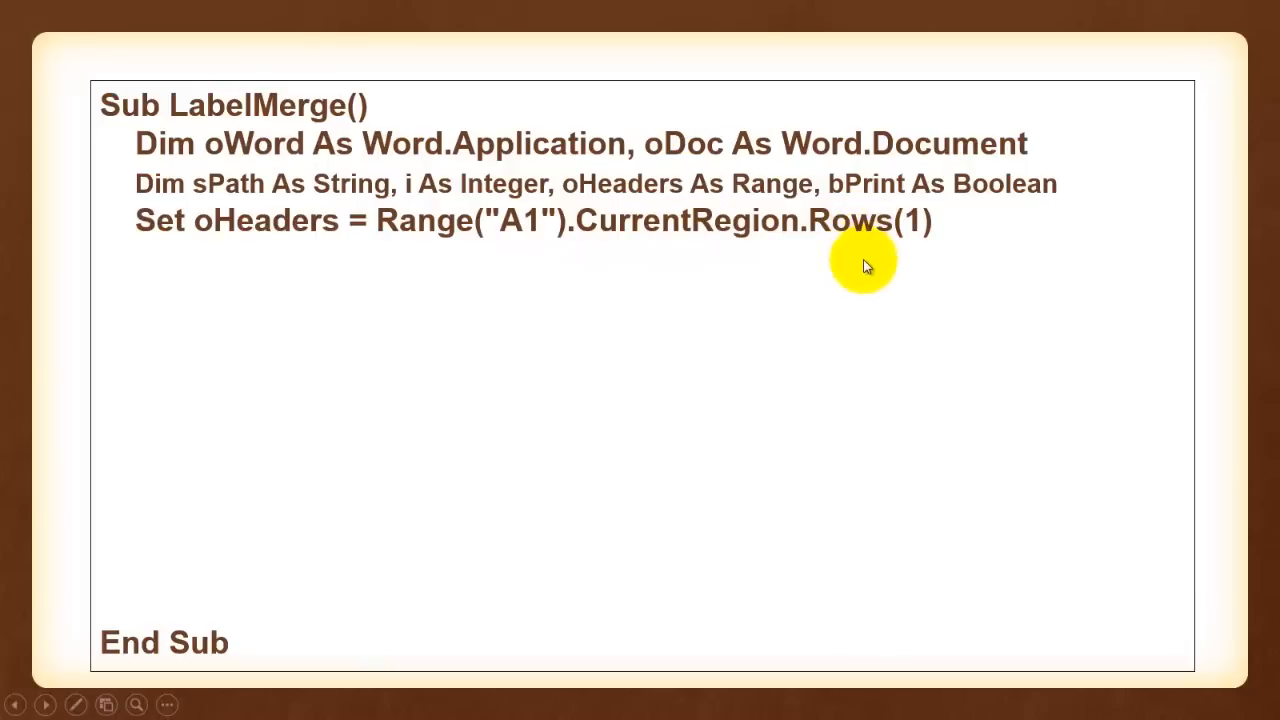
pyautogui.write('sPa')
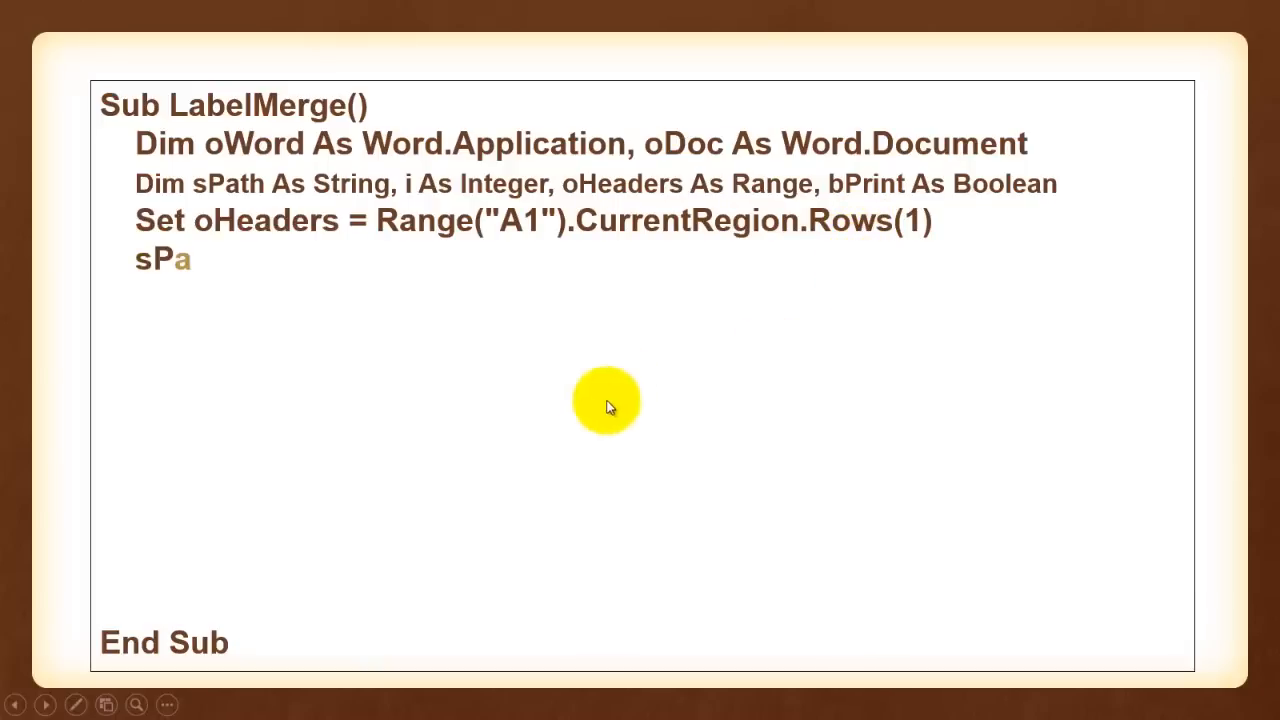
pyautogui.write('th = ThisWorkbook.FullName')
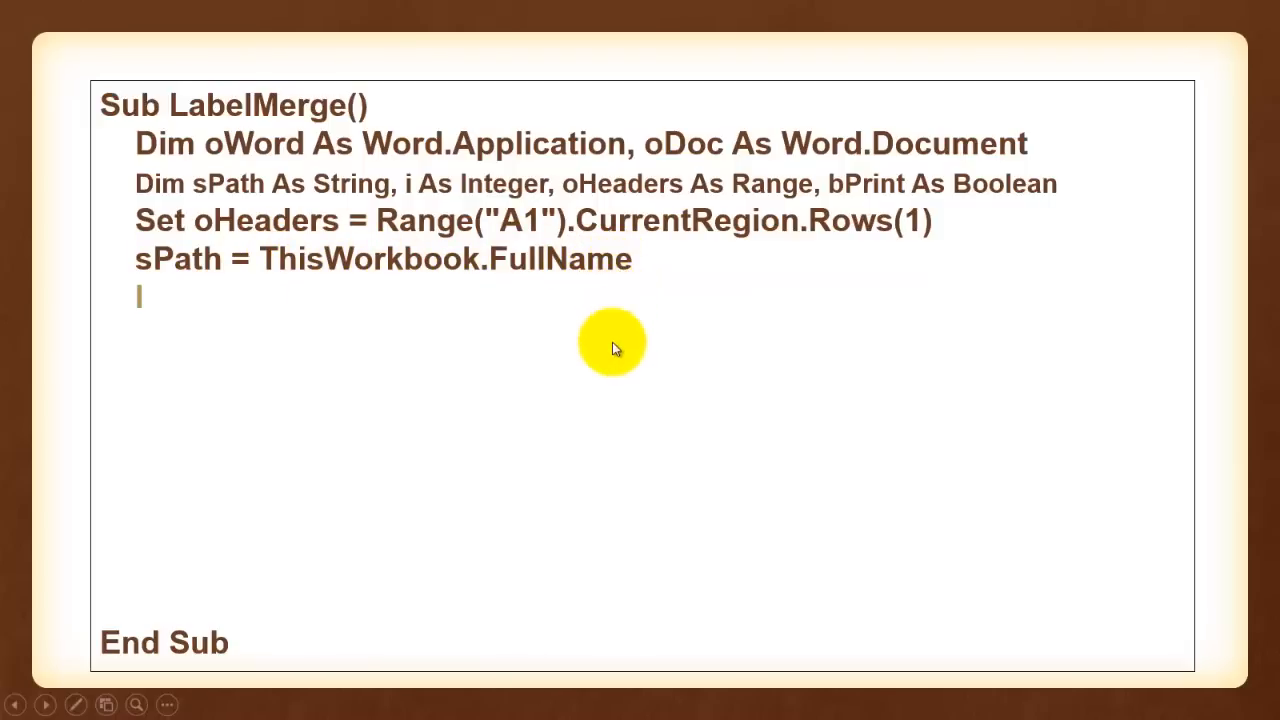
pyautogui.write('If MsgBox("Print labels out (or send to new document)?", vbOKCancel) = vbOK Then bPrint = True')
pyautogui.write('Set')
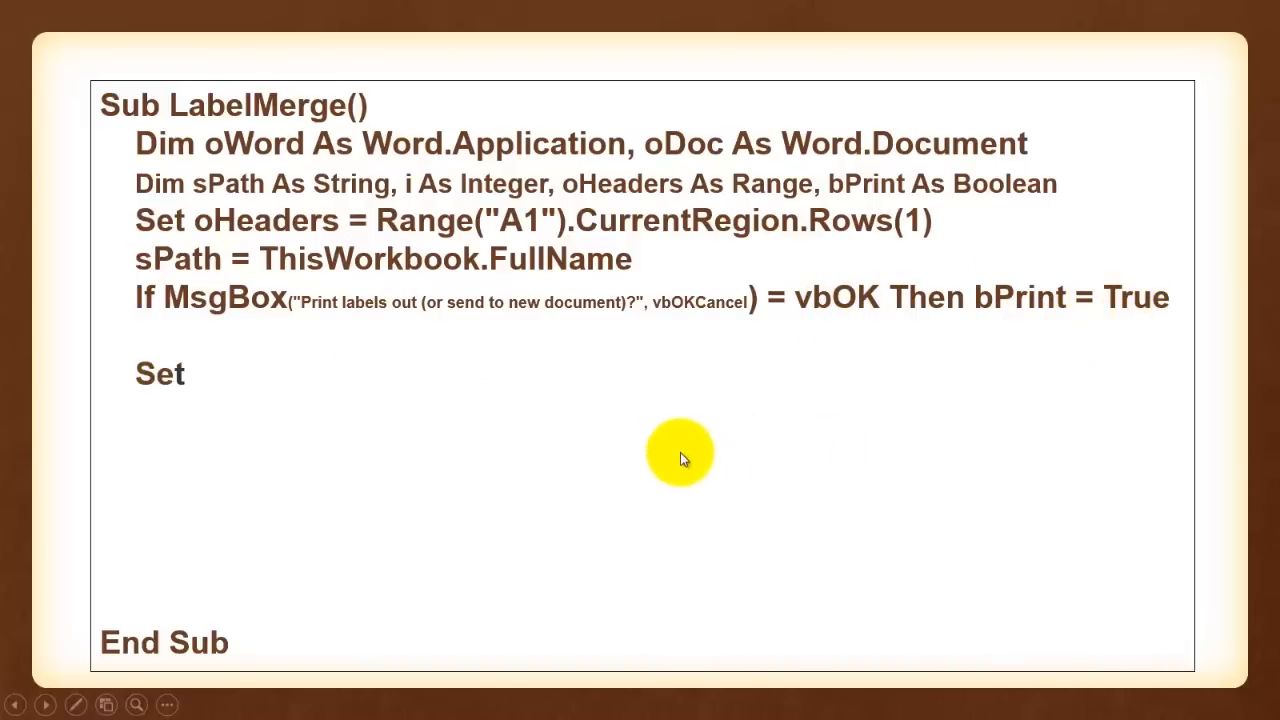
pyautogui.write('oWord = CreateObject("Word.App')
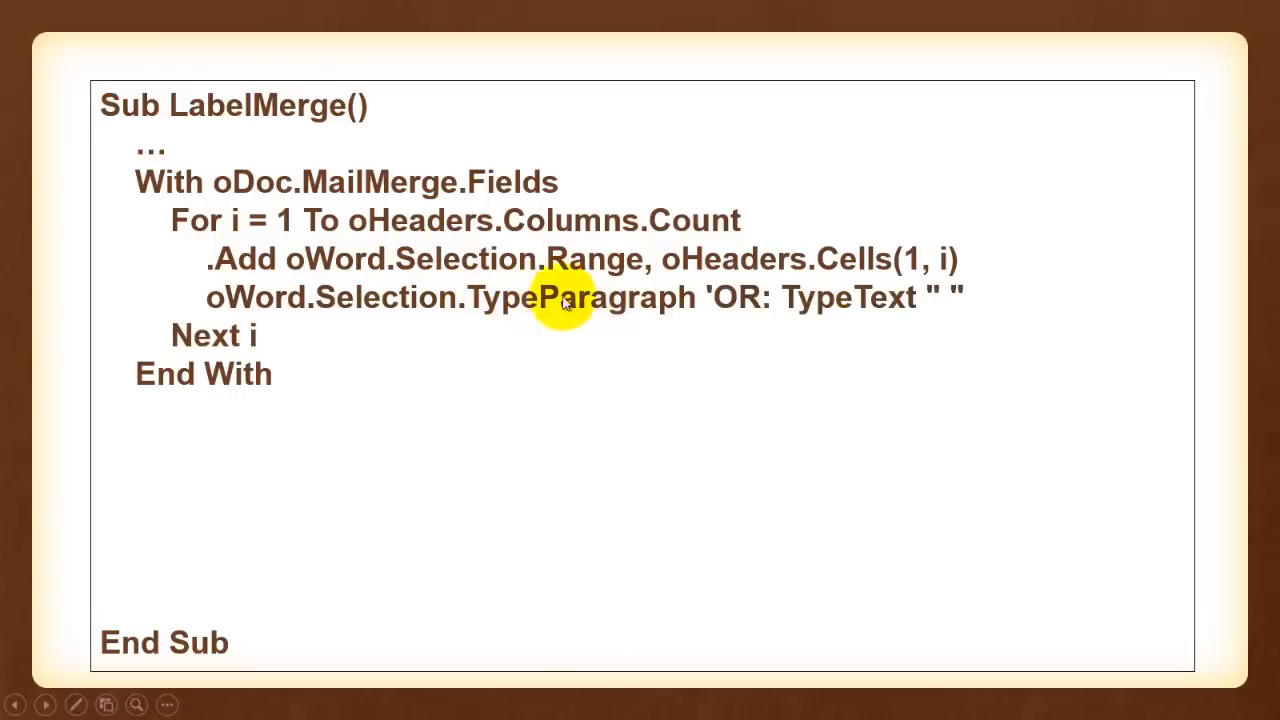
pyautogui.moveTo(596, 316)
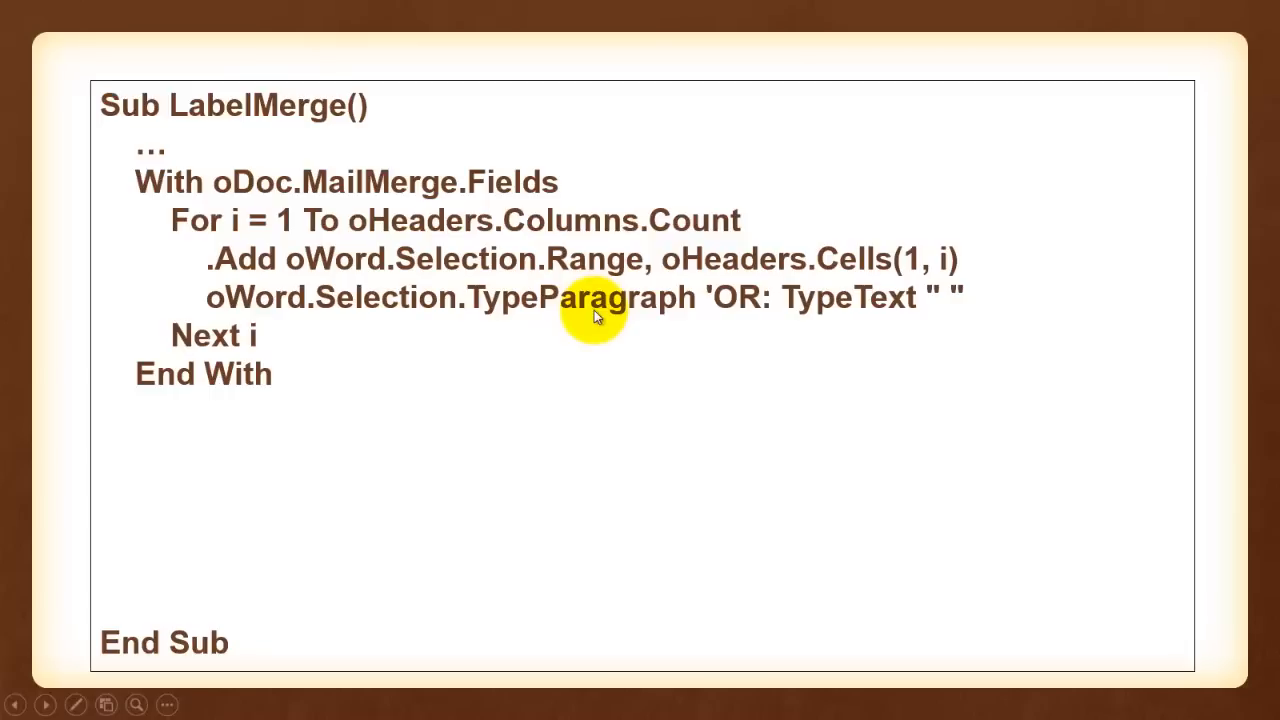
pyautogui.moveTo(800, 188)
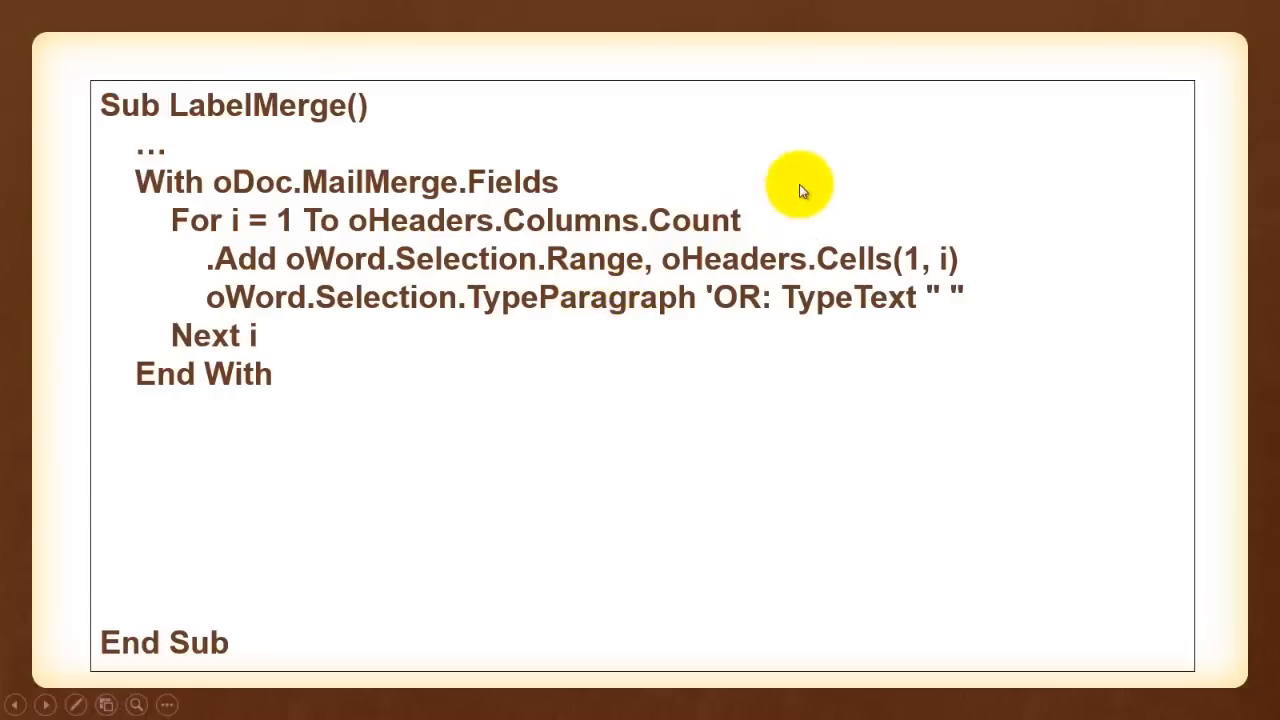
pyautogui.moveTo(864, 322)
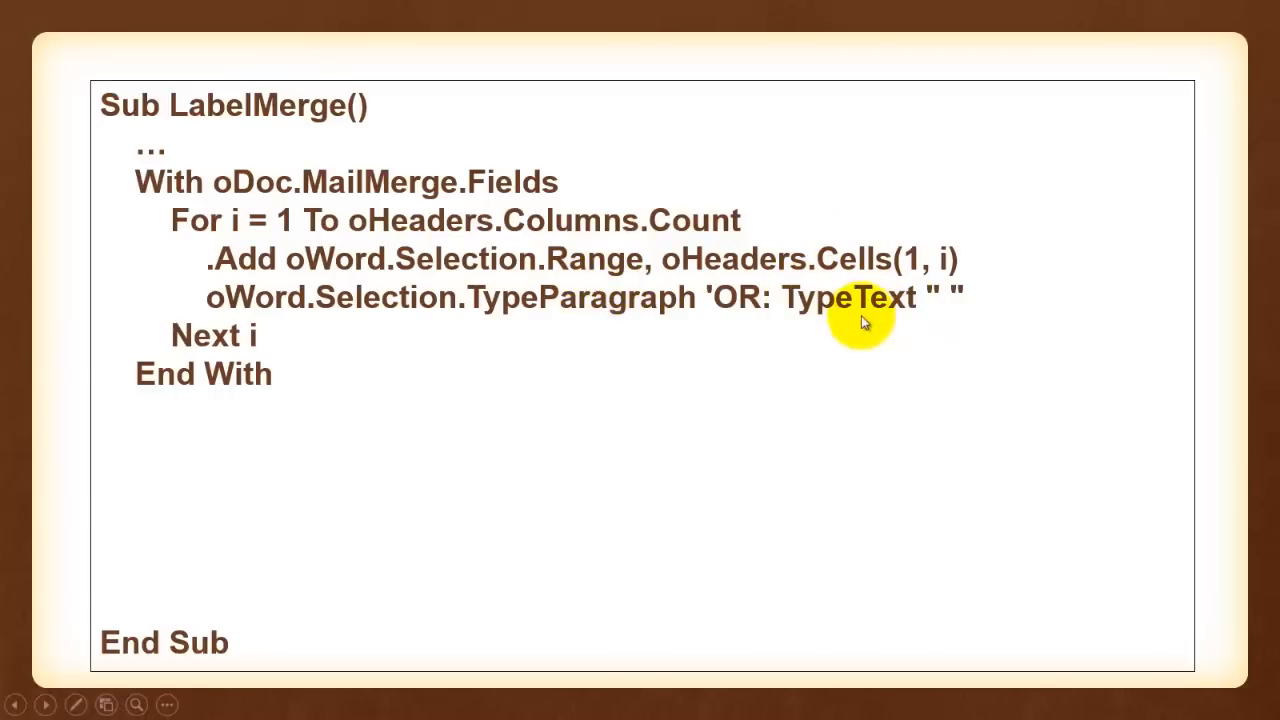
pyautogui.moveTo(824, 308)
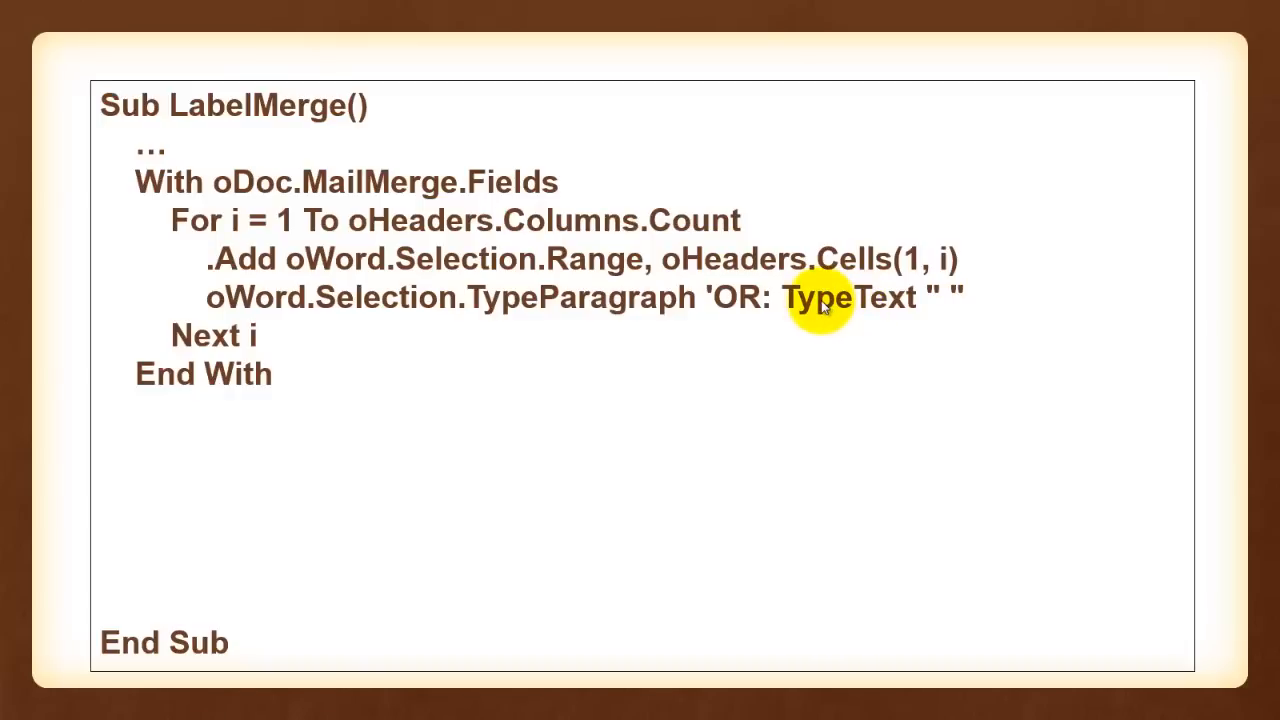
pyautogui.moveTo(696, 336)
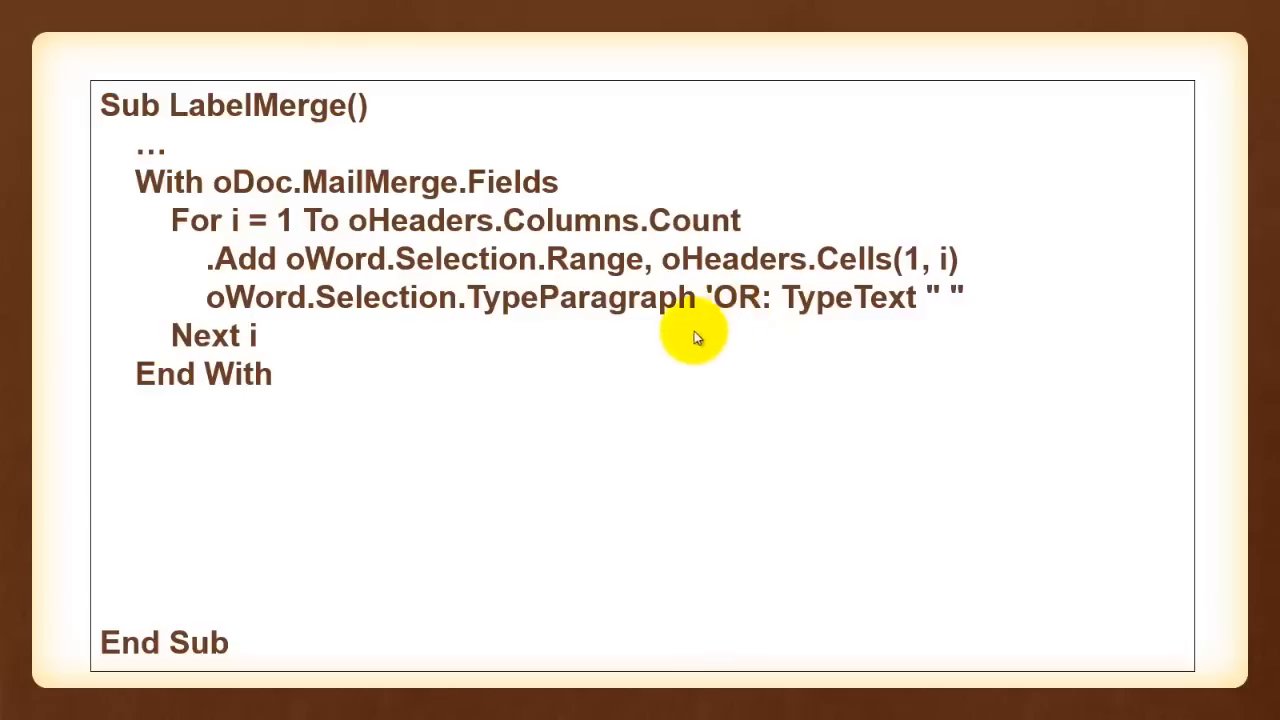
pyautogui.moveTo(664, 344)
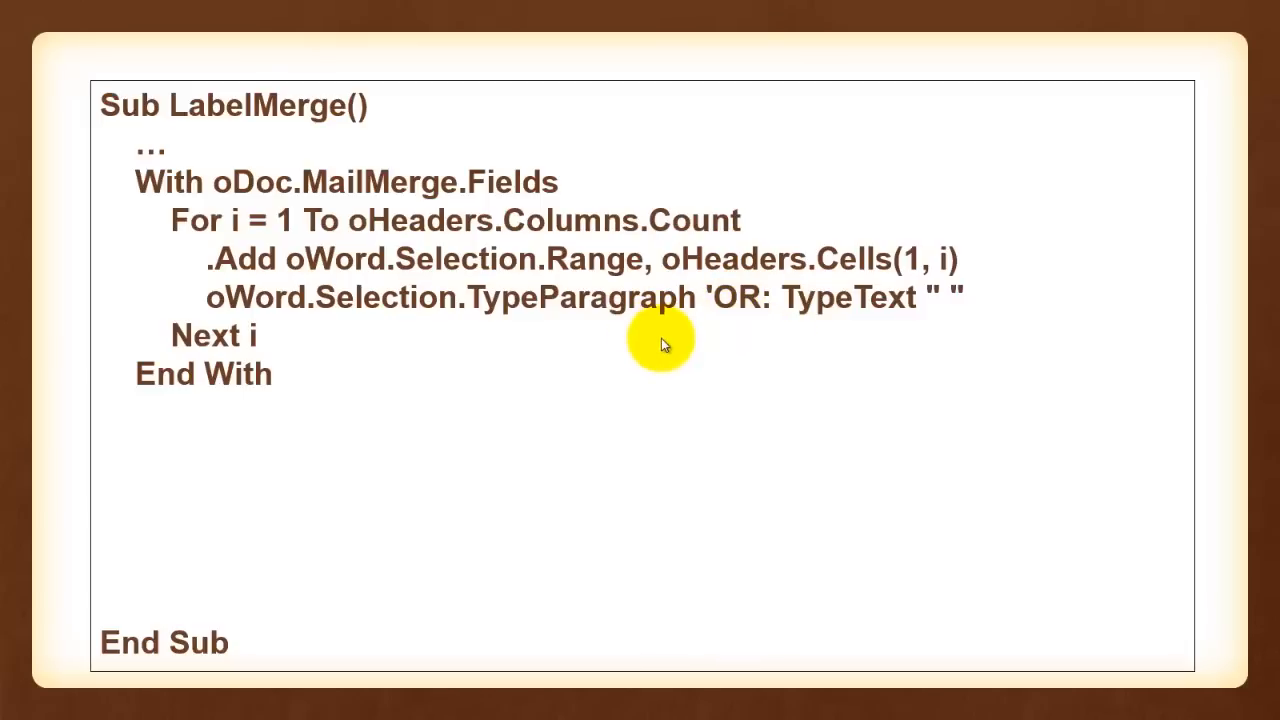
pyautogui.moveTo(700, 284)
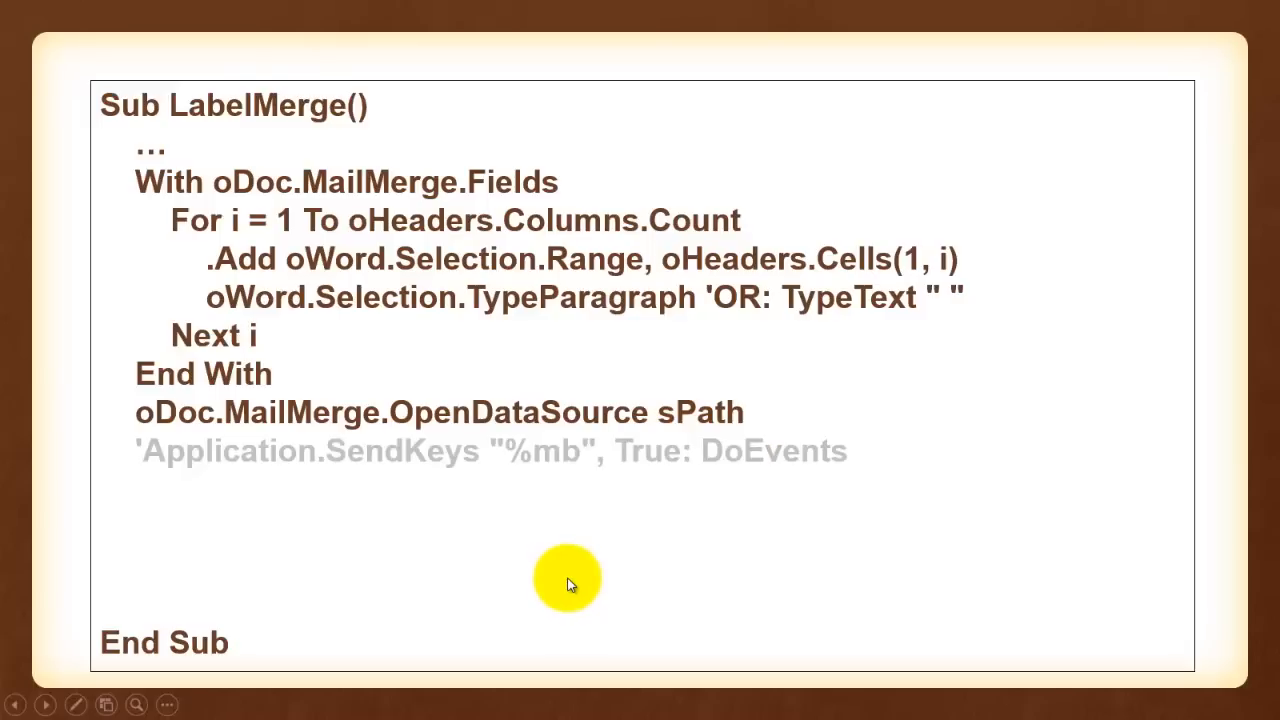
pyautogui.moveTo(562, 576)
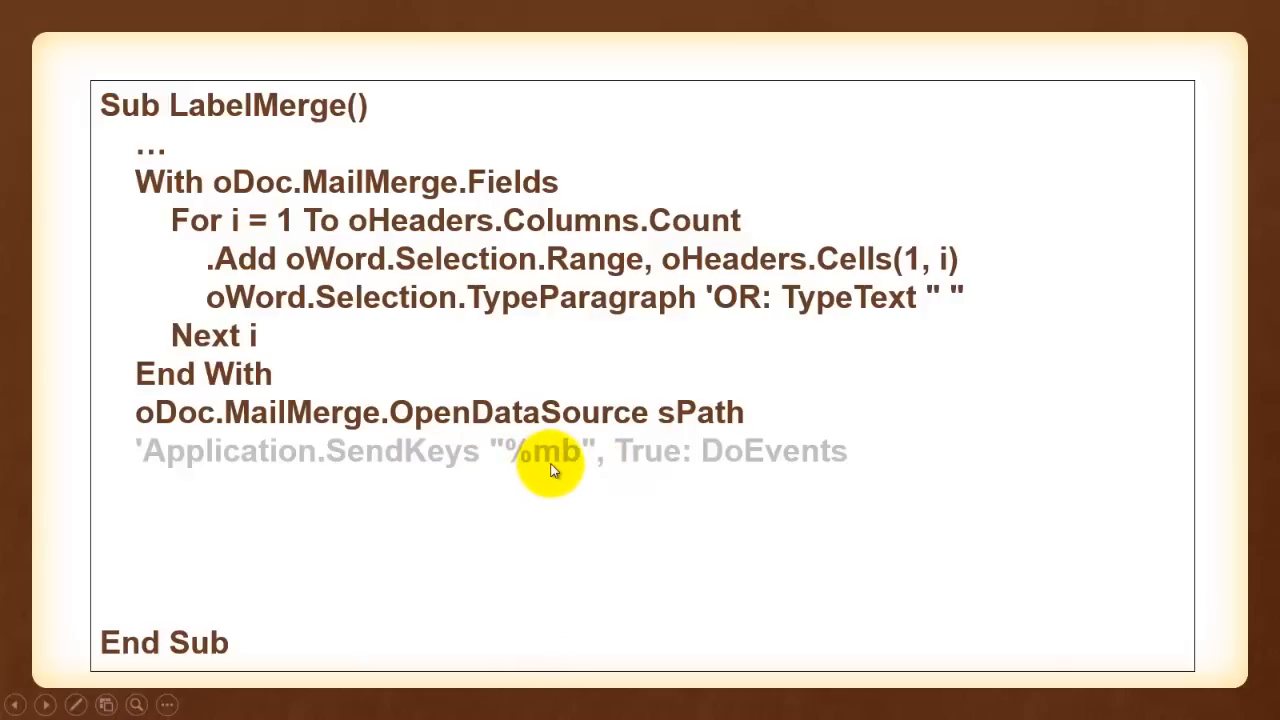
pyautogui.moveTo(558, 458)
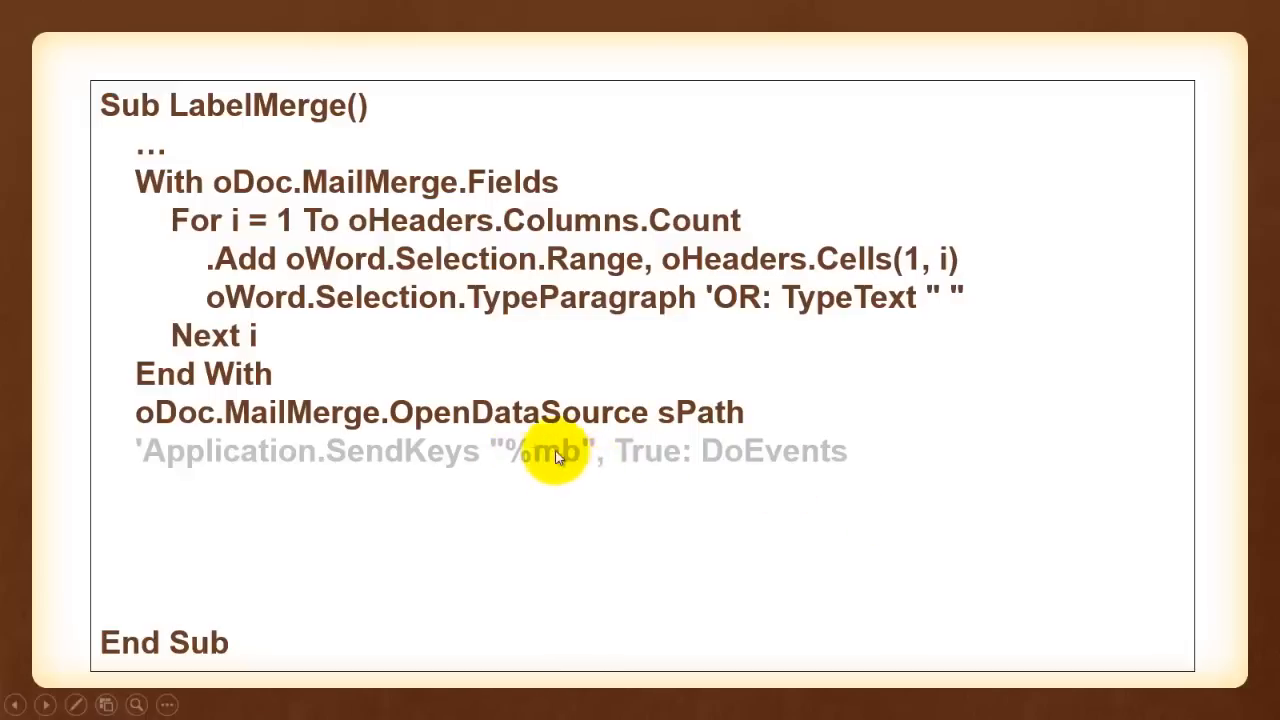
pyautogui.moveTo(578, 462)
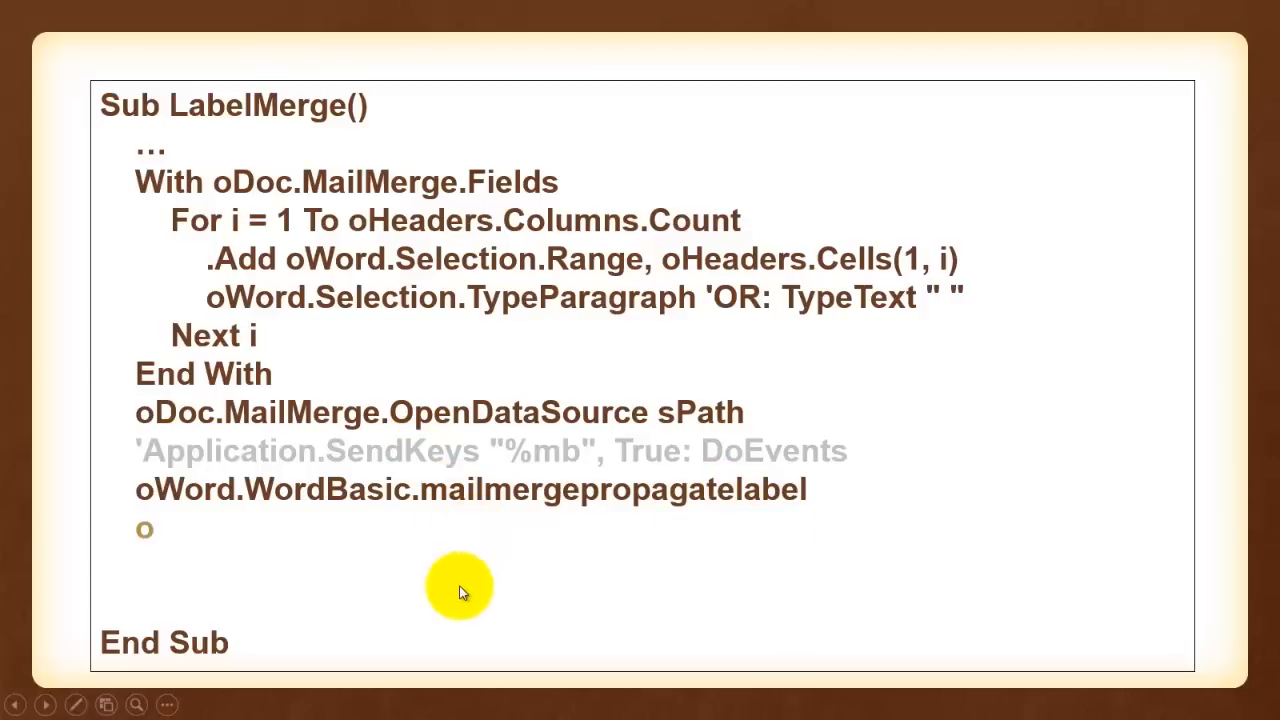
# Reveal oDoc.MailMerge.ViewMailMergeFieldCodes = False
pyautogui.write('oDoc.MailMerge.ViewMailMergeFieldCodes = False')
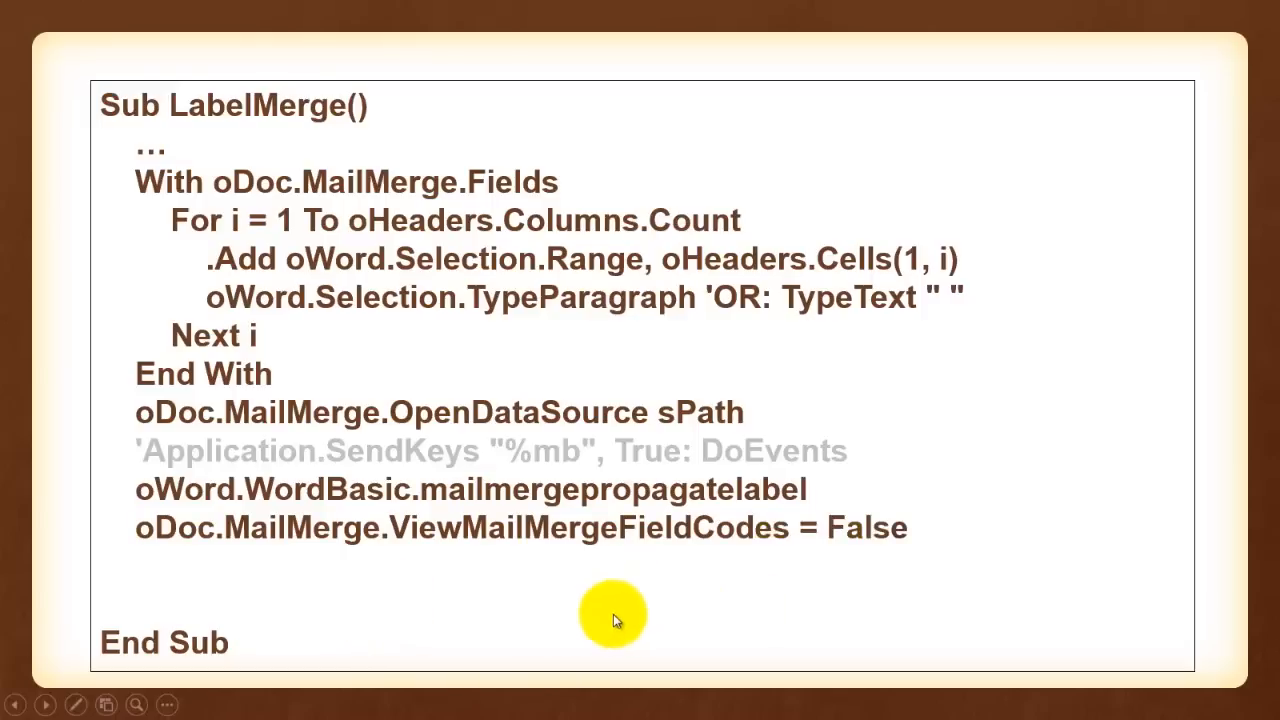
pyautogui.moveTo(628, 590)
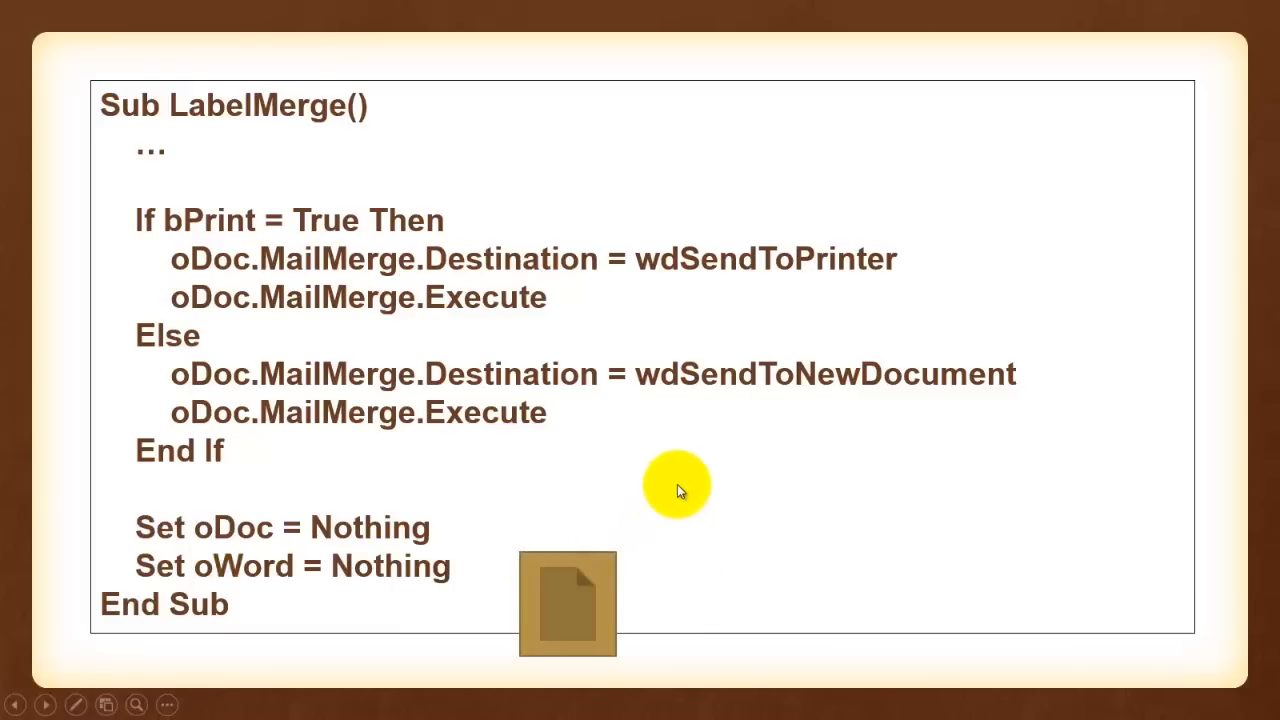
pyautogui.moveTo(712, 524)
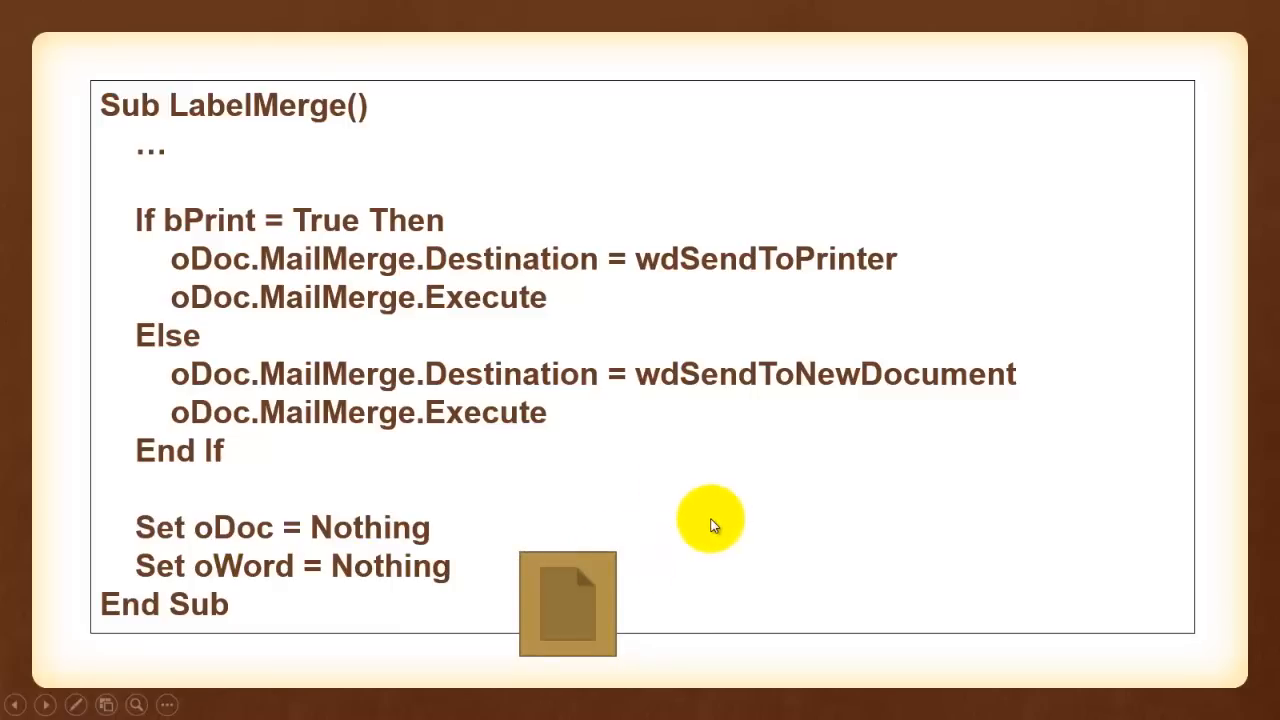
pyautogui.moveTo(728, 584)
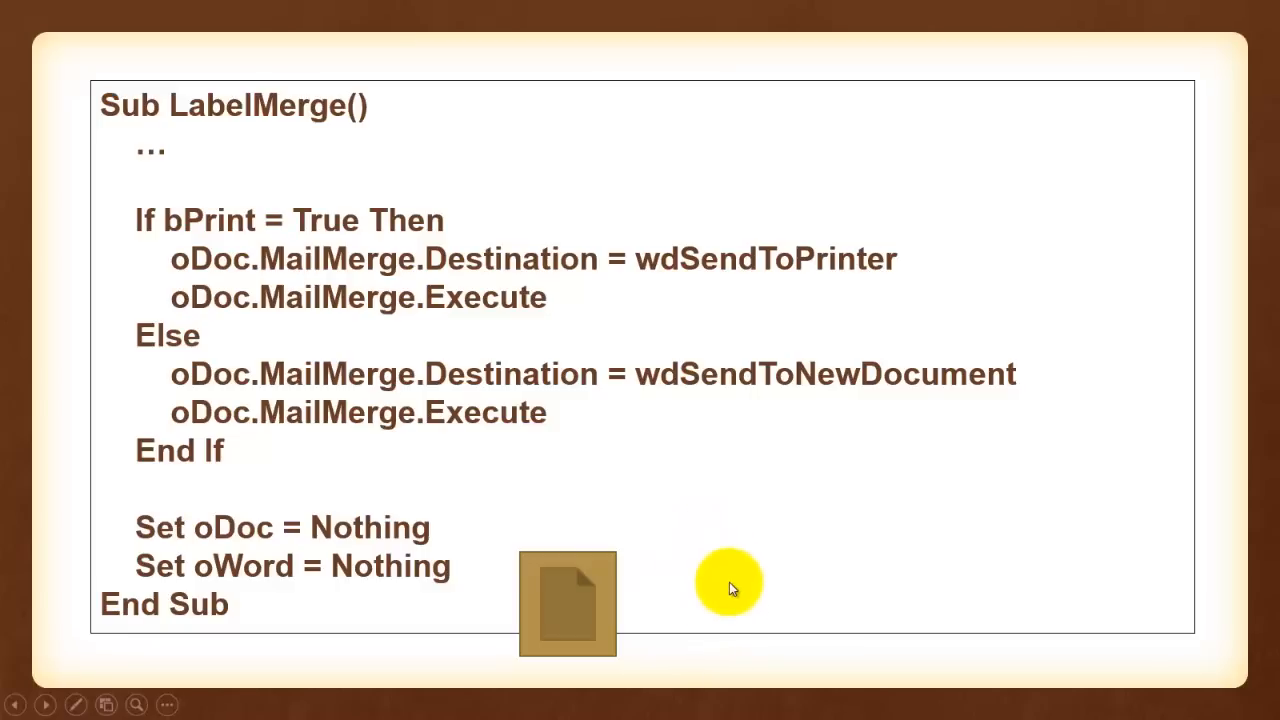
pyautogui.moveTo(690, 548)
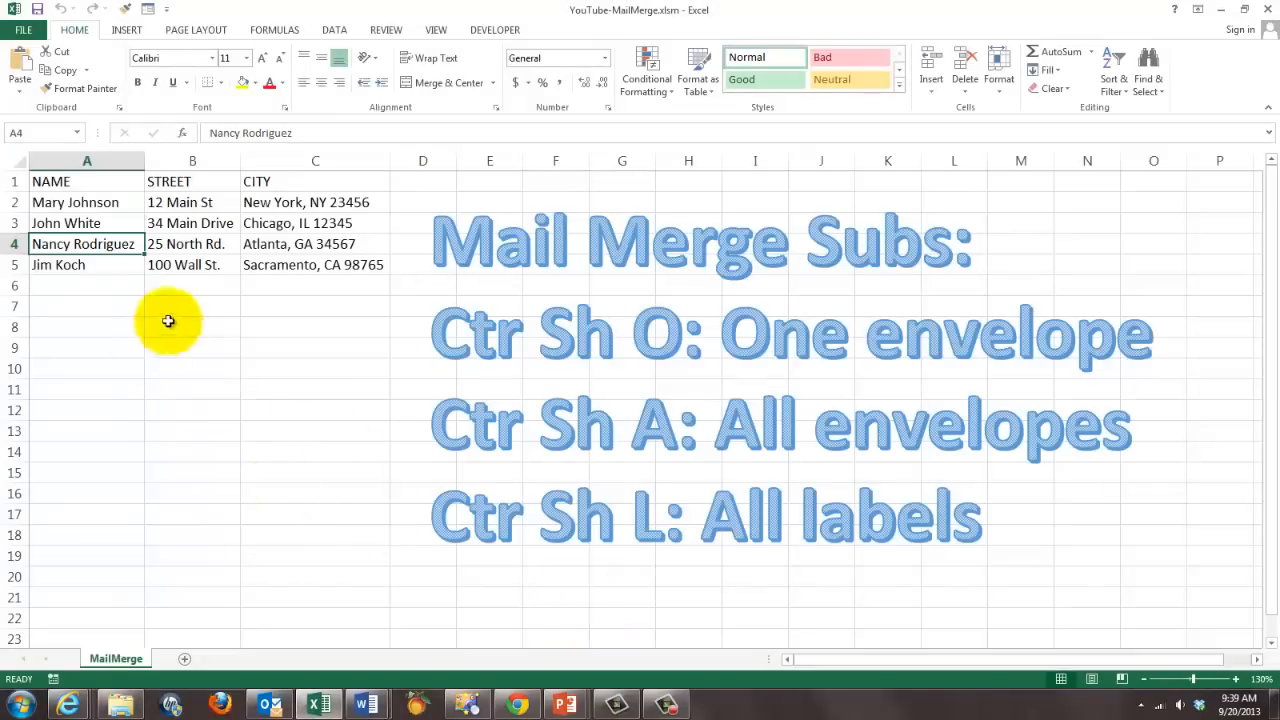
pyautogui.moveTo(896, 332)
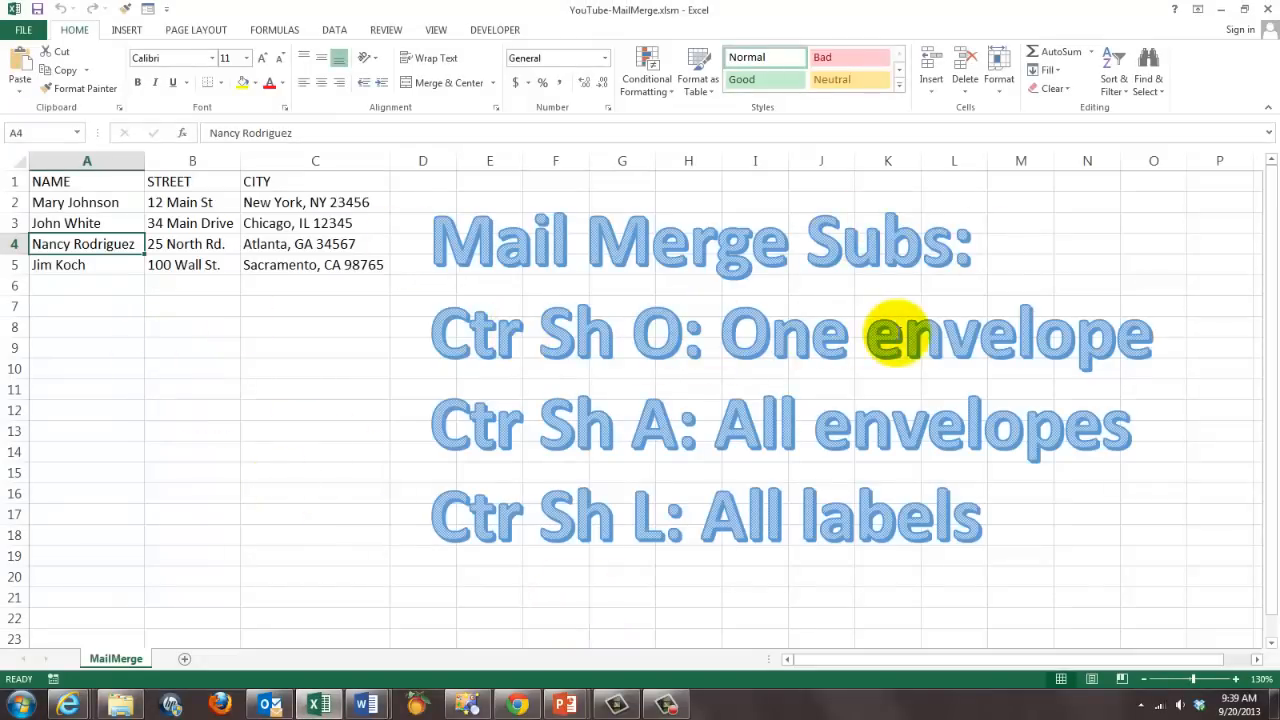
pyautogui.moveTo(1148, 432)
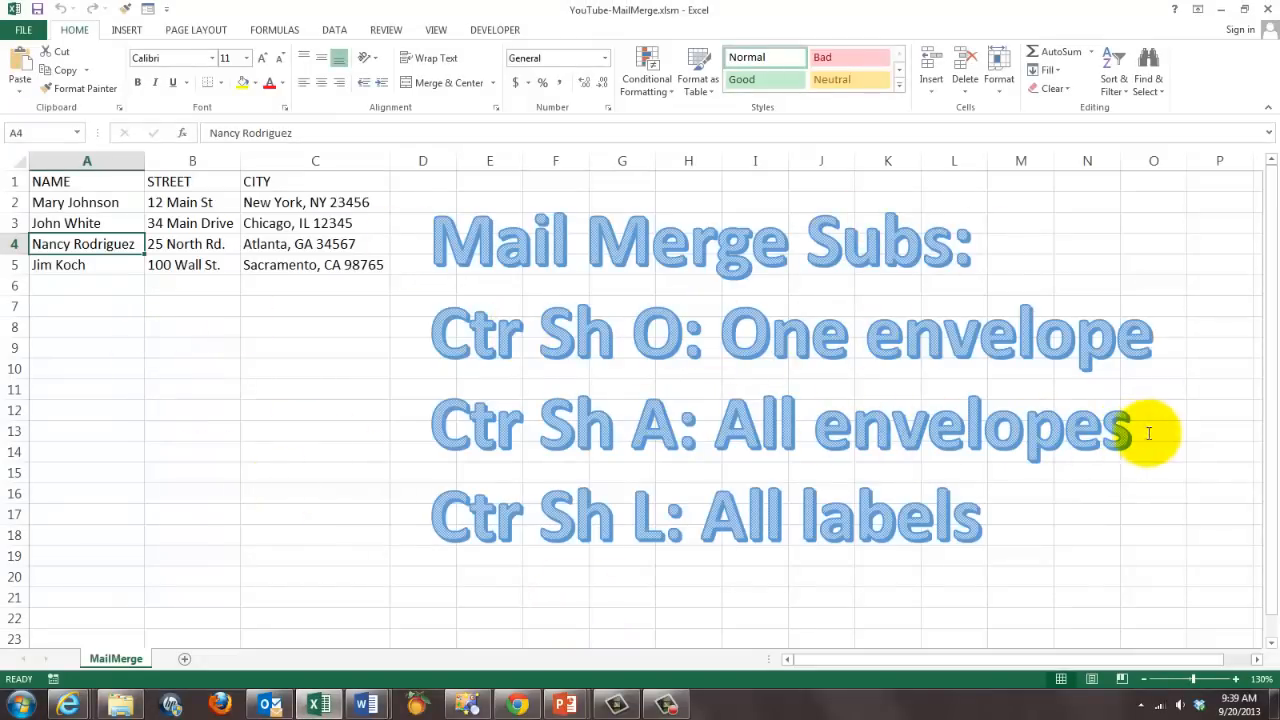
pyautogui.moveTo(1130, 436)
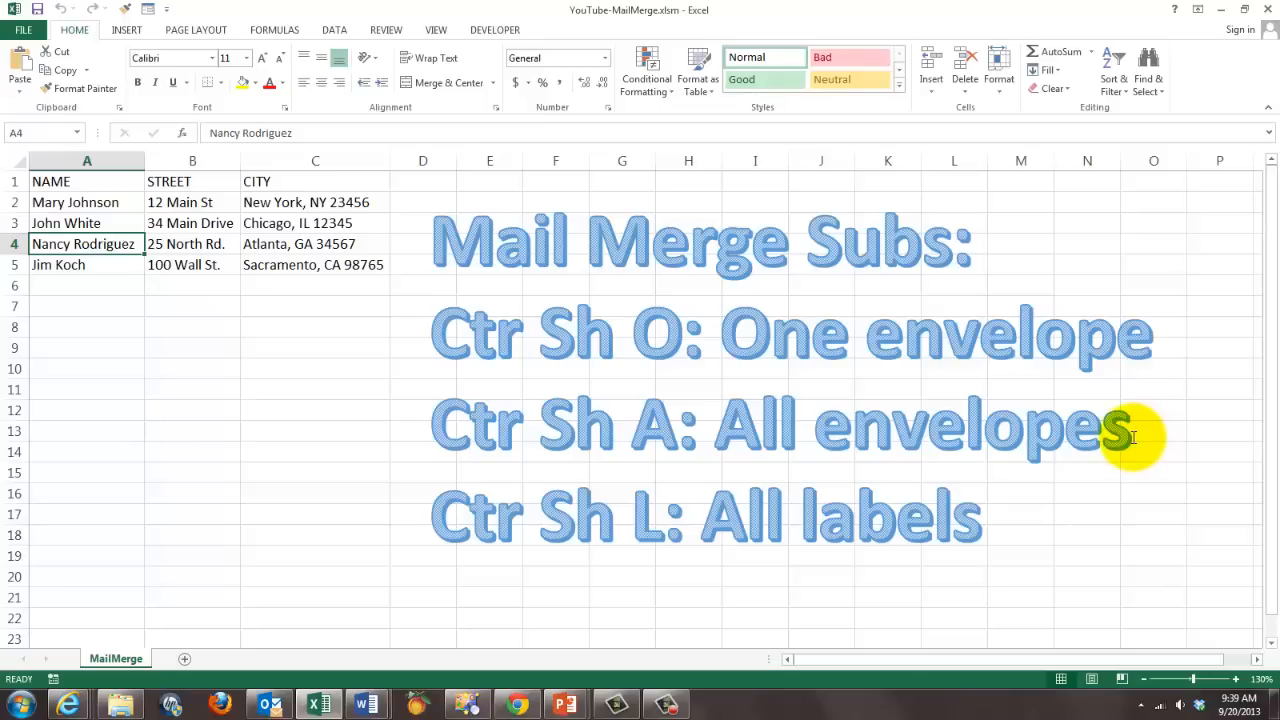
pyautogui.moveTo(718, 530)
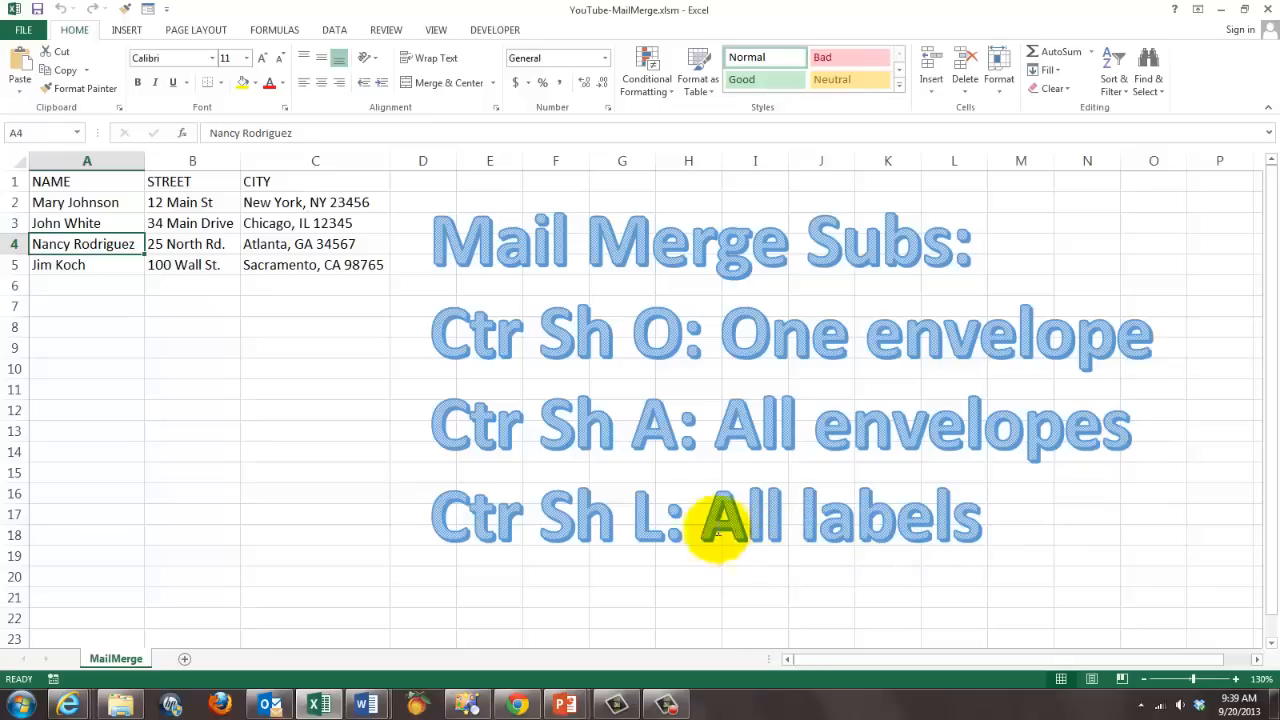
pyautogui.moveTo(840, 520)
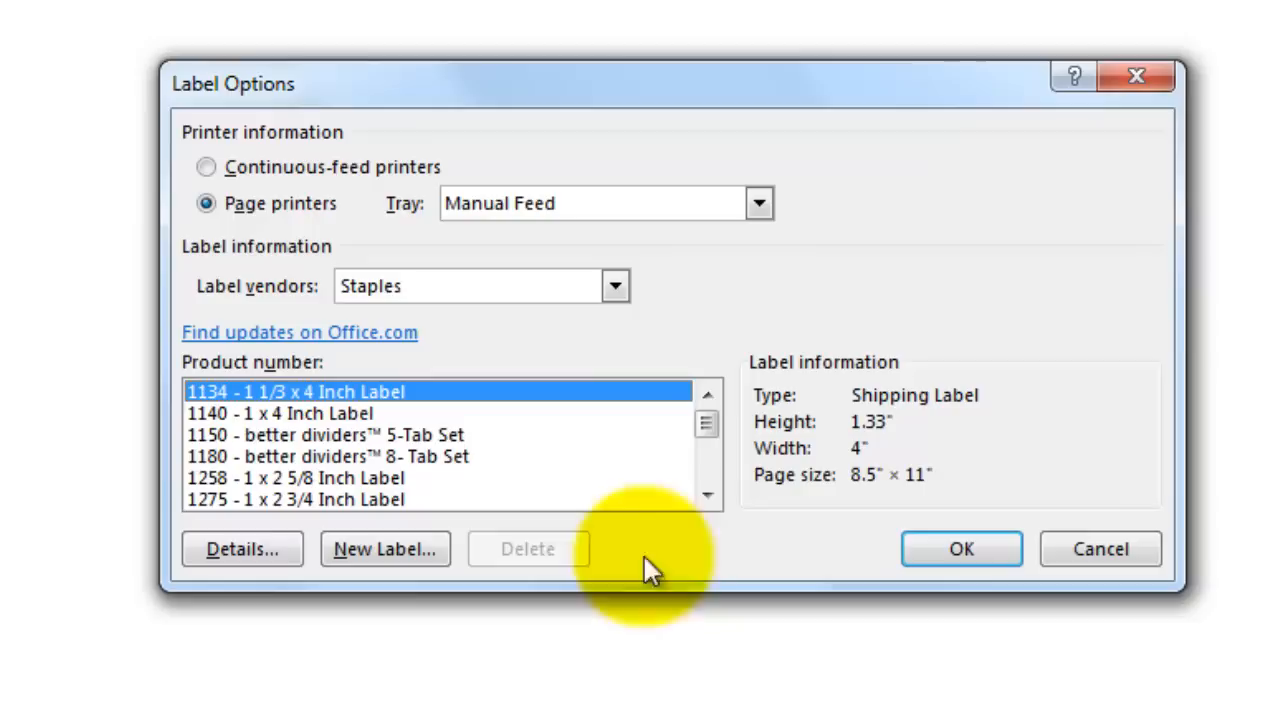
pyautogui.moveTo(644, 218)
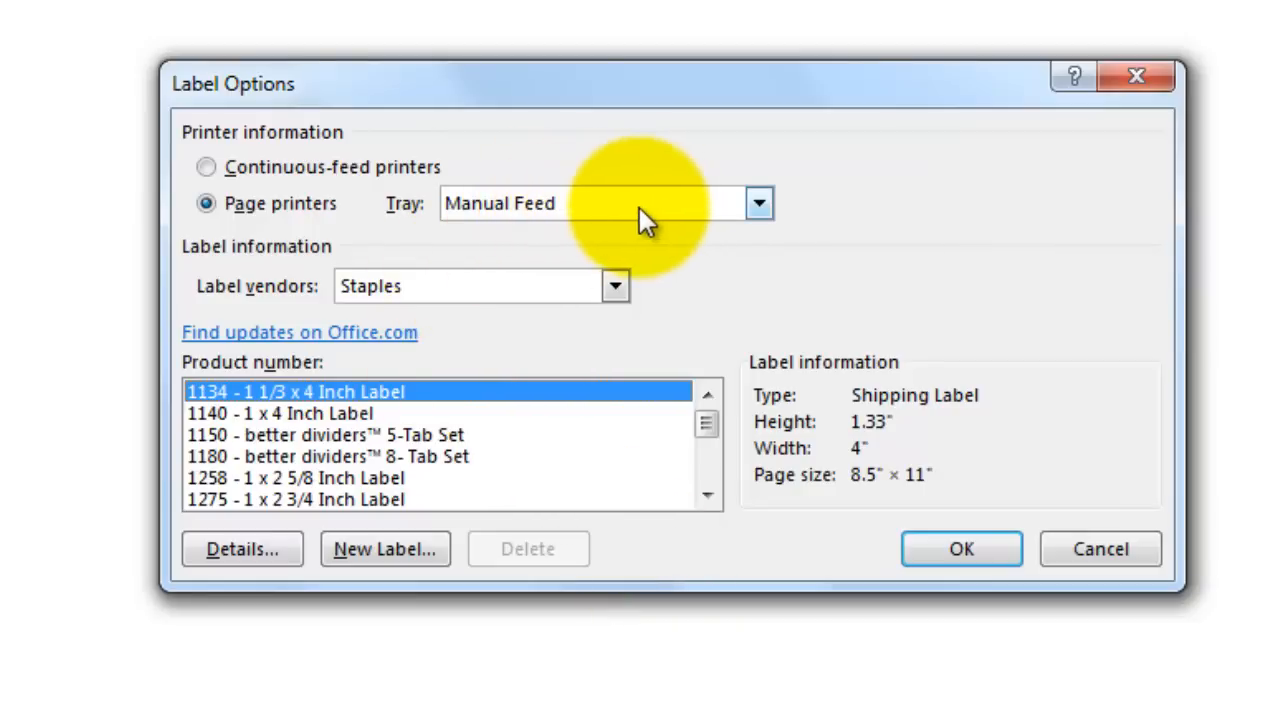
pyautogui.moveTo(450, 296)
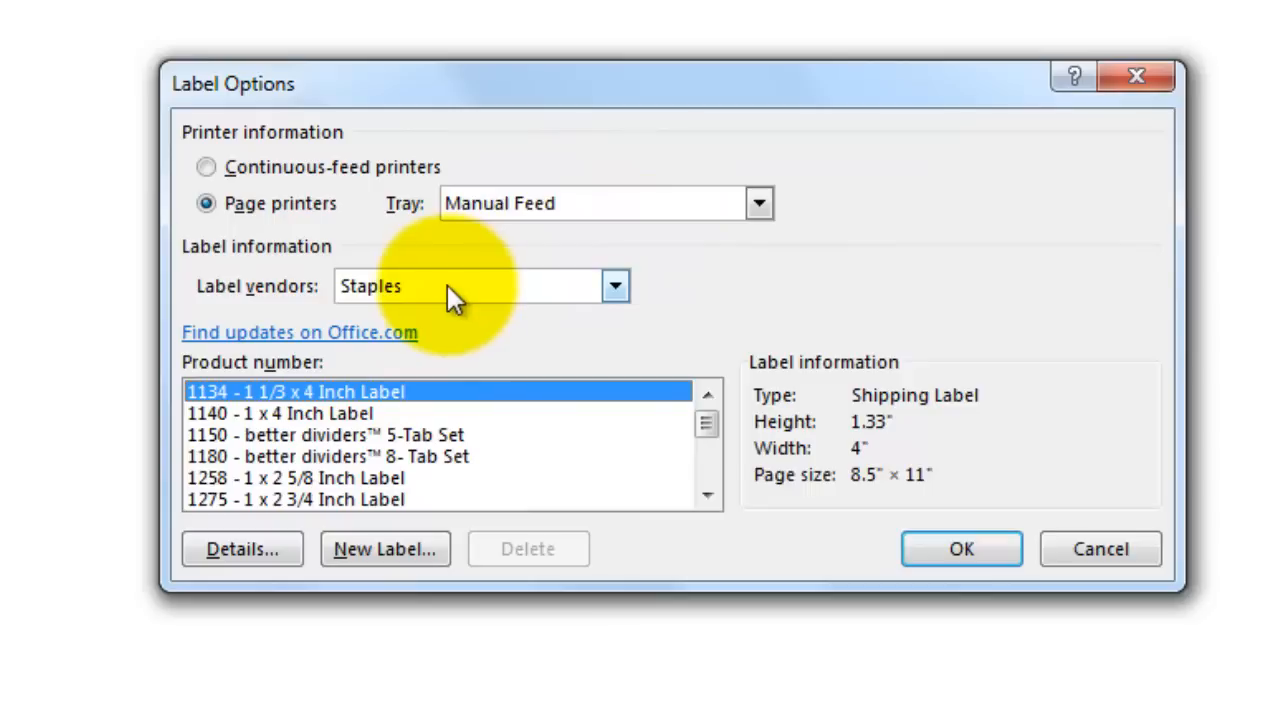
pyautogui.moveTo(960, 548)
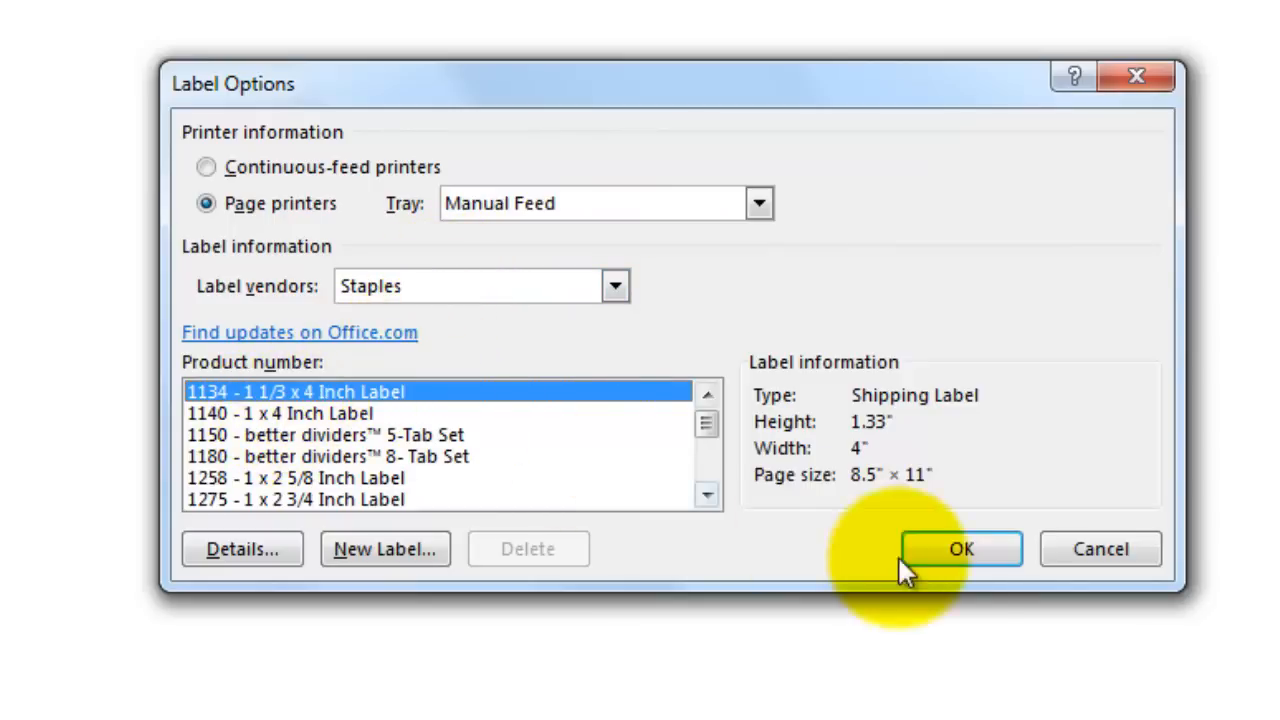
# Accept the Staples 1134 label size and the MailMerge$ table to produce the four filled labels
pyautogui.click(960, 548)
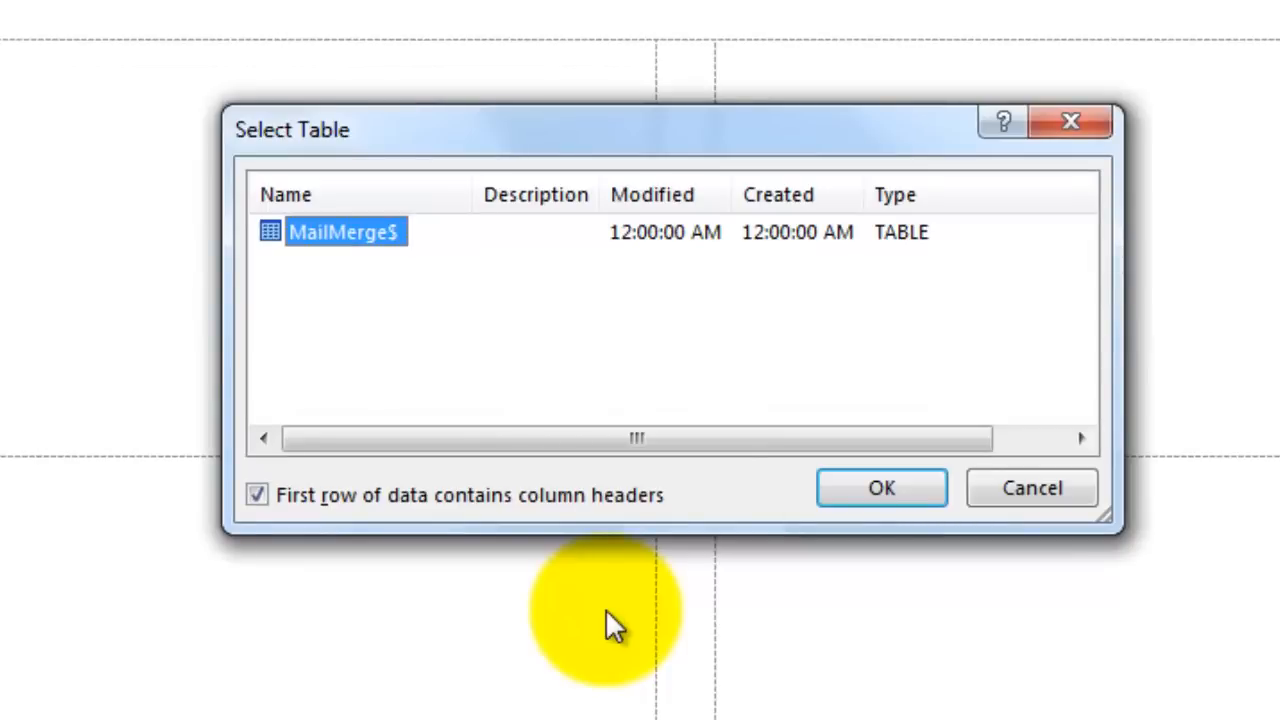
pyautogui.moveTo(290, 284)
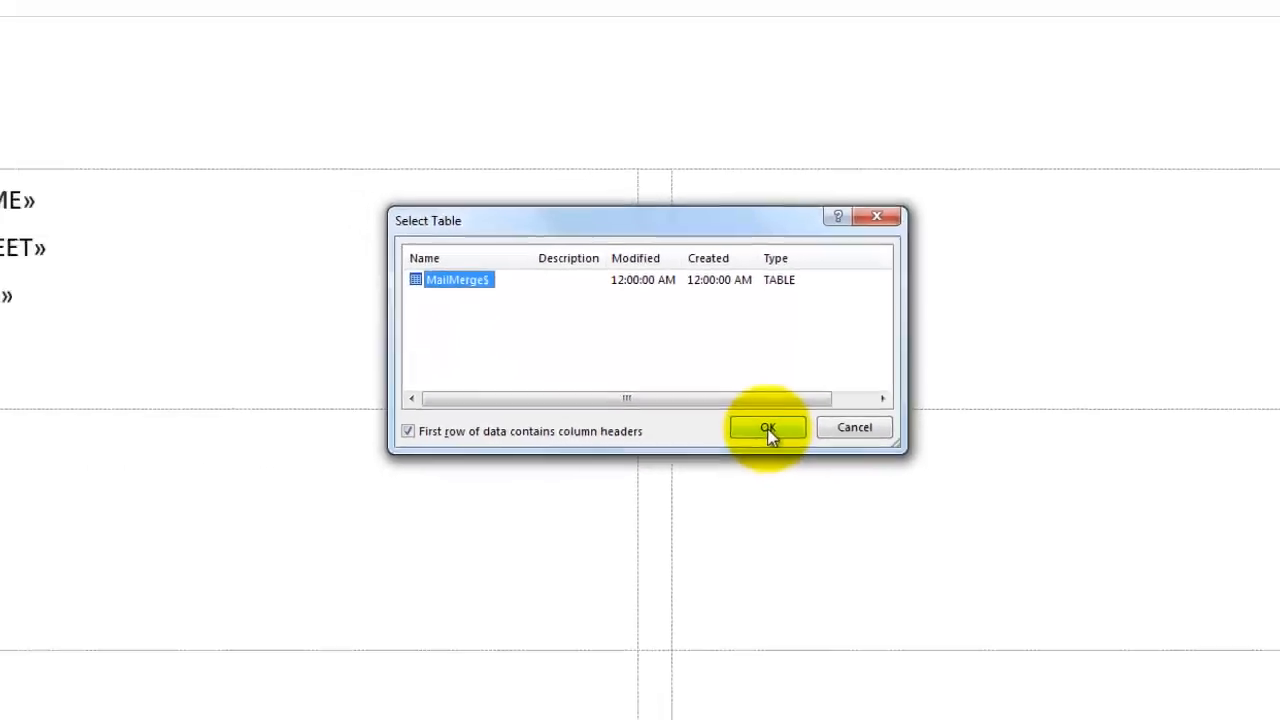
pyautogui.click(768, 428)
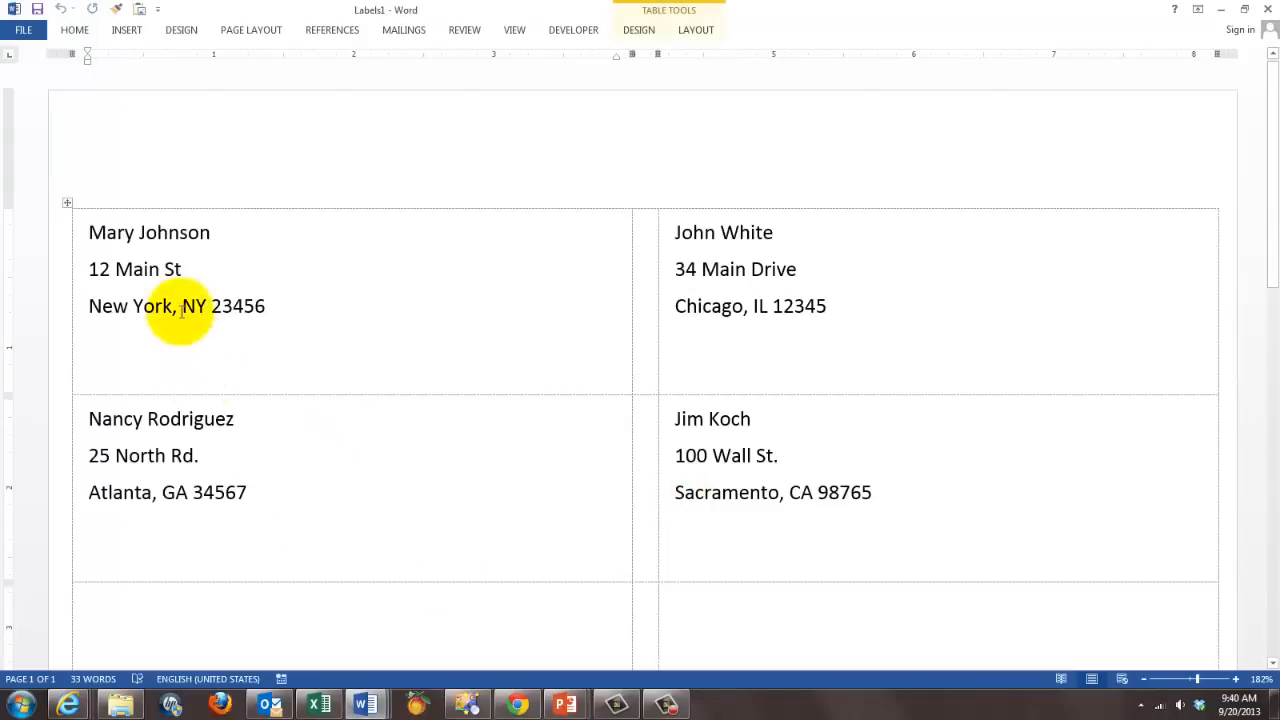
pyautogui.moveTo(864, 426)
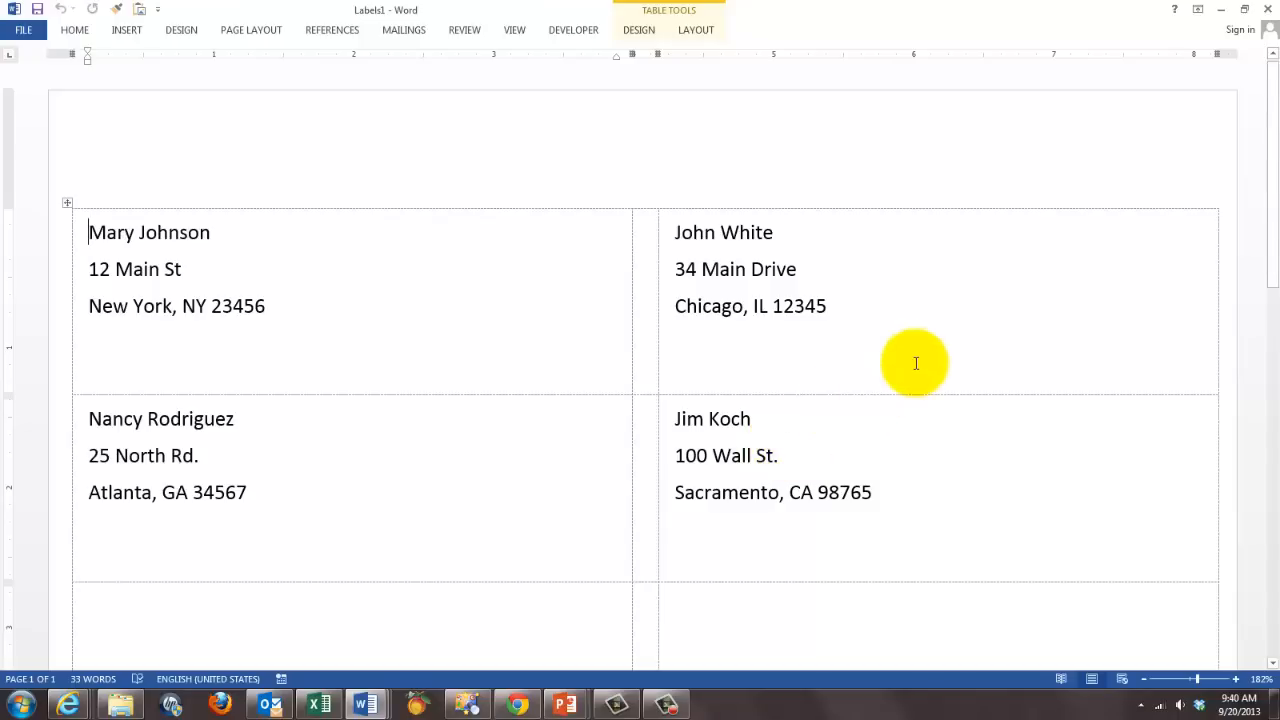
pyautogui.moveTo(1260, 56)
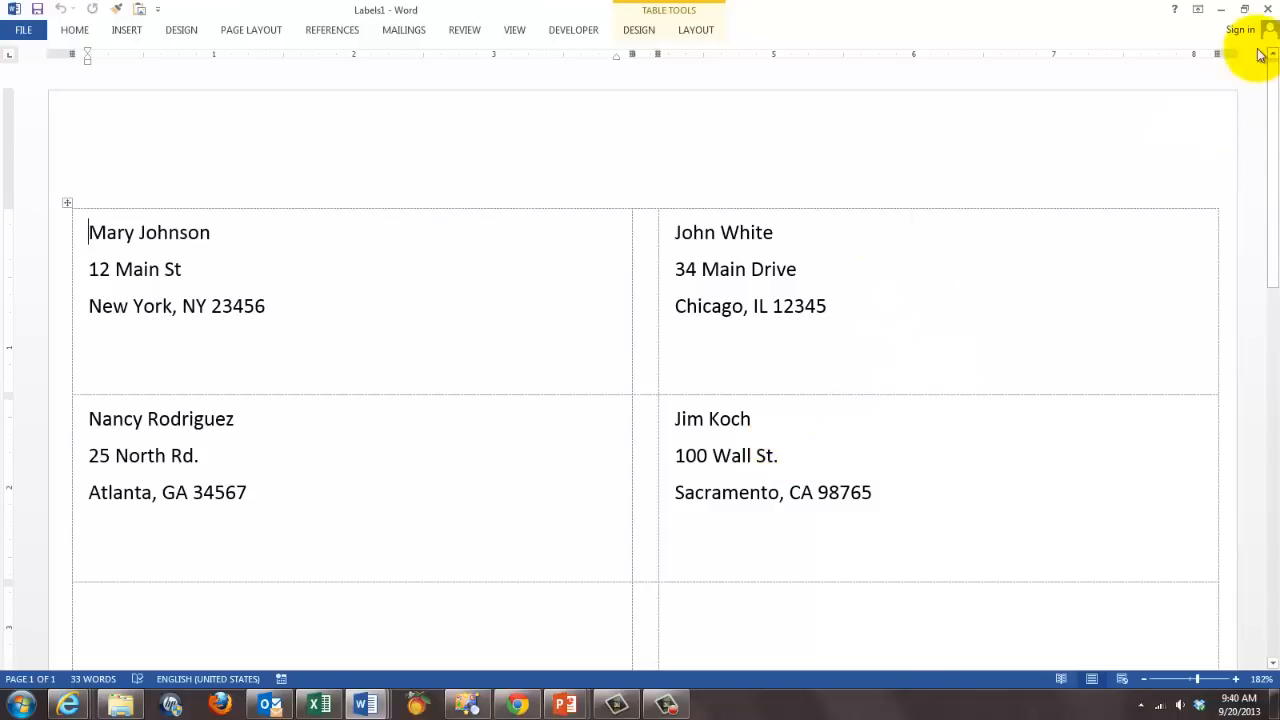
# Close both label documents without saving, returning to the Excel MailMerge sheet
pyautogui.click(1268, 8)
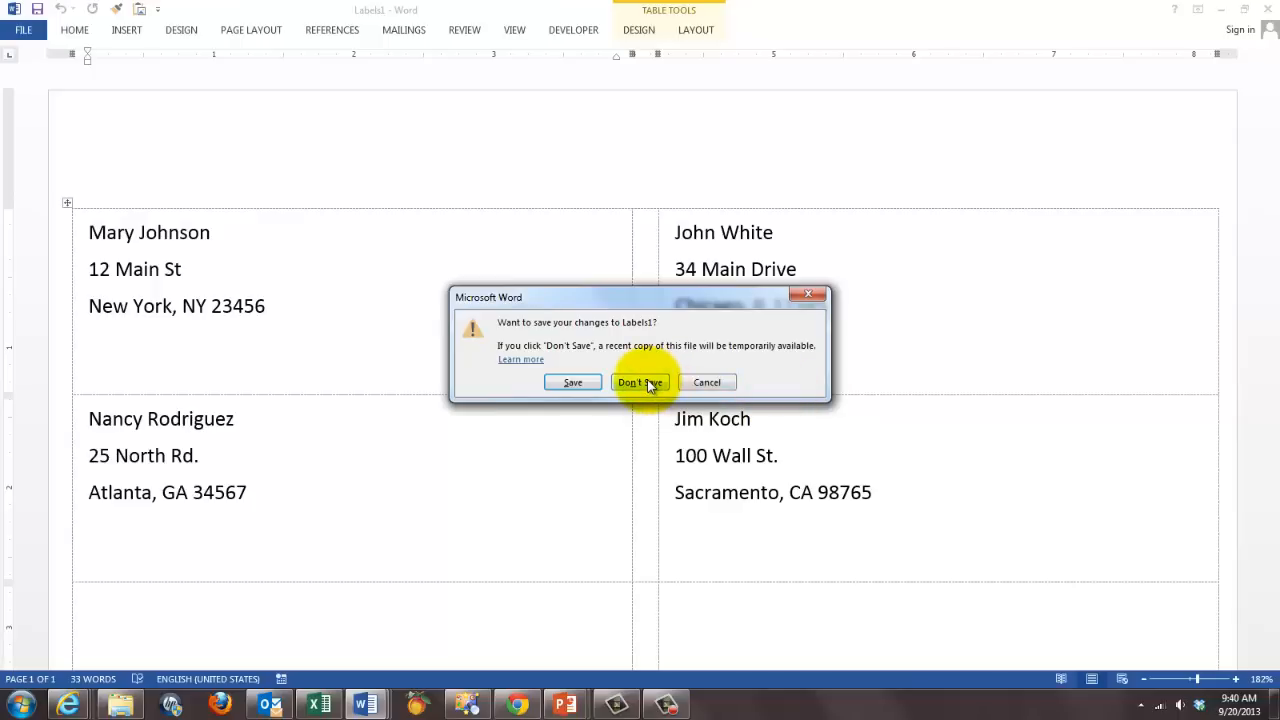
pyautogui.click(640, 382)
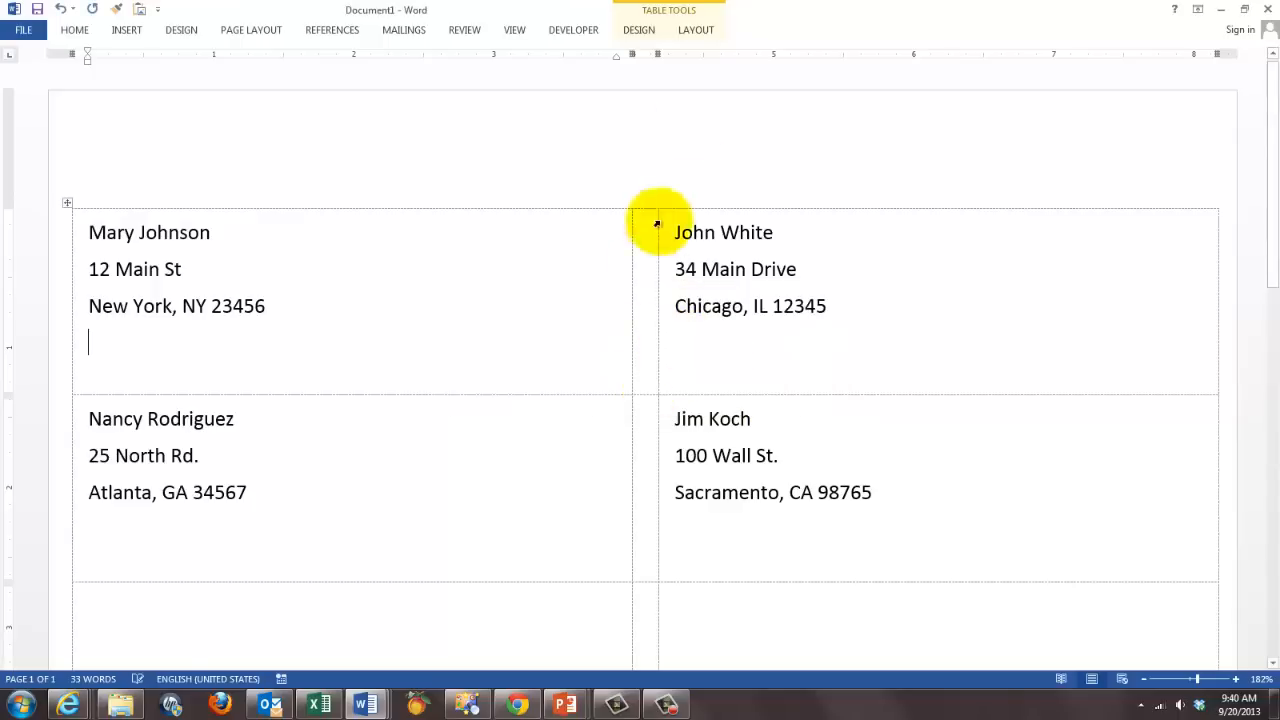
pyautogui.moveTo(1268, 12)
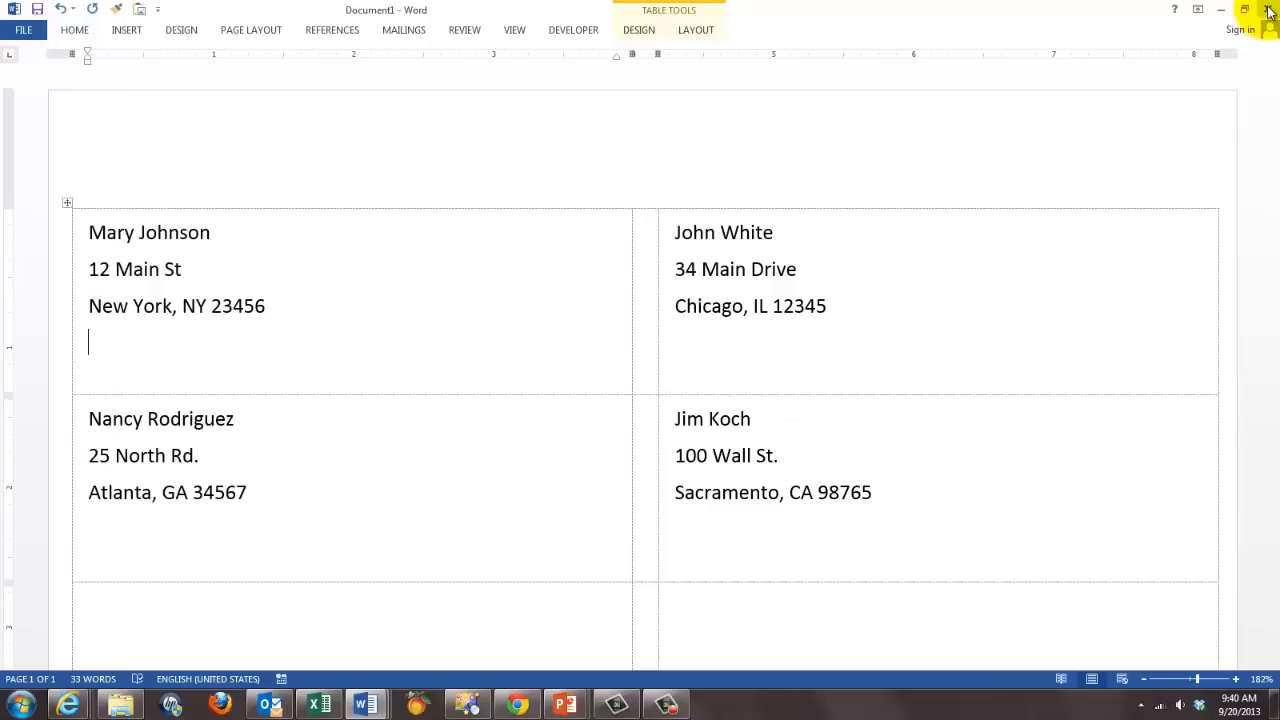
pyautogui.click(1270, 12)
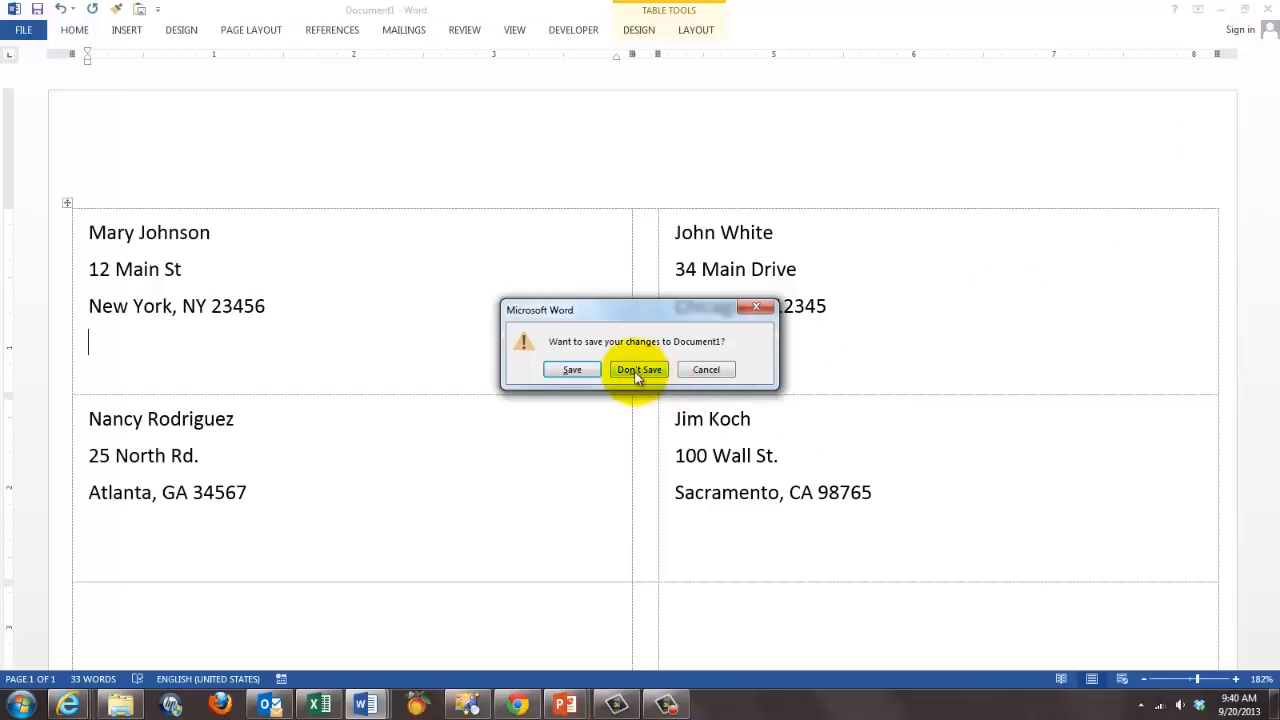
pyautogui.click(640, 368)
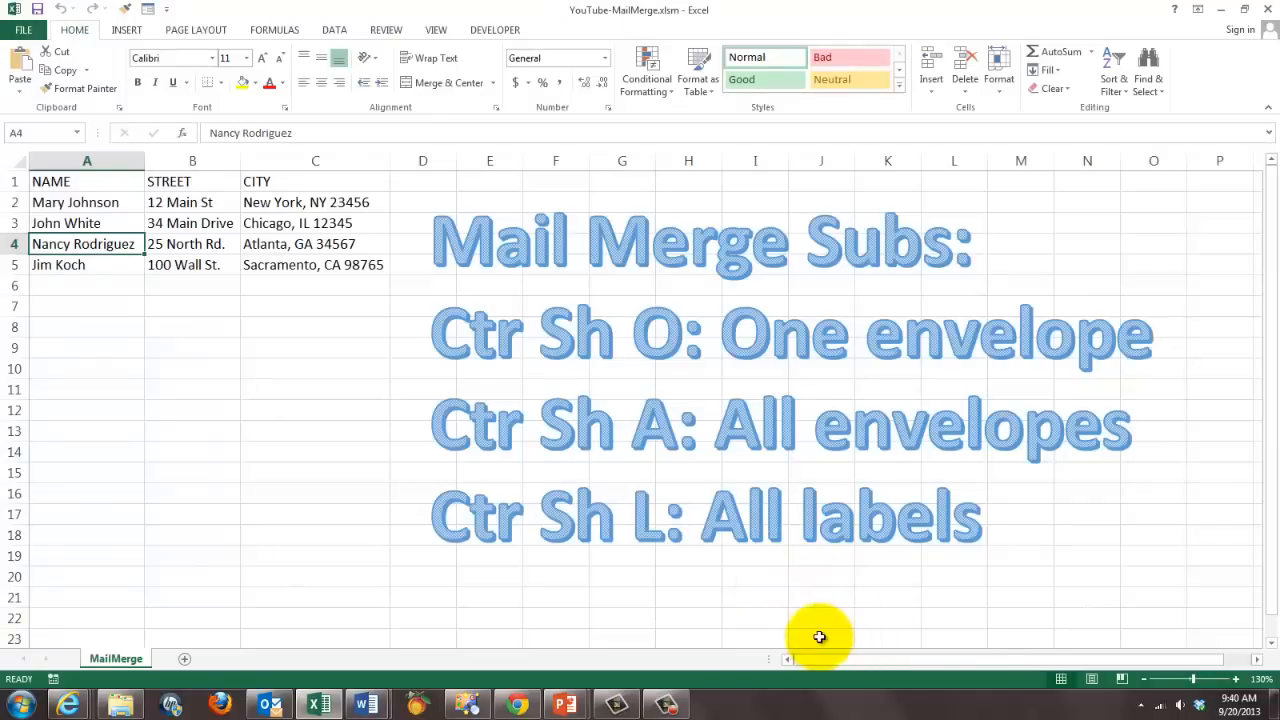